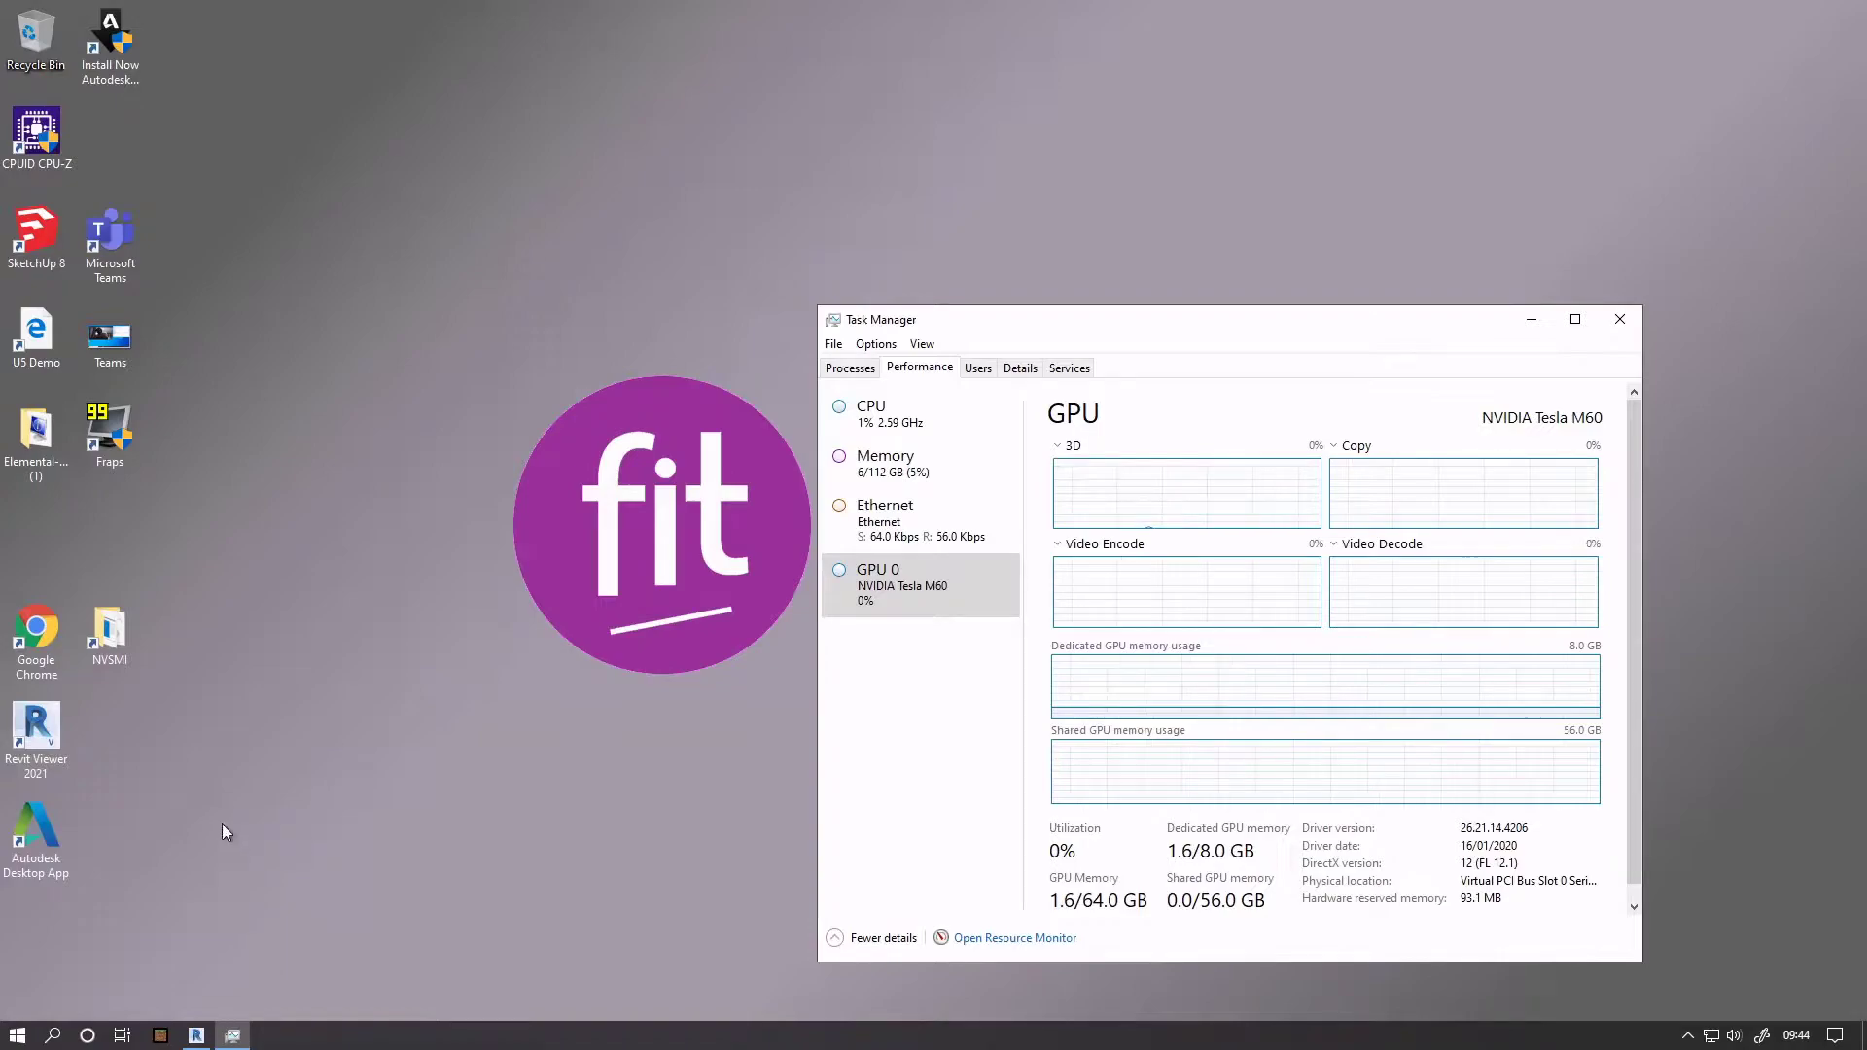
mouse_move(286, 704)
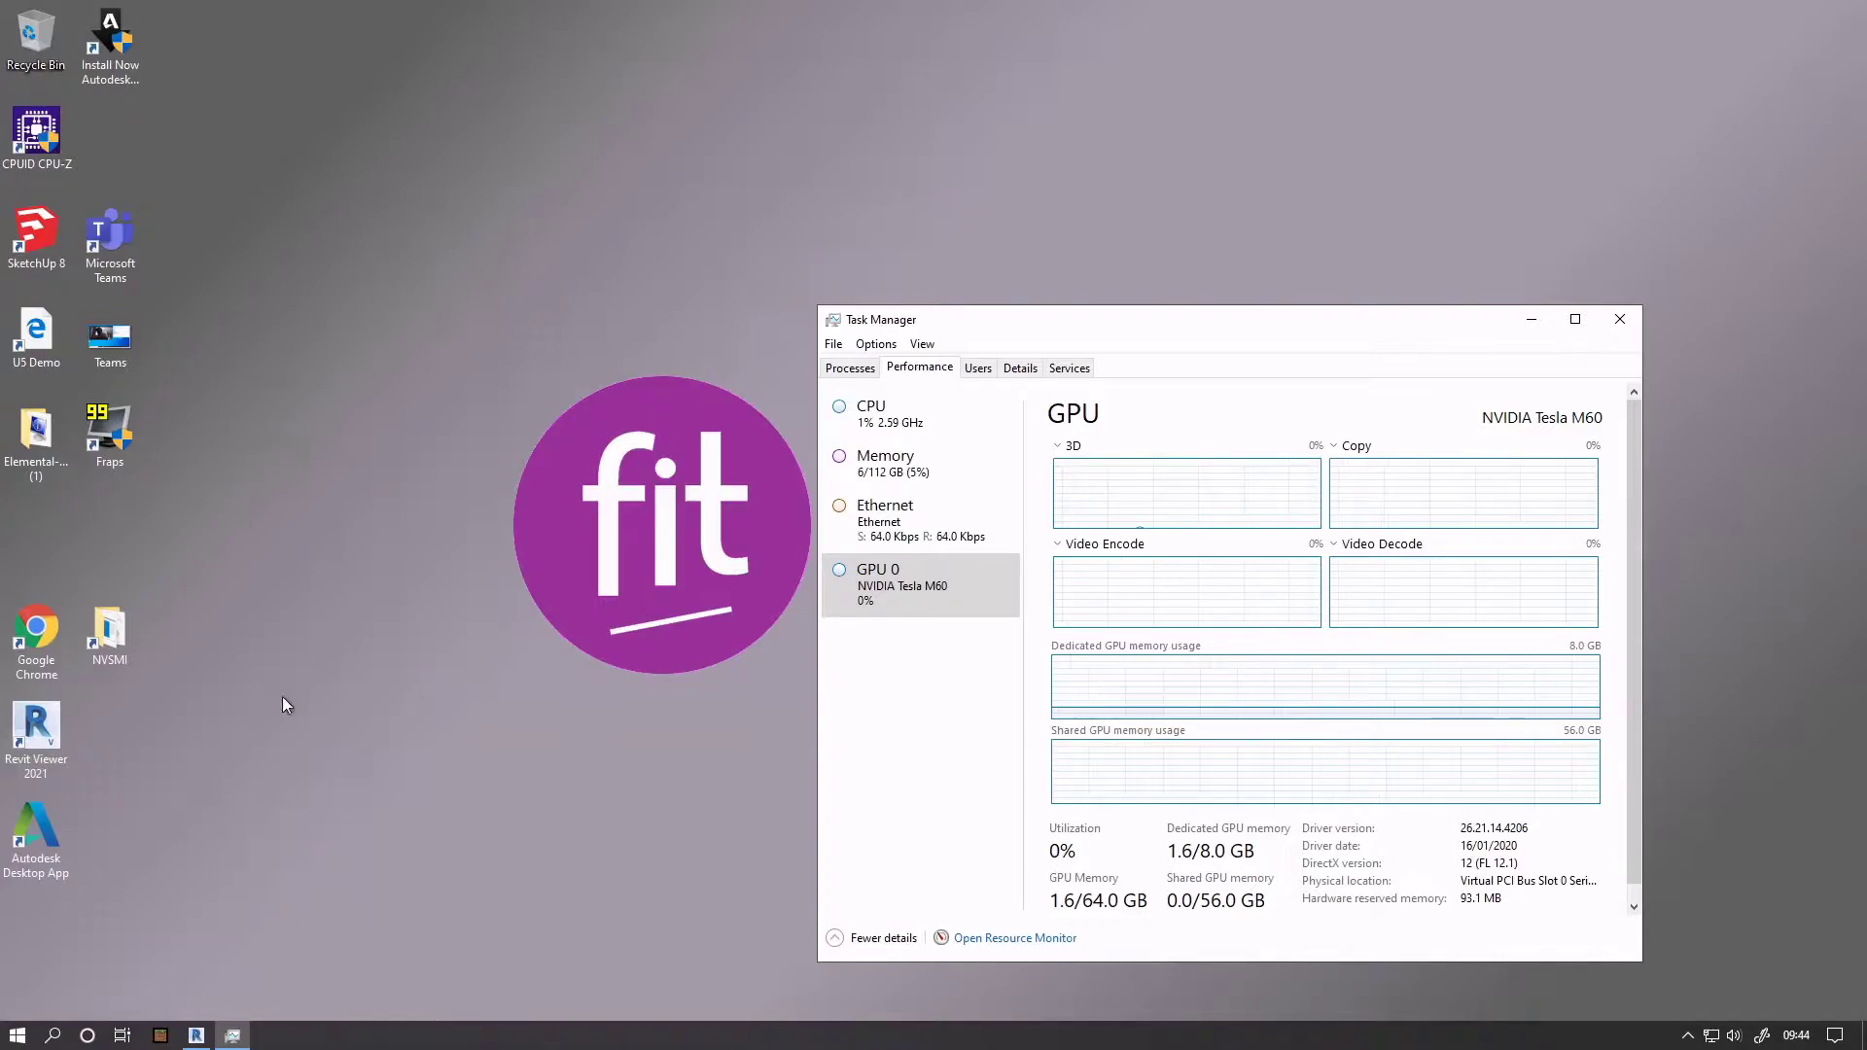
mouse_move(199, 453)
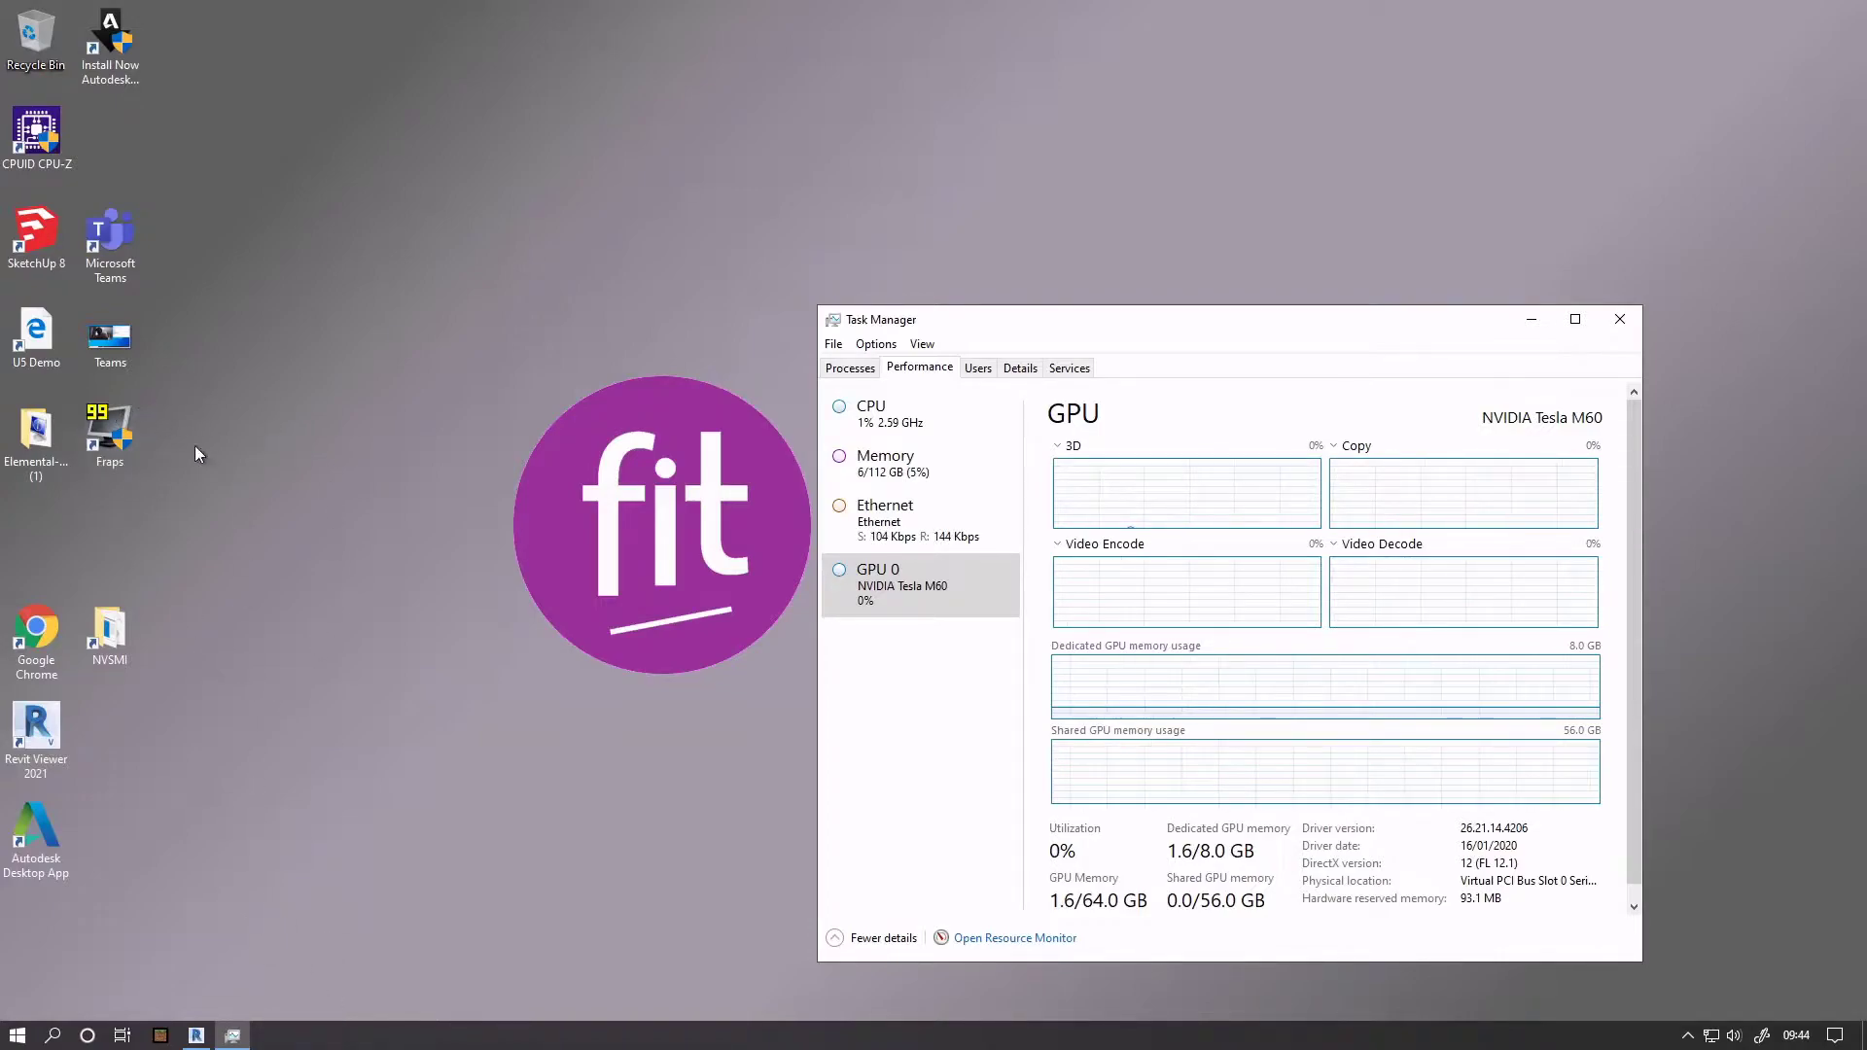
mouse_move(249, 553)
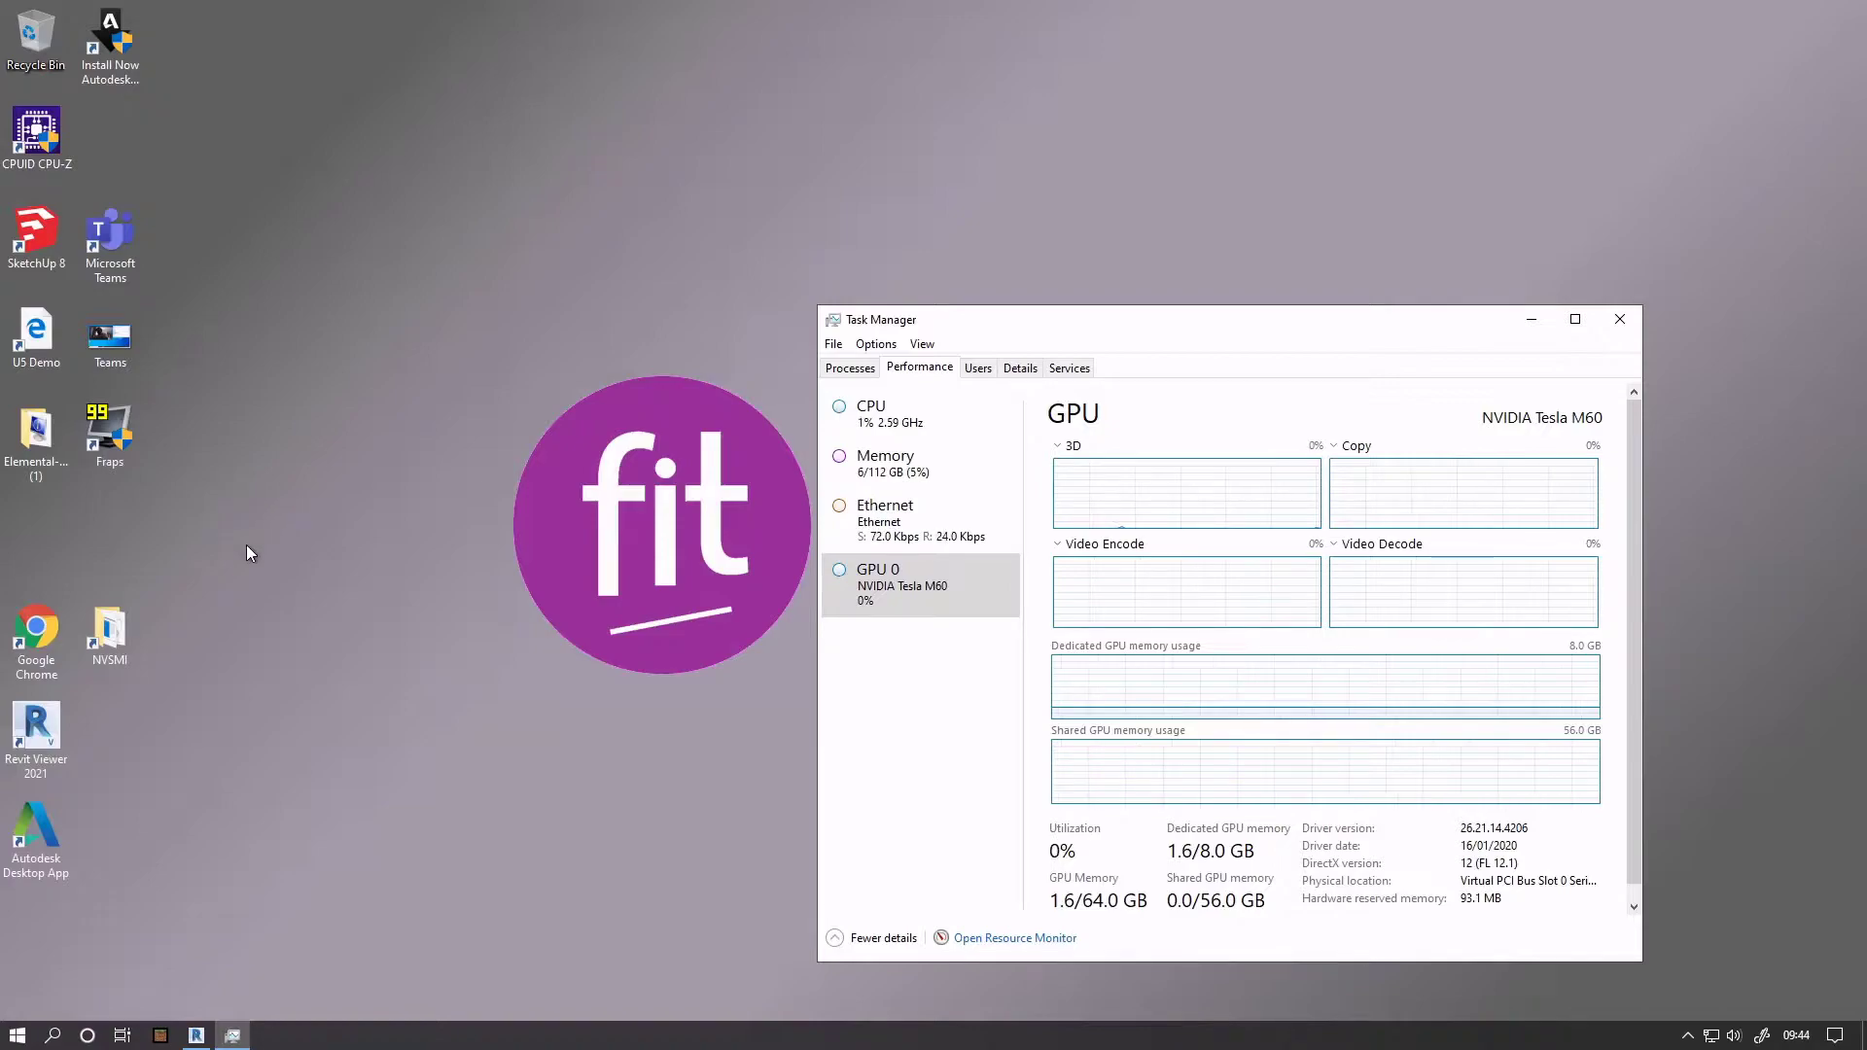
mouse_move(338, 811)
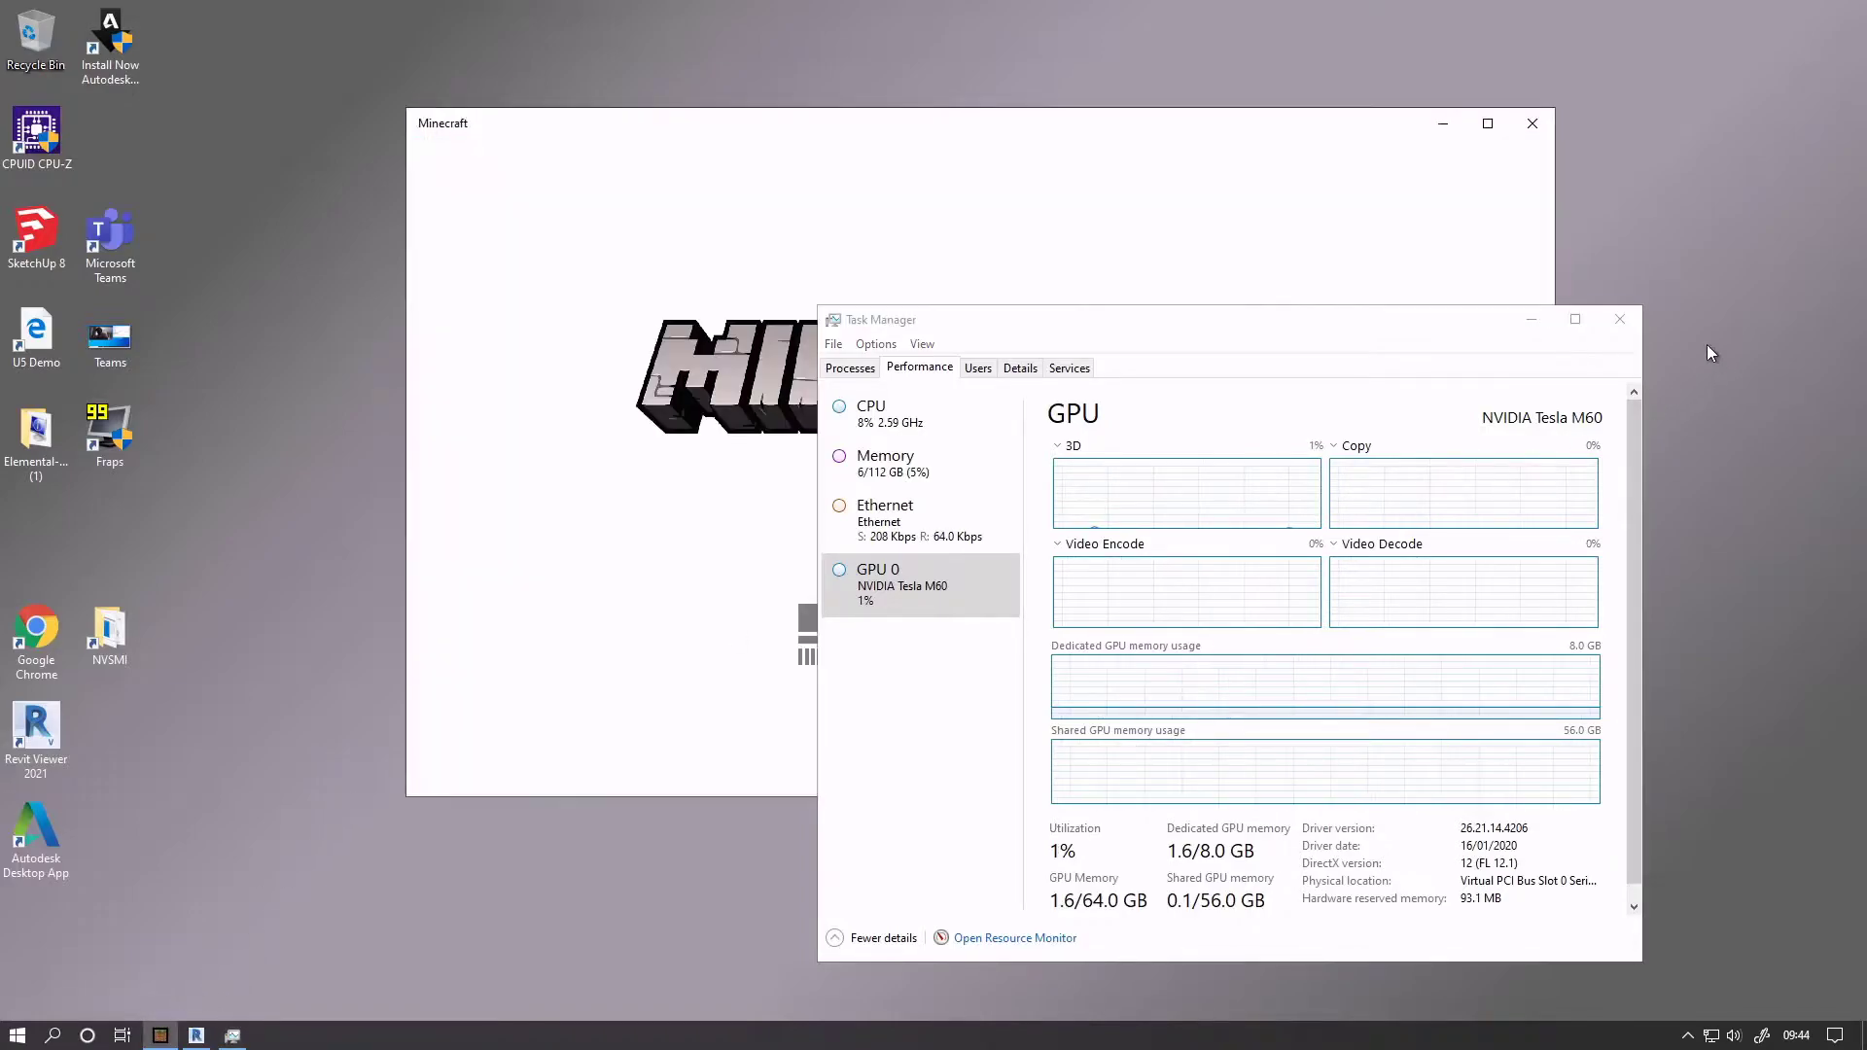
Step: Bring Minecraft forward and dismiss the online play warning so the world loads
left_click(1620, 319)
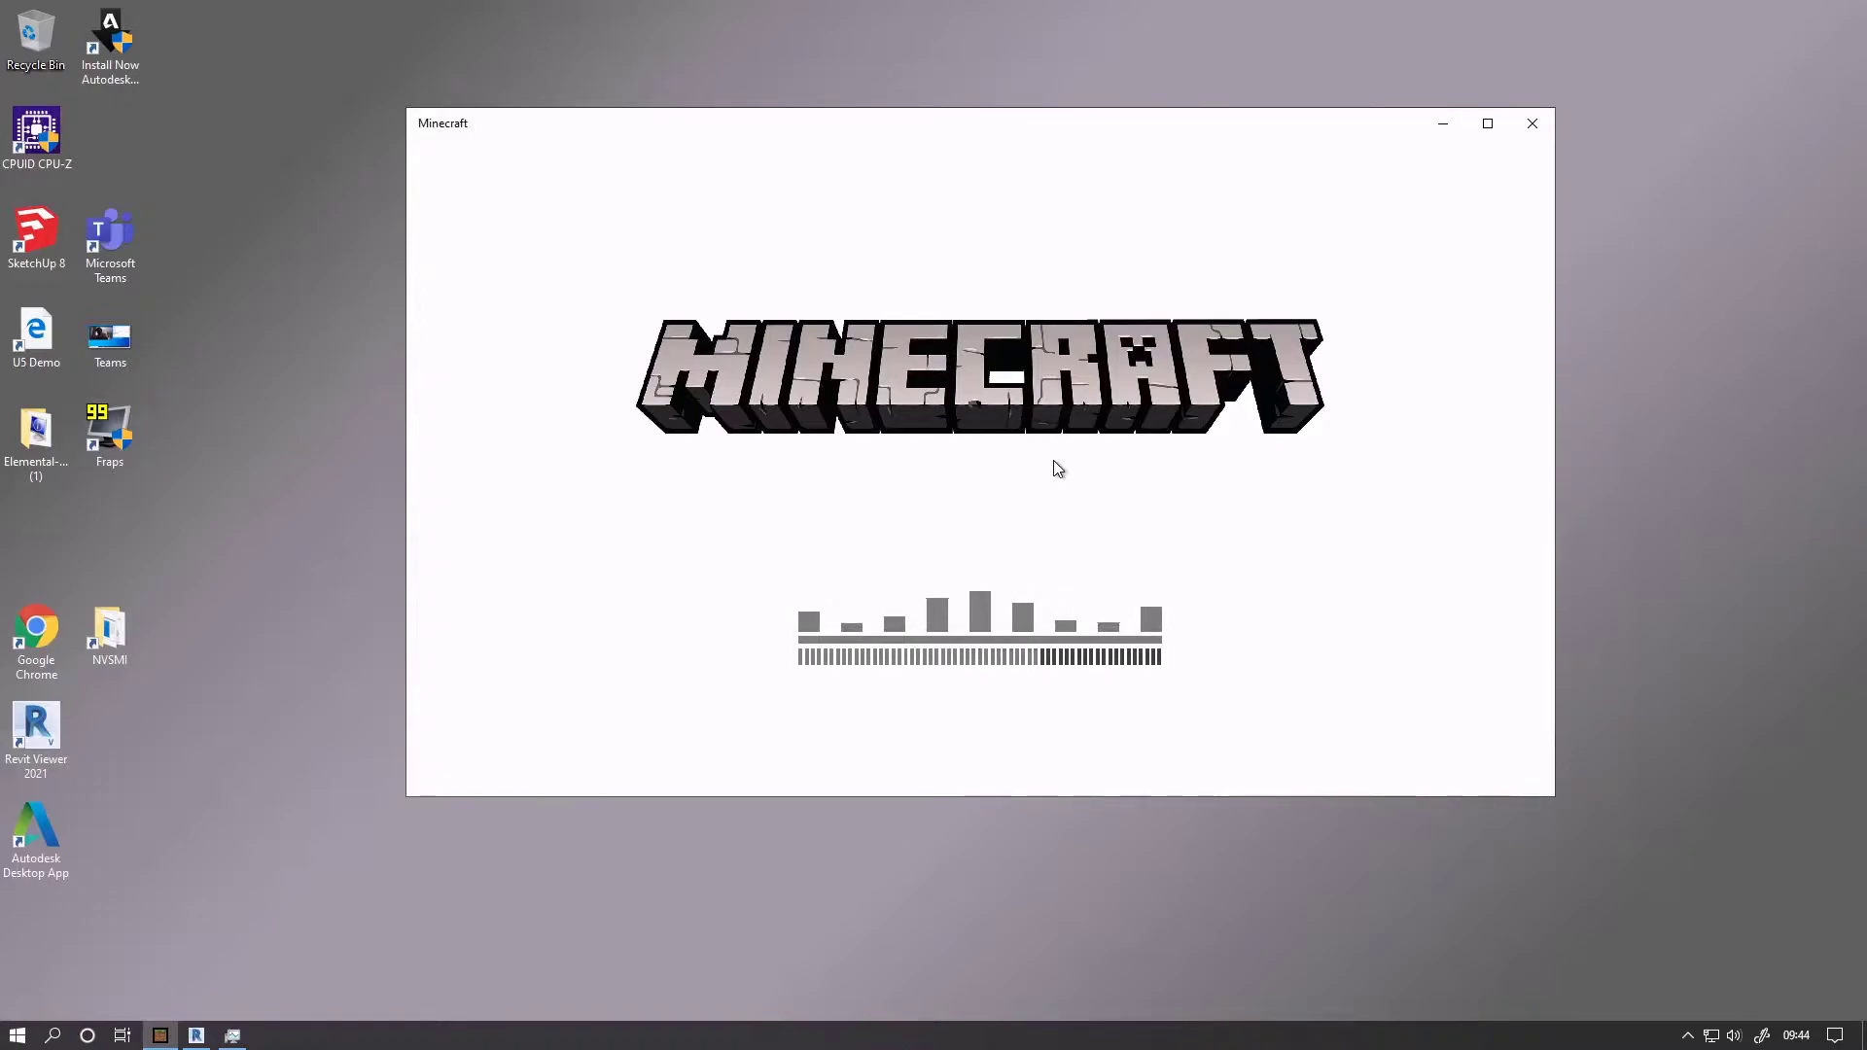
mouse_move(1054, 477)
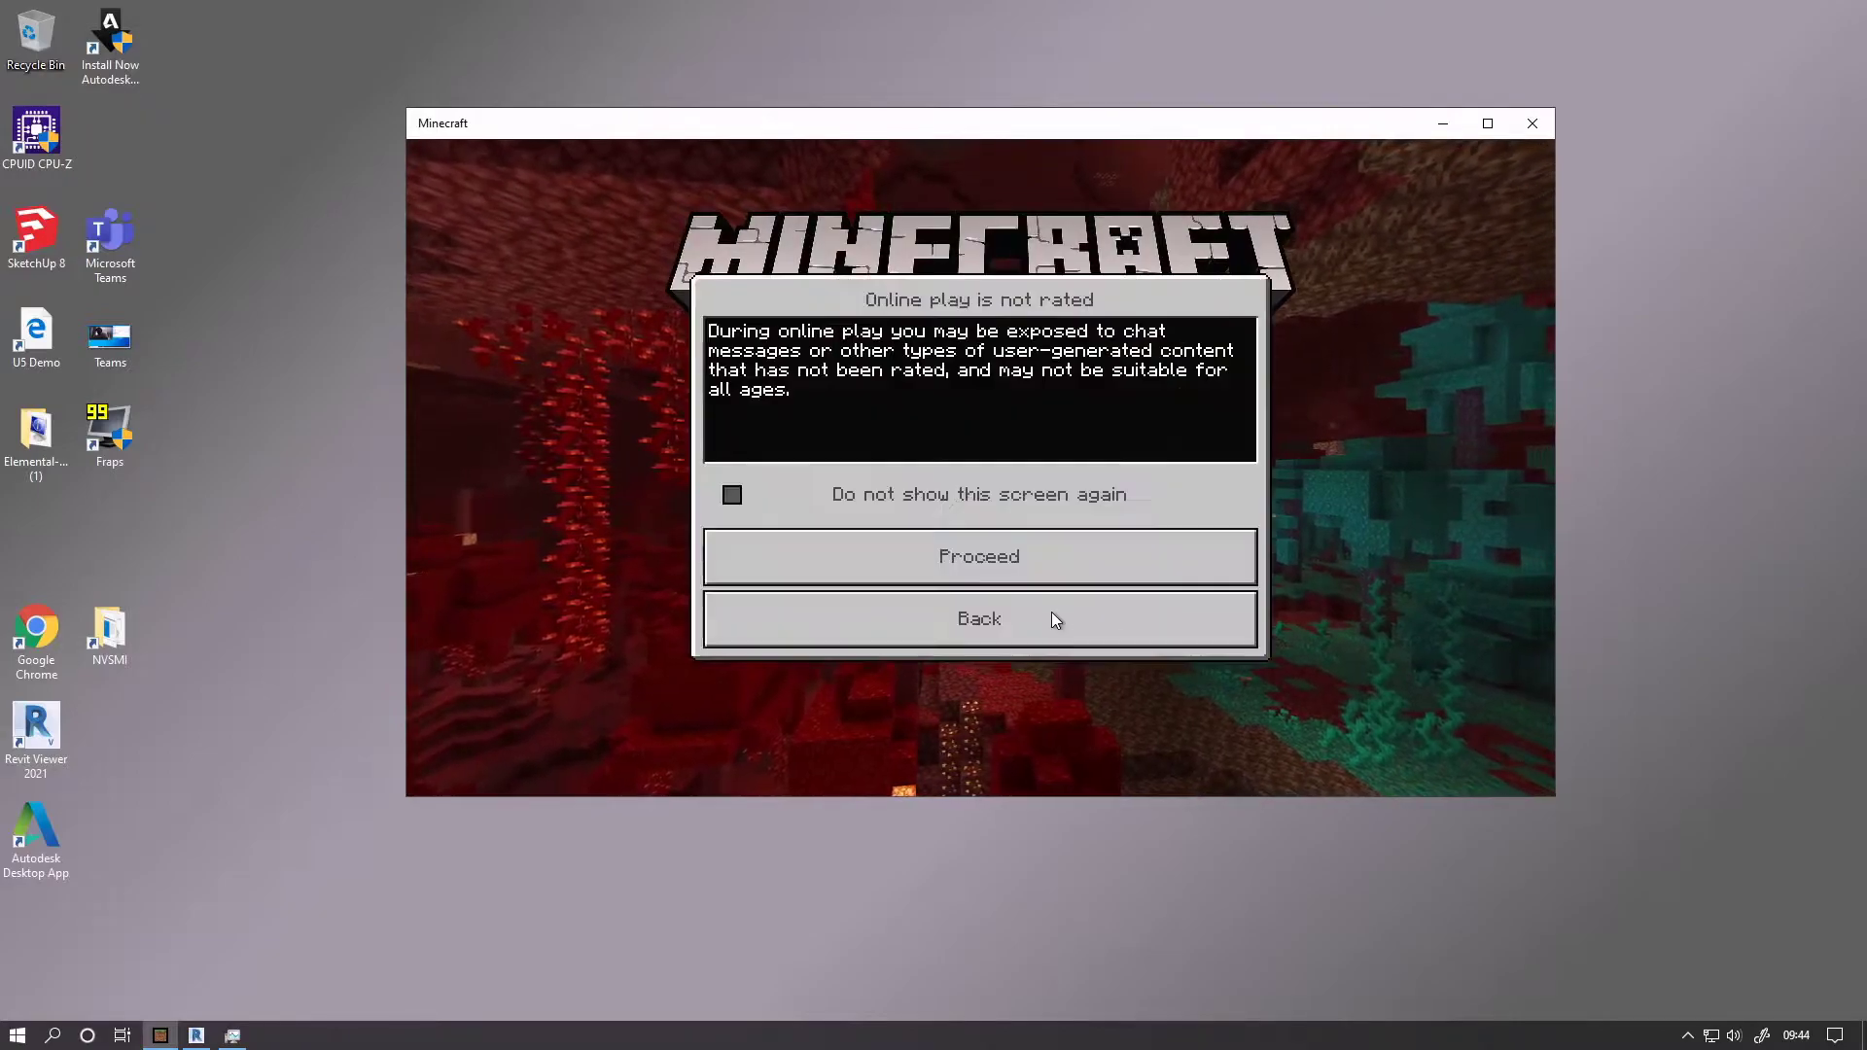
left_click(978, 556)
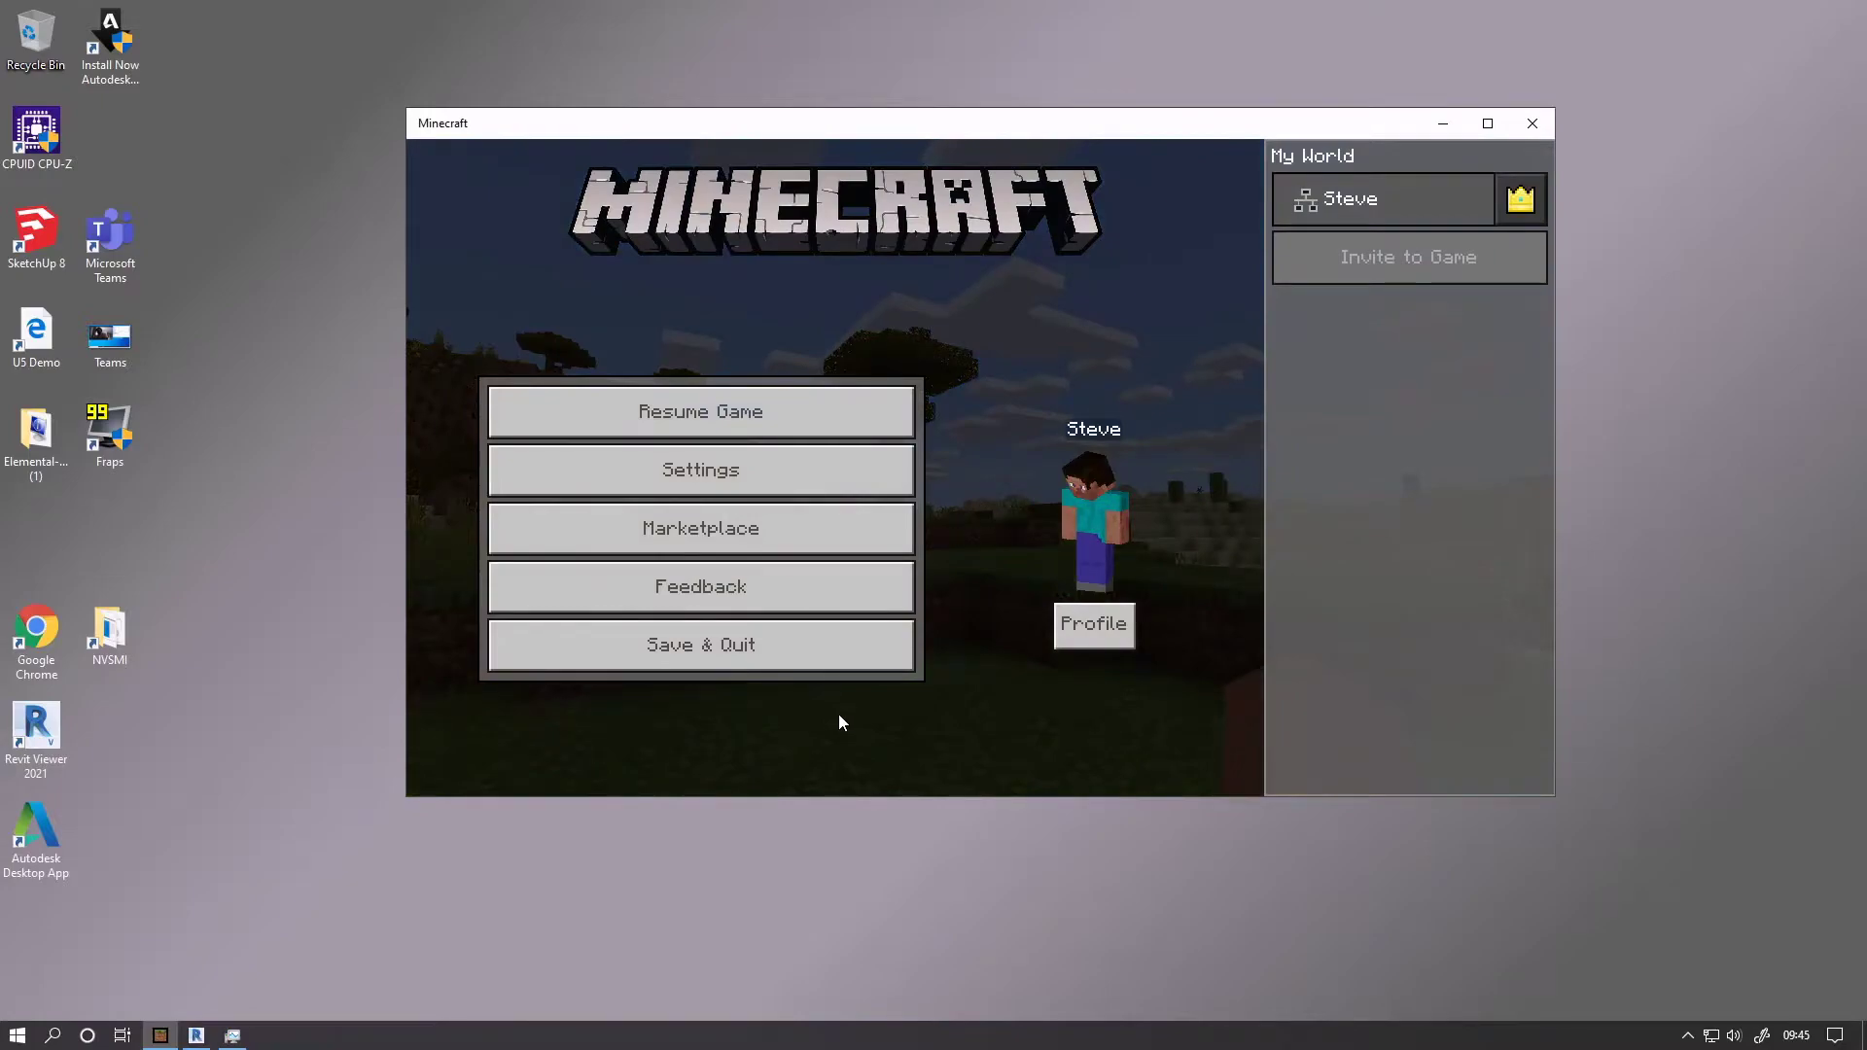
mouse_move(824, 665)
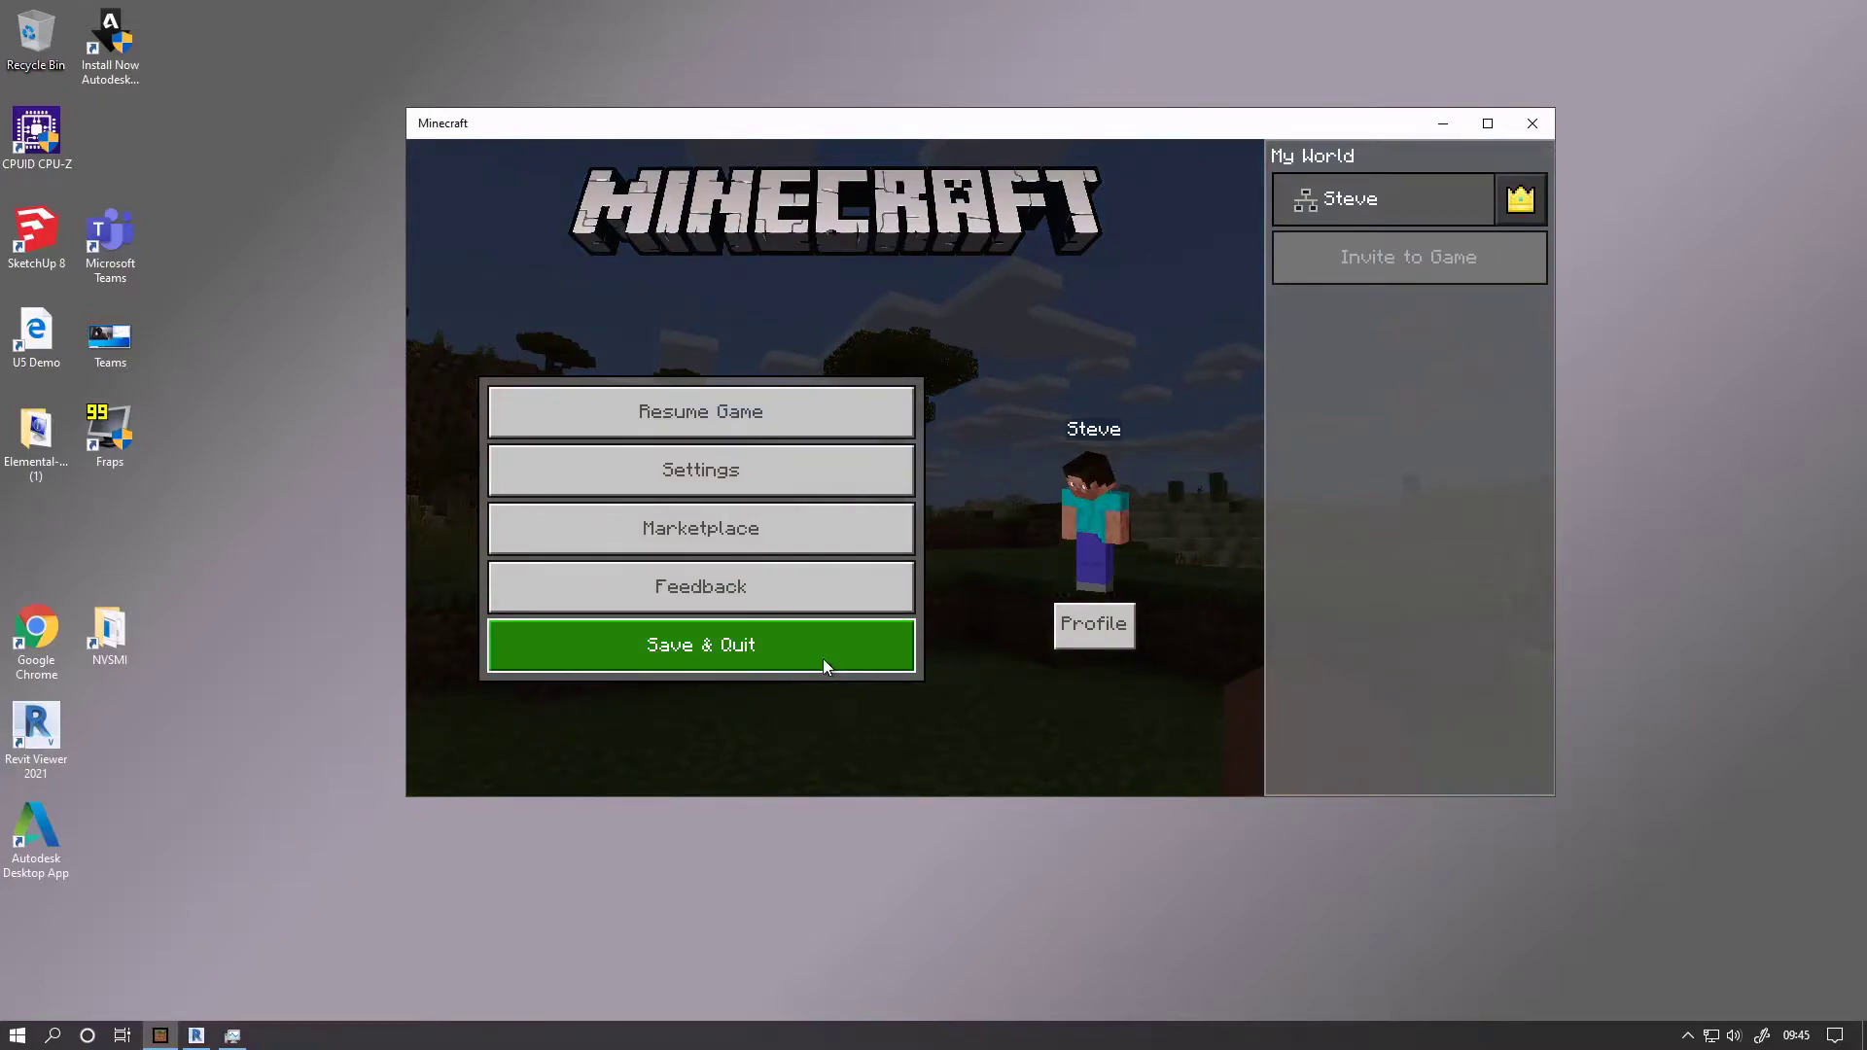
mouse_move(961, 575)
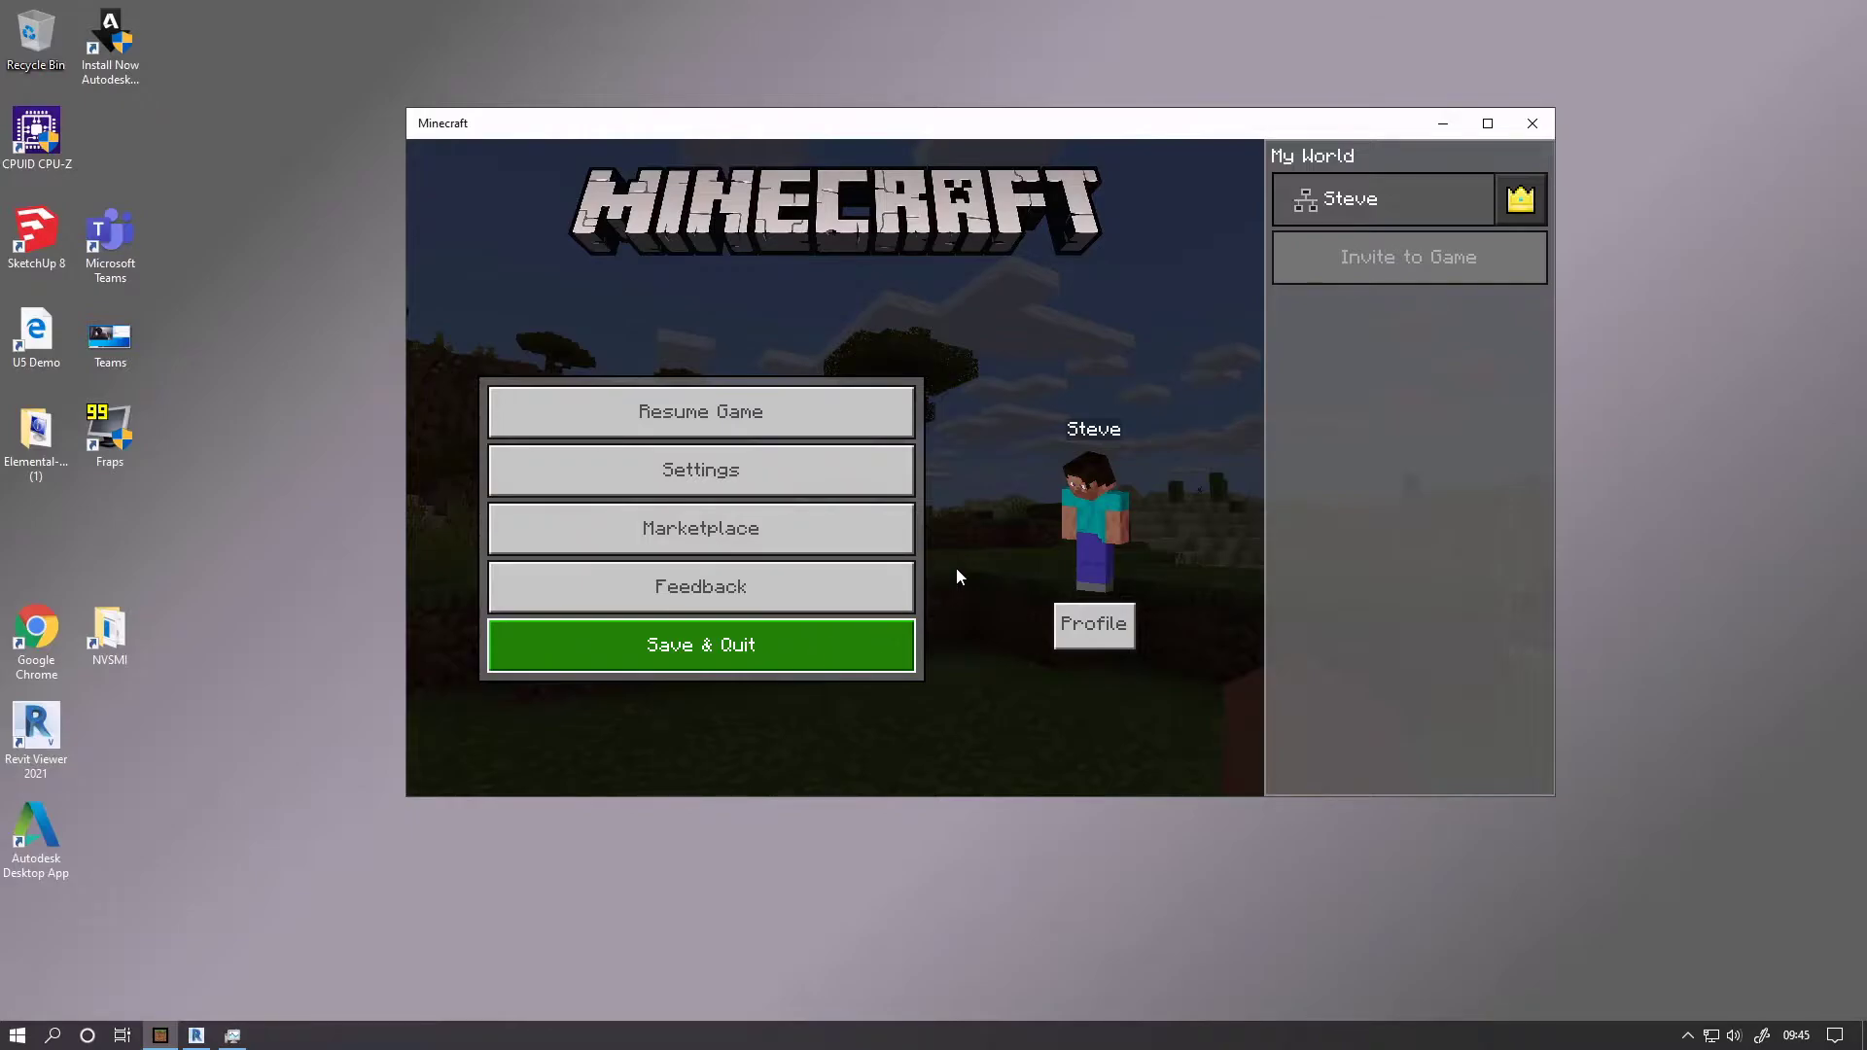
Step: Save and quit the Minecraft world, returning to the desktop
left_click(700, 644)
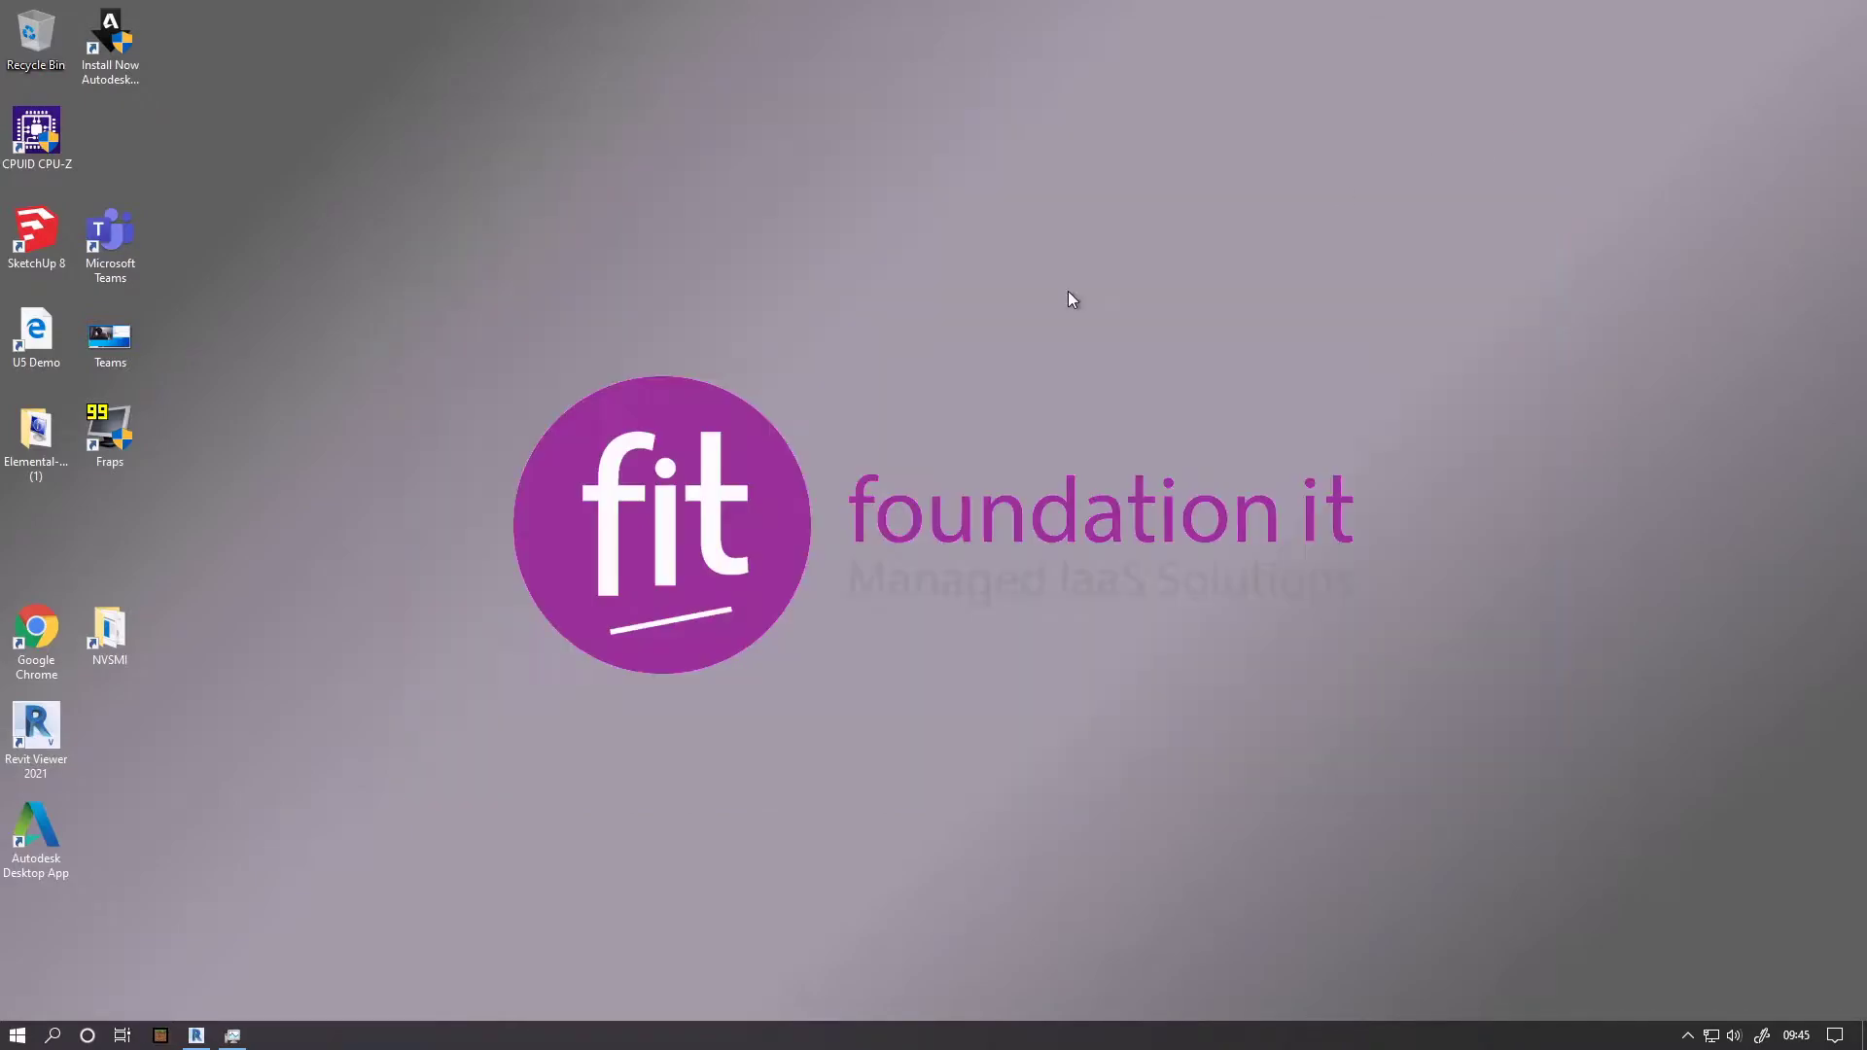
mouse_move(218, 1031)
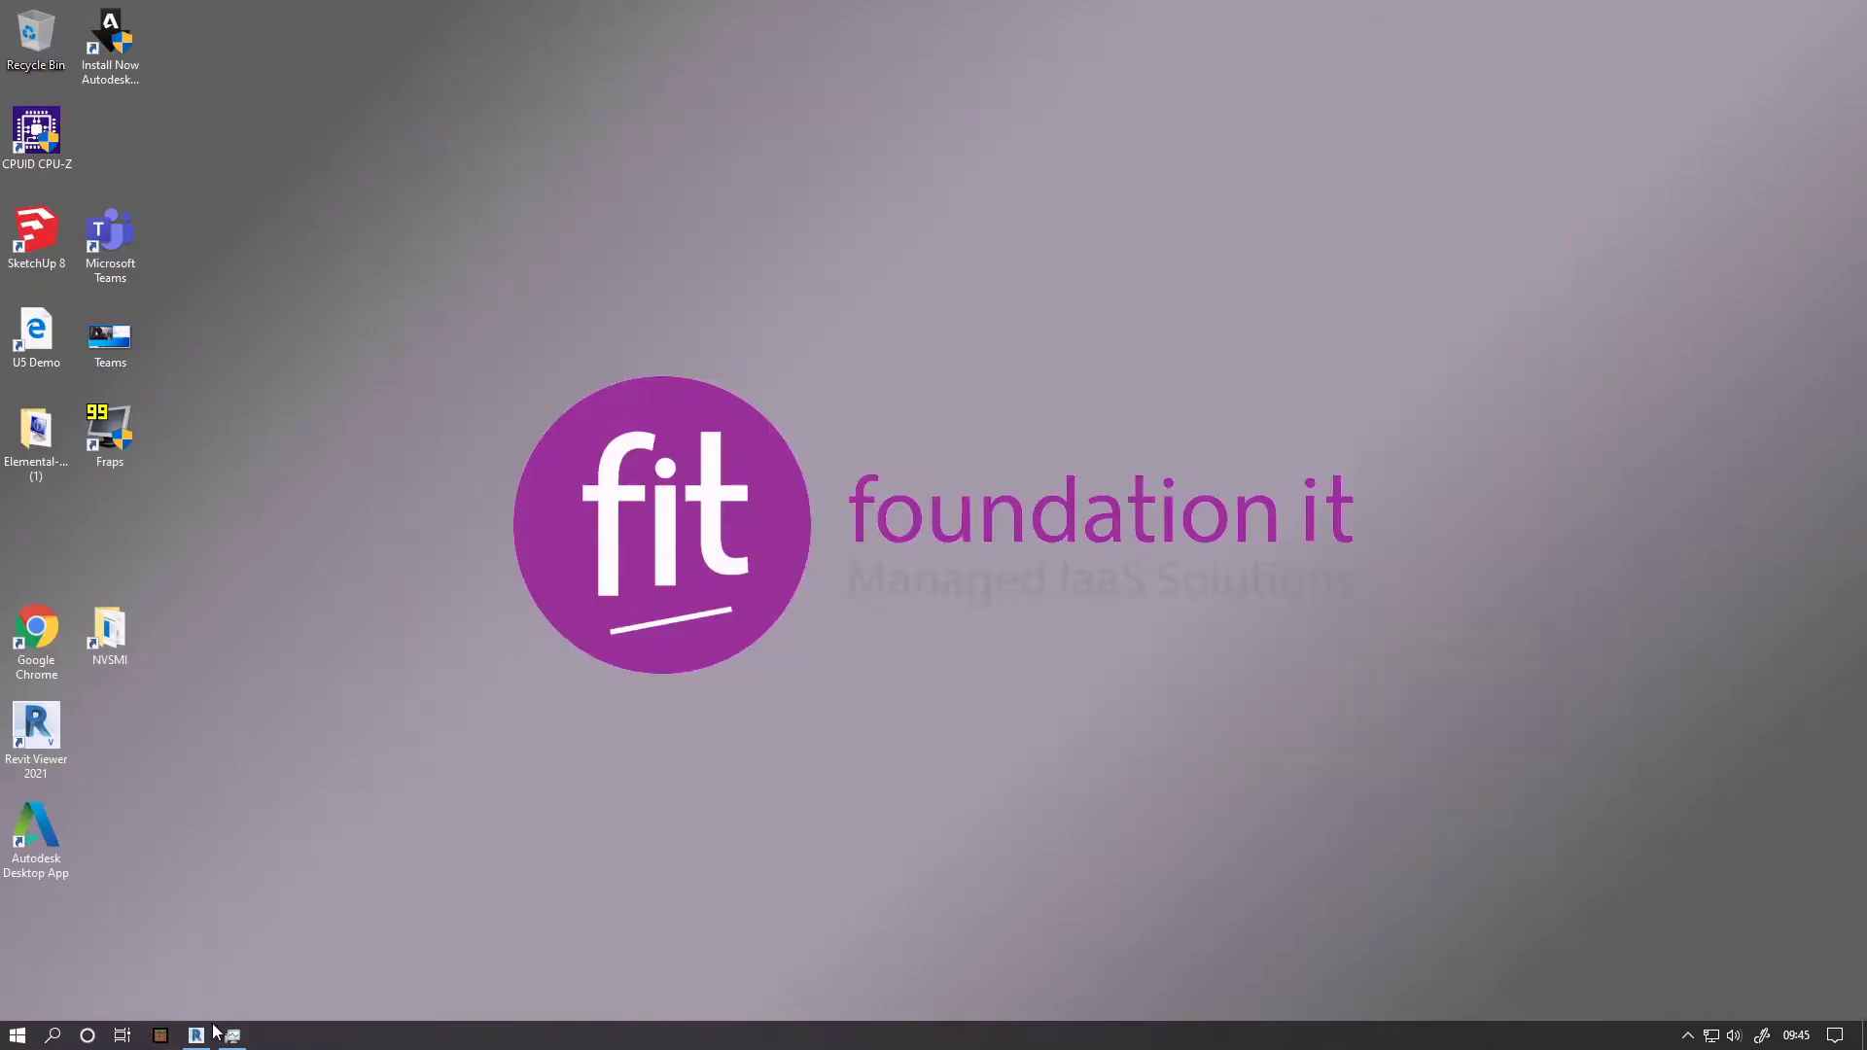
mouse_move(199, 1035)
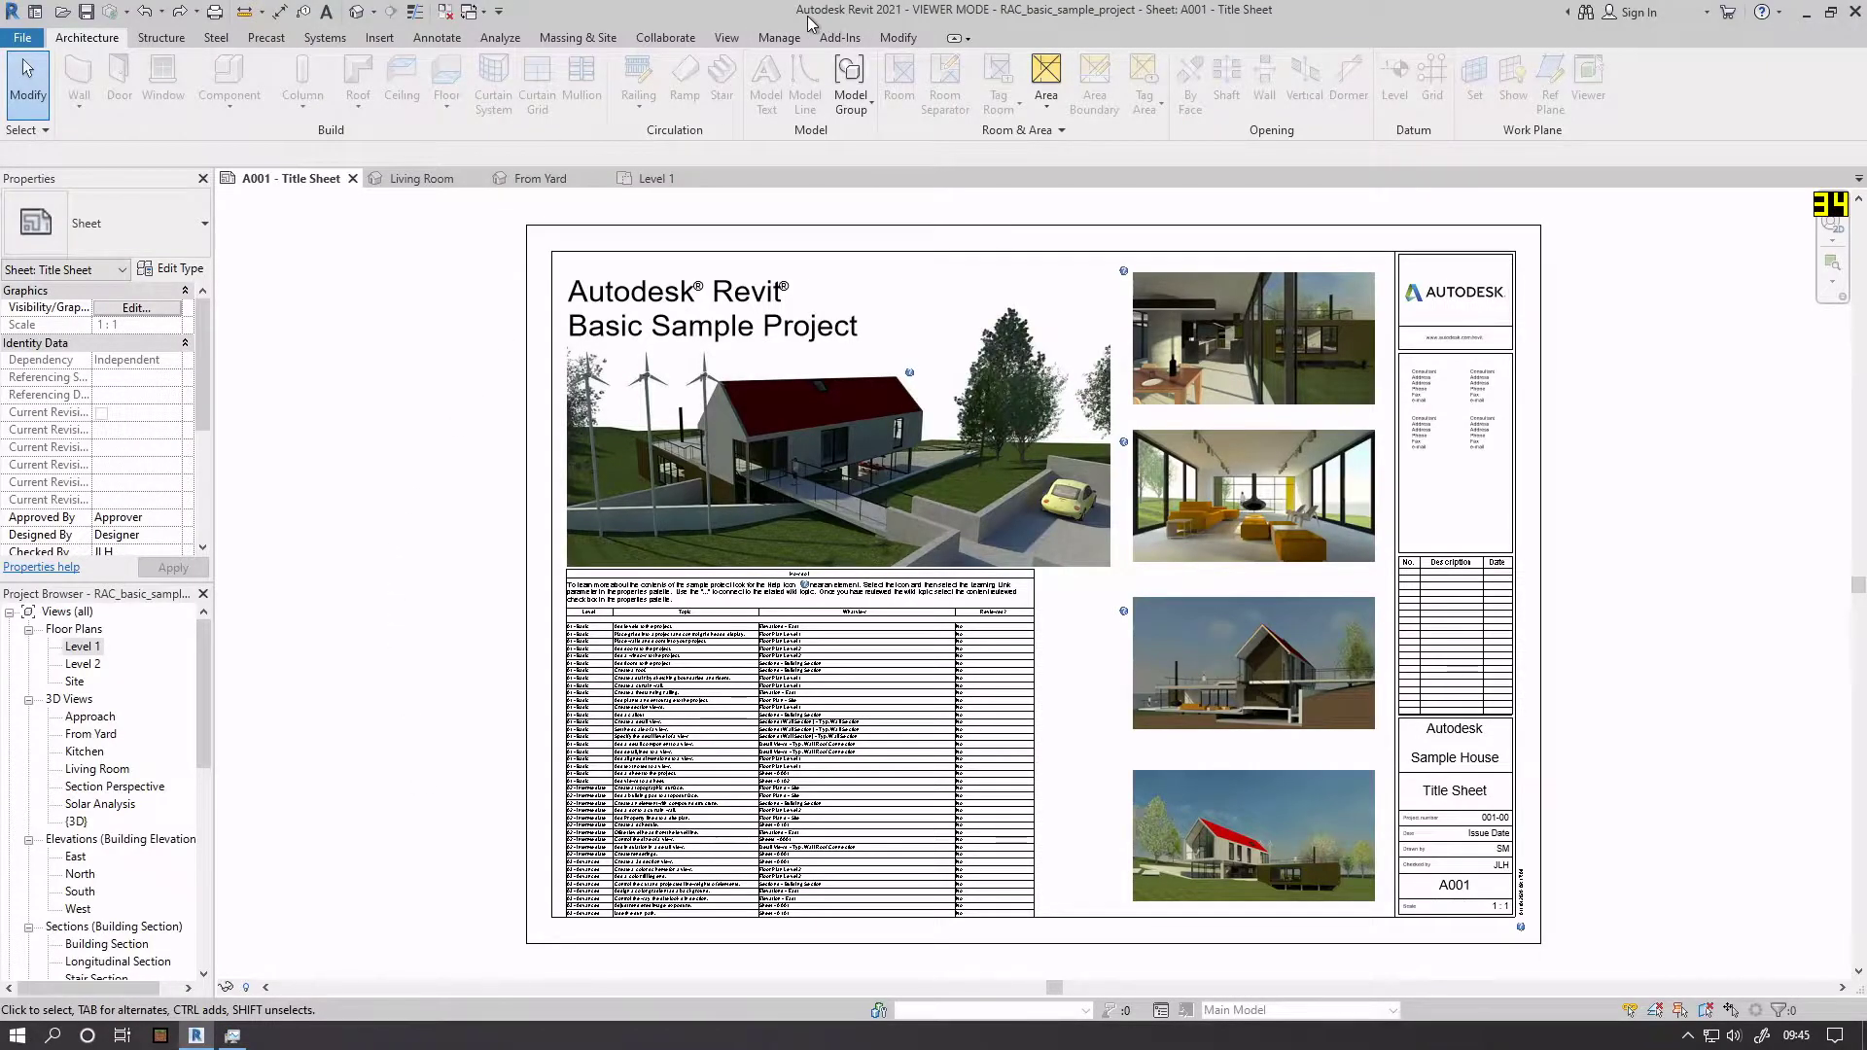
mouse_move(385, 269)
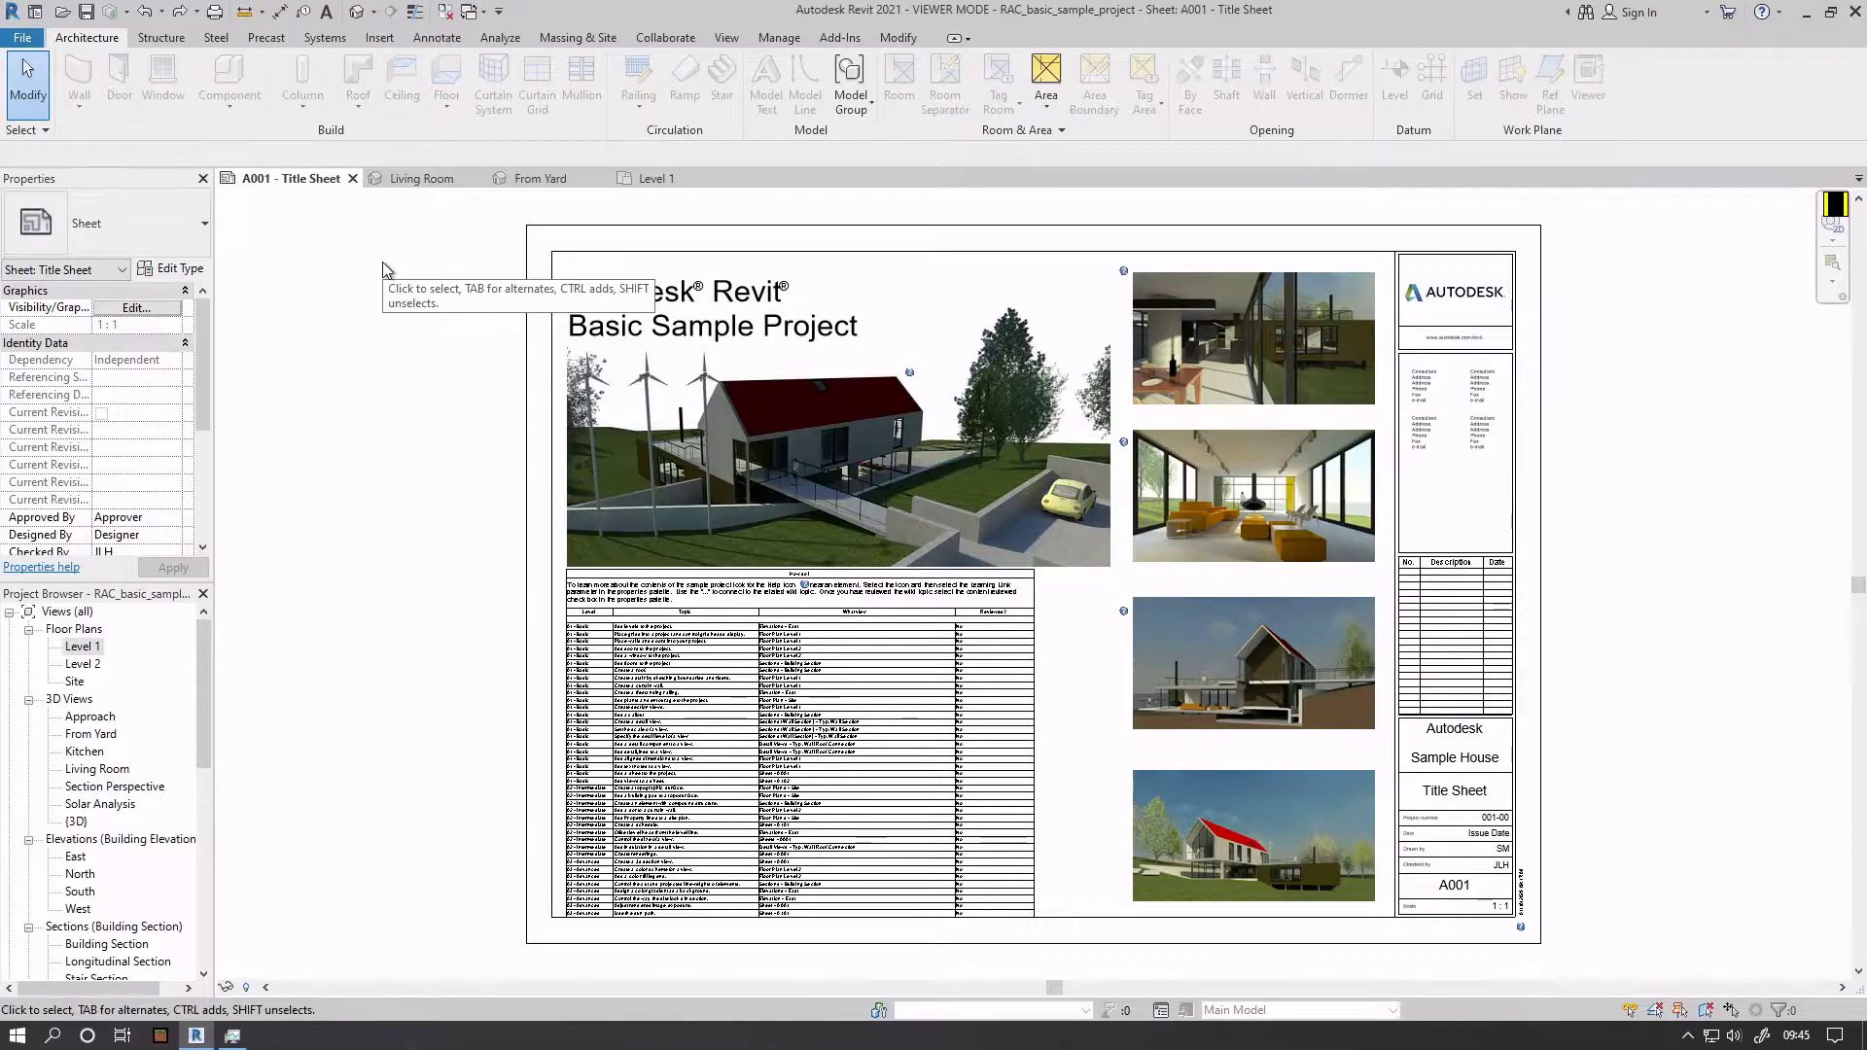
mouse_move(385, 271)
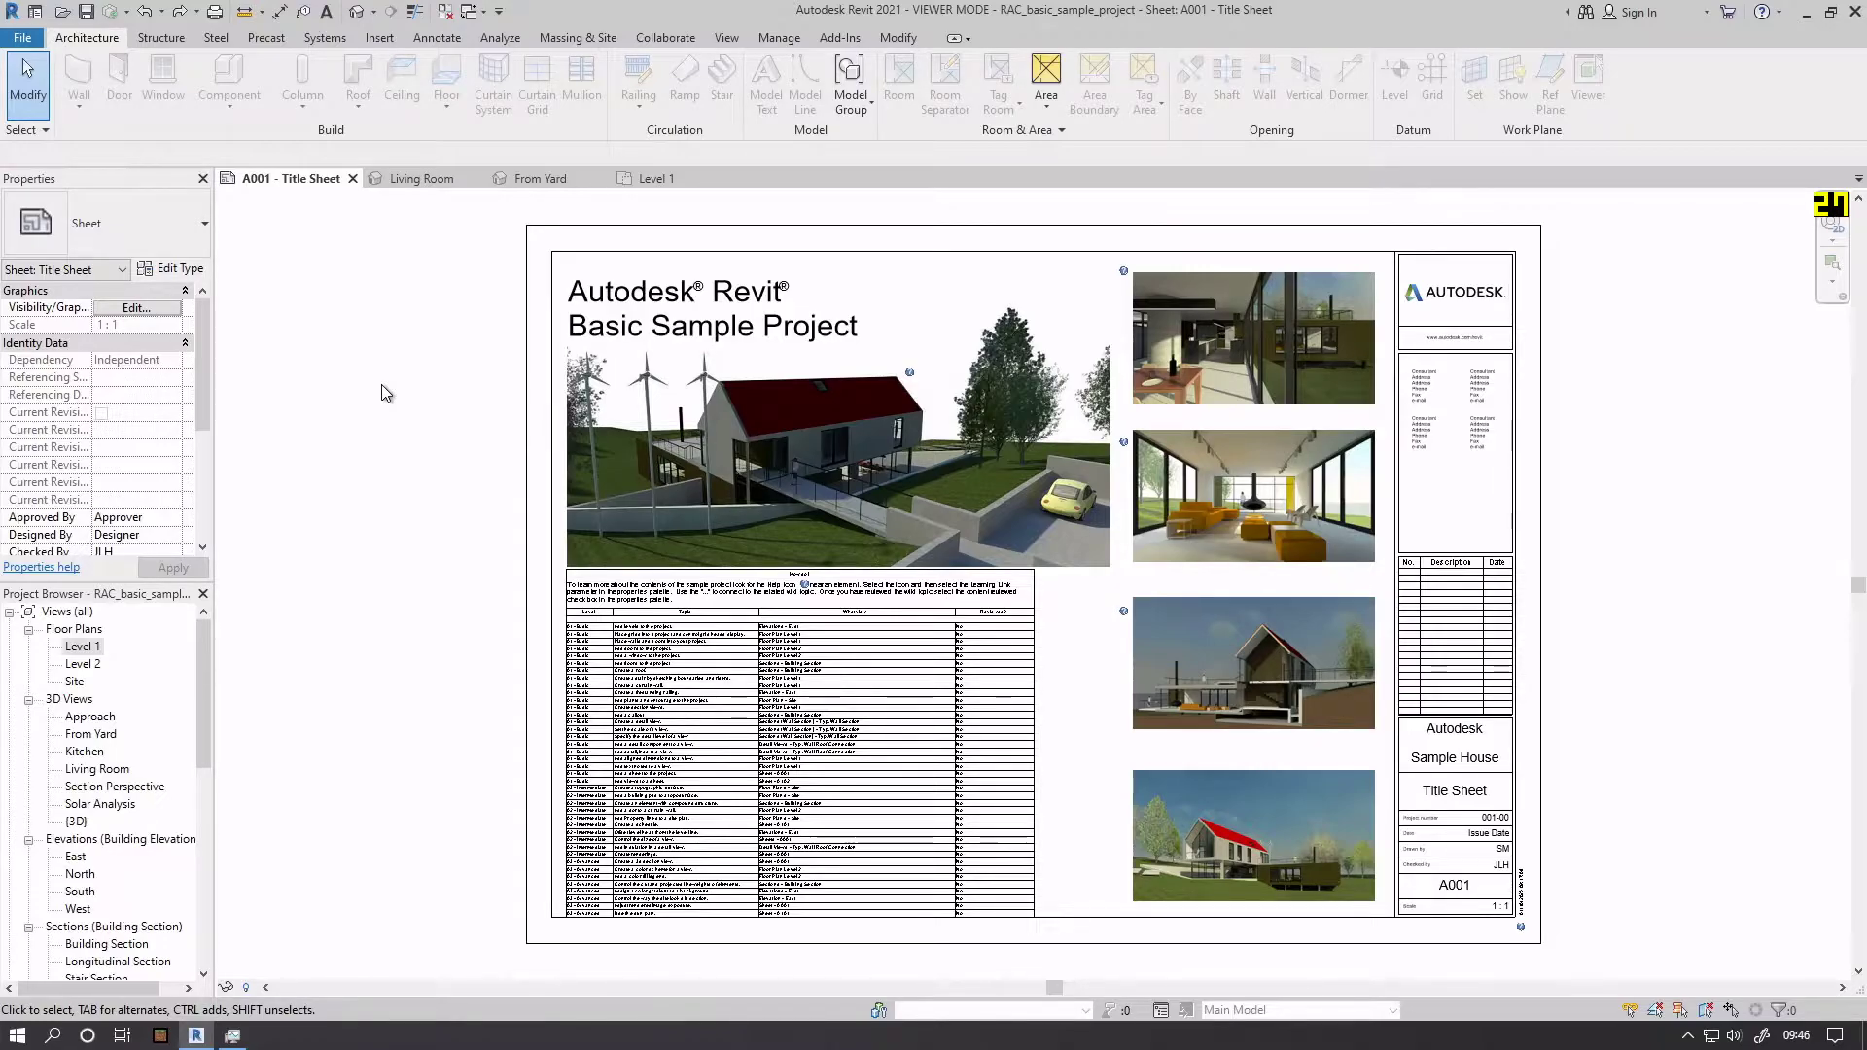
mouse_move(376, 498)
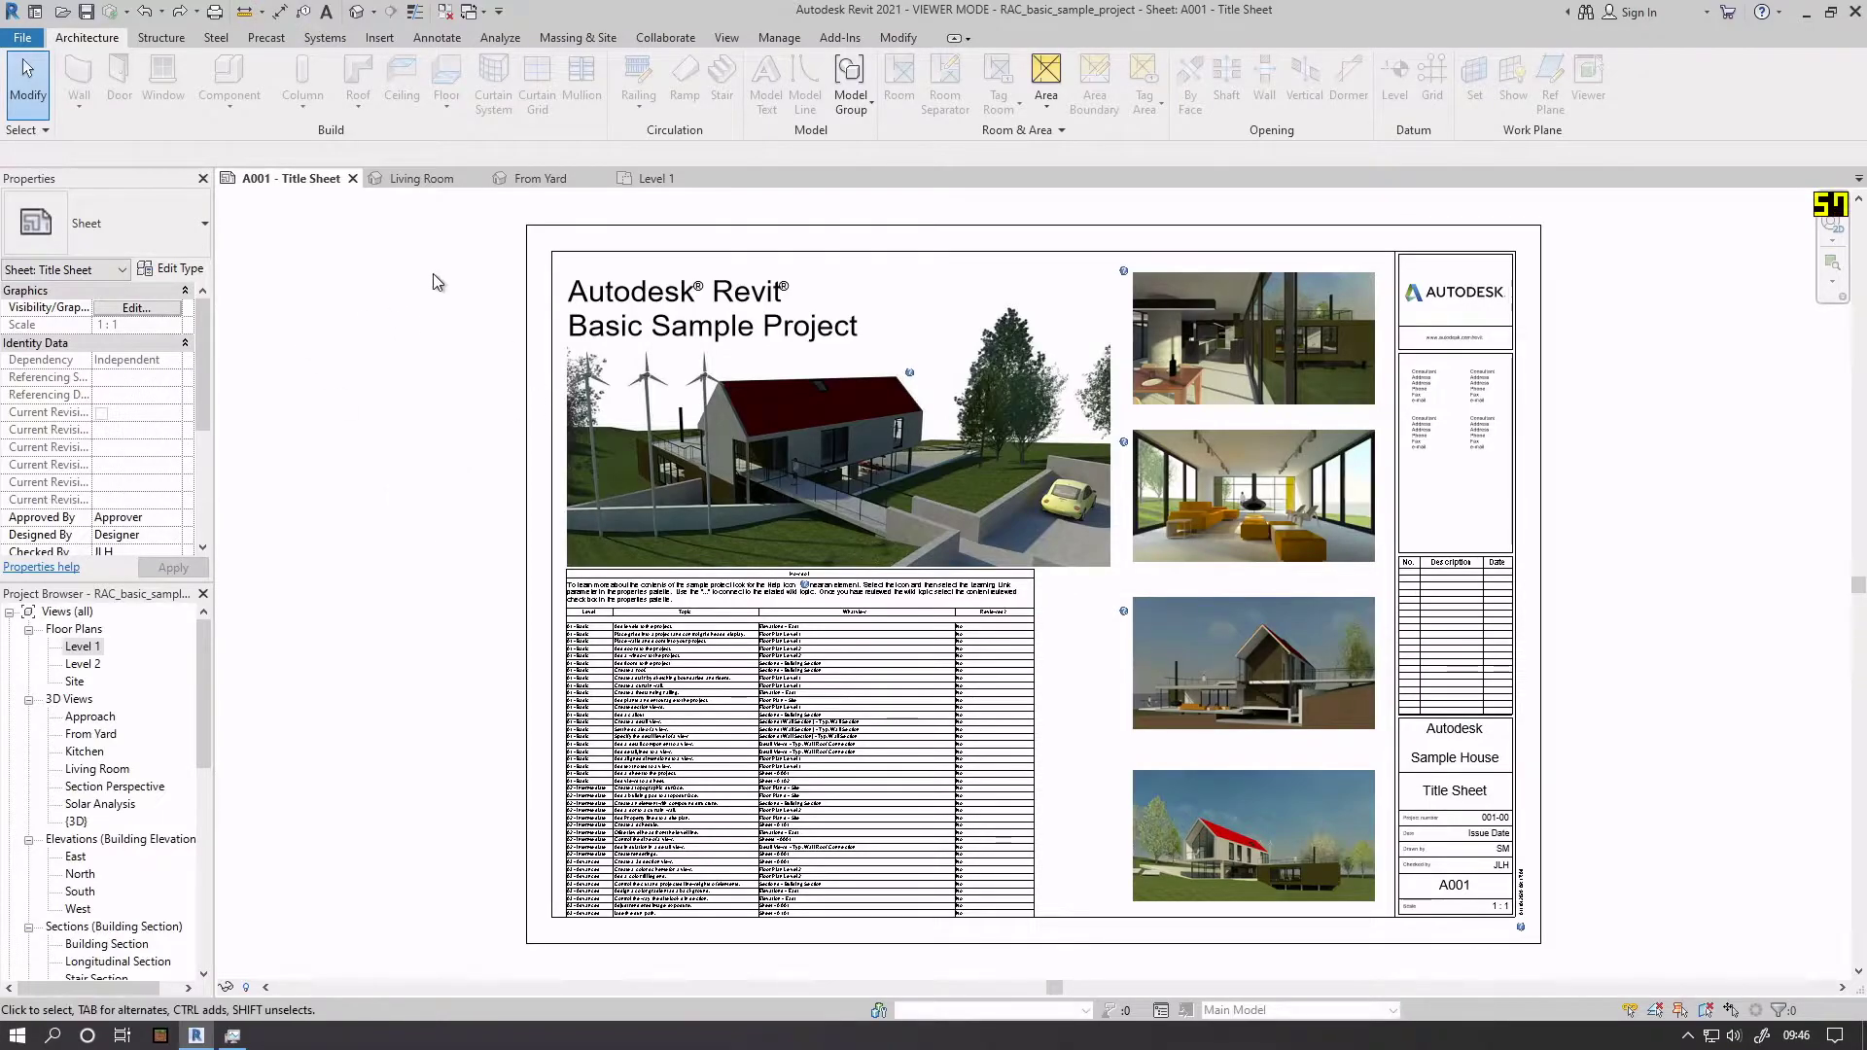
mouse_move(369, 462)
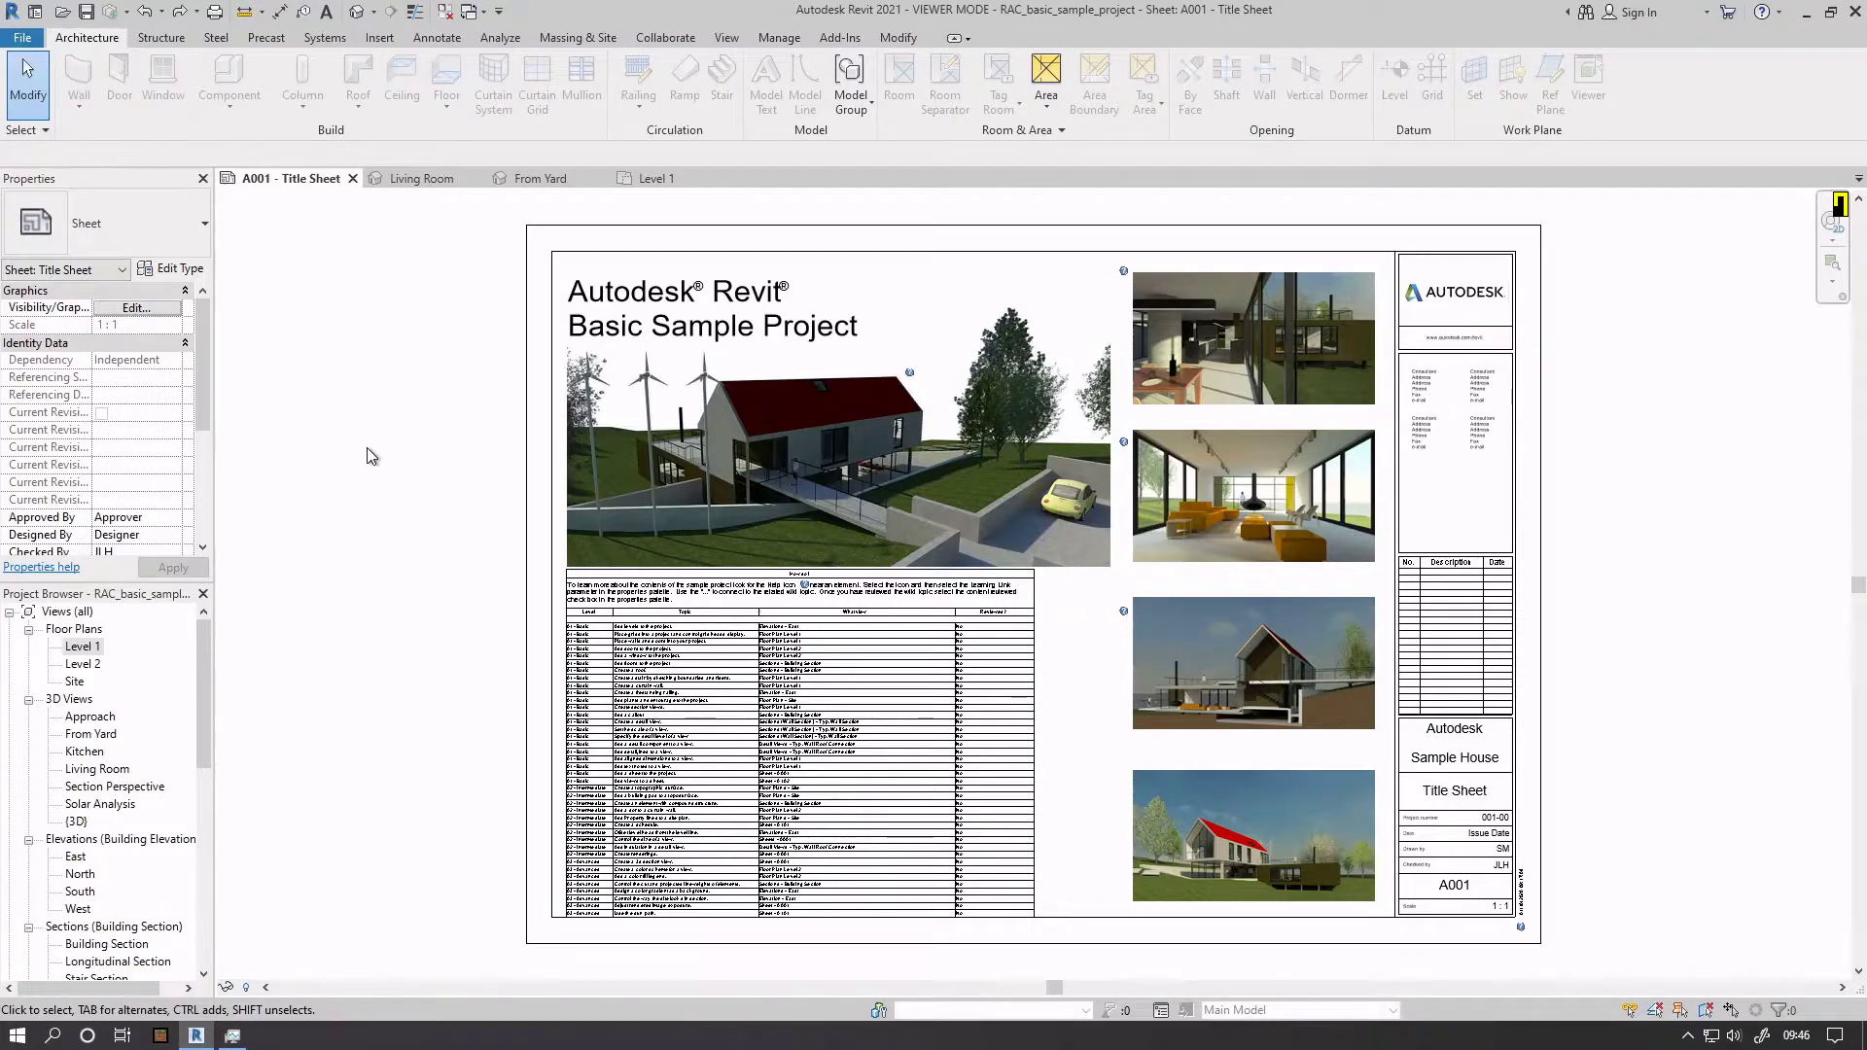
Step: Switch Revit from the title sheet to the sample house's From Yard 3D view
left_click(853, 399)
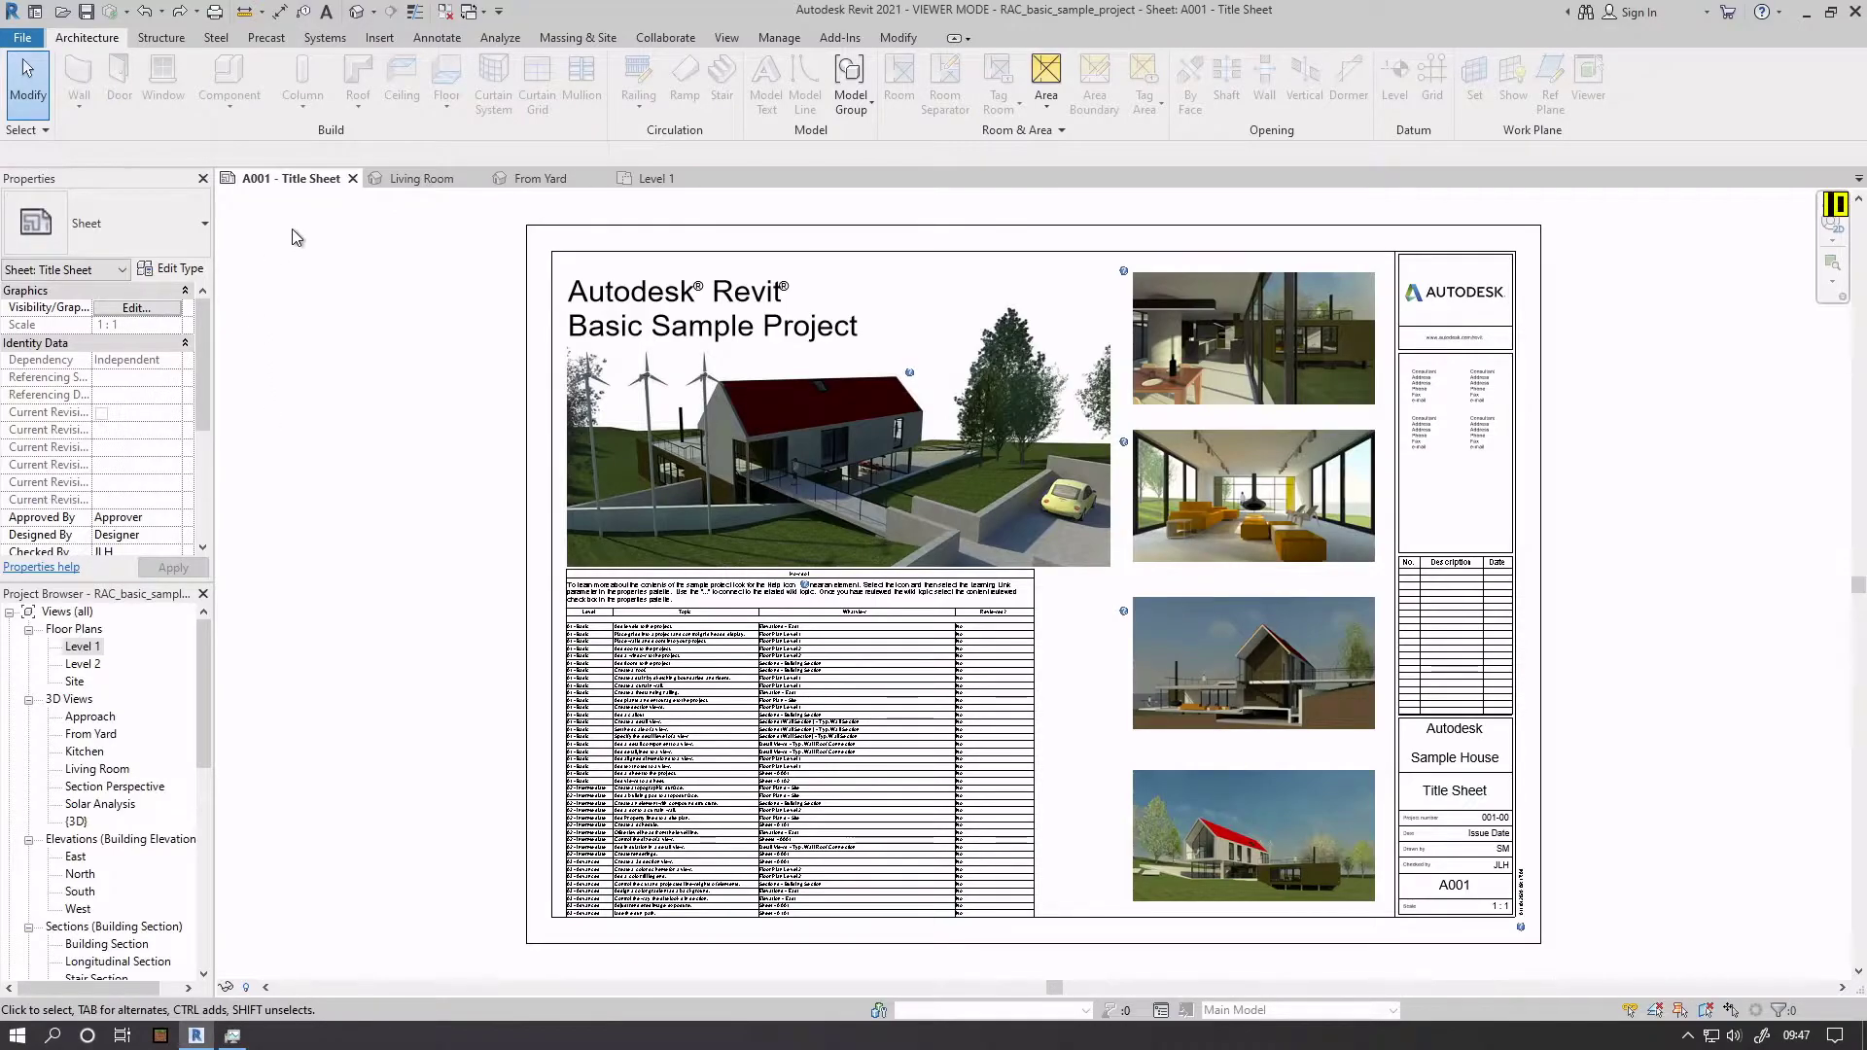
left_click(541, 177)
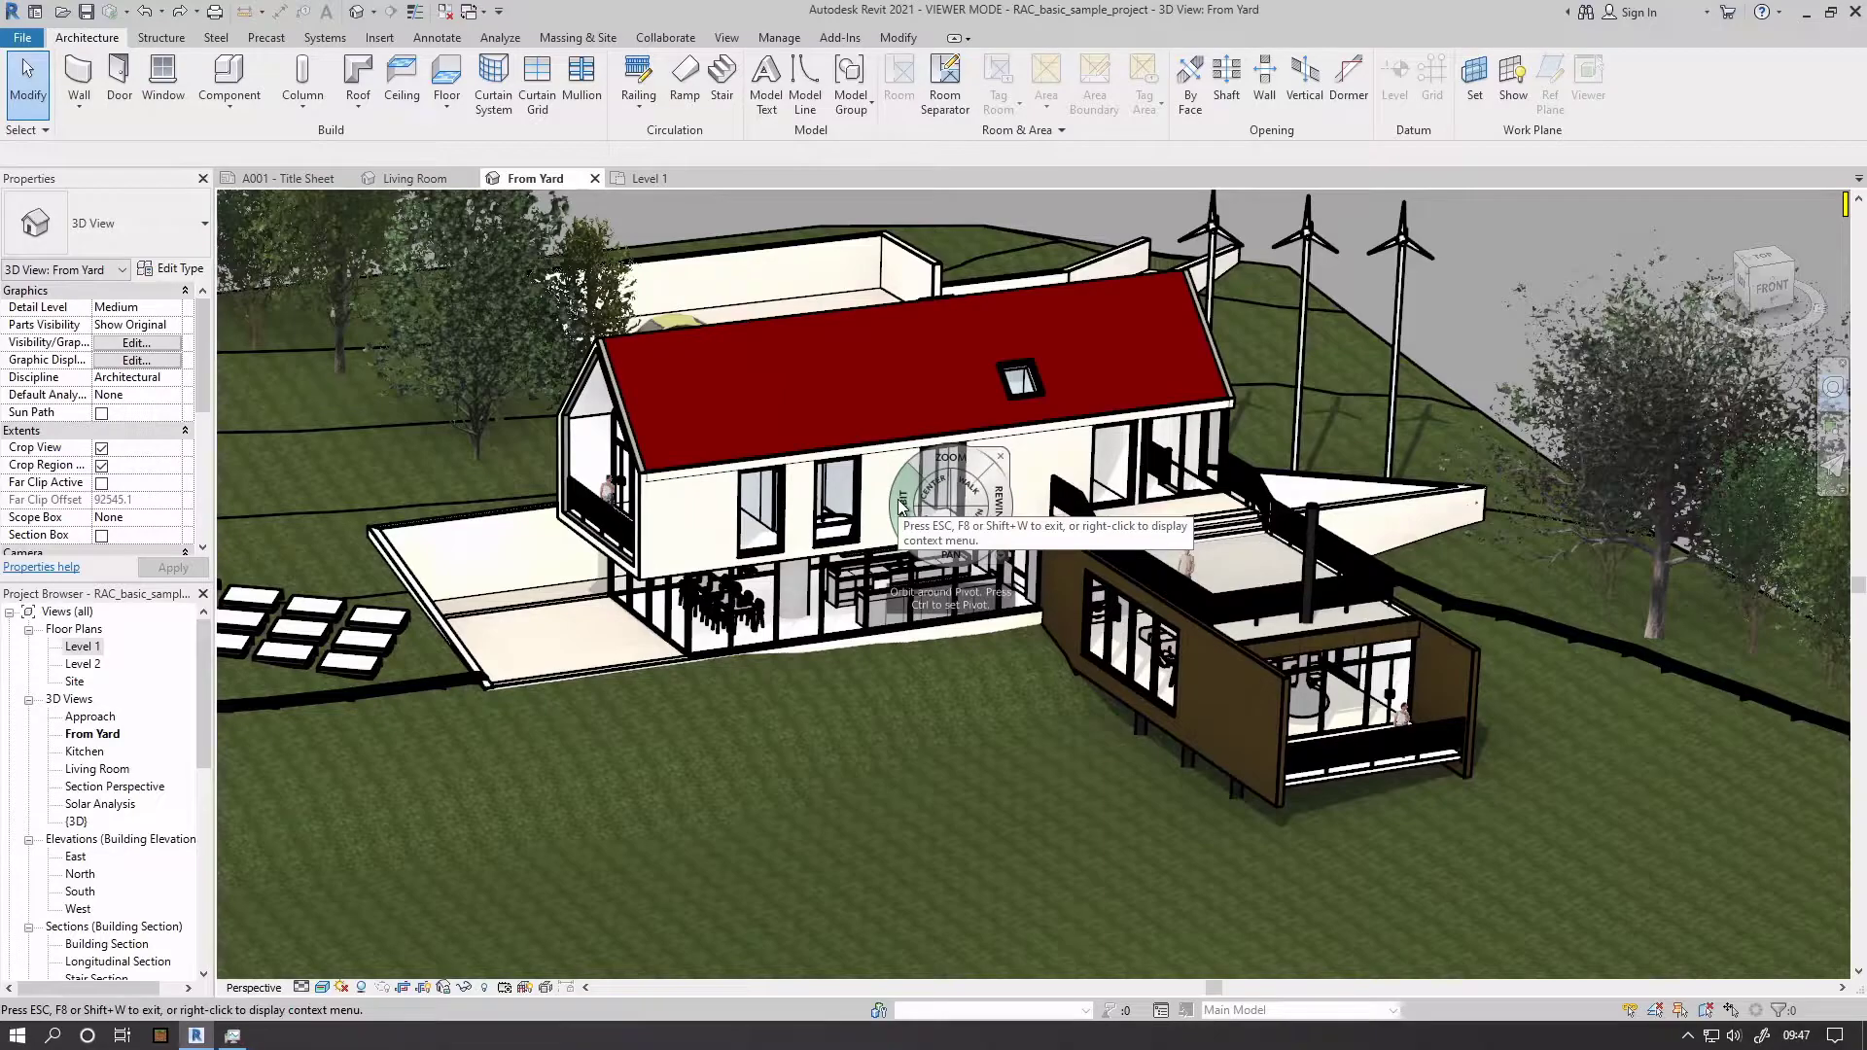
Step: Orbit around the house and fly toward the red roof, then show the Living Room 3D view
left_click_drag(941, 488, 1017, 524)
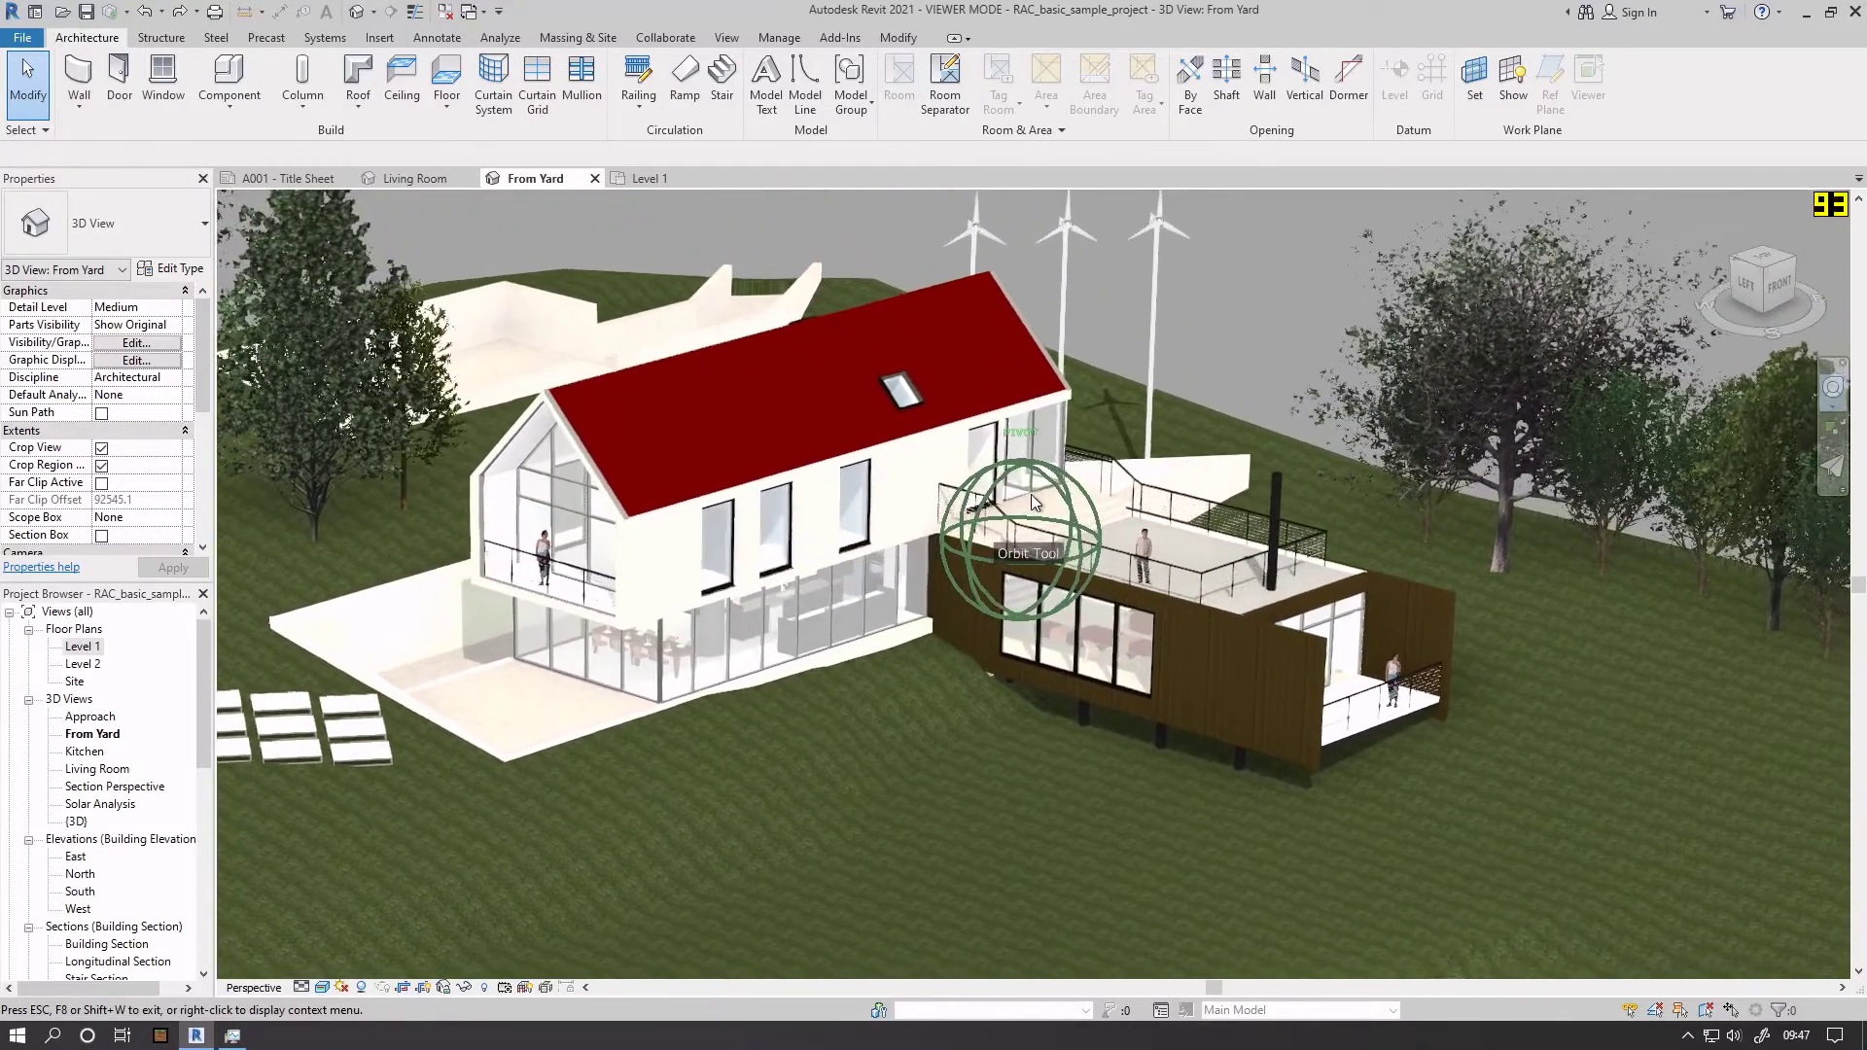
left_click_drag(1037, 500, 1083, 470)
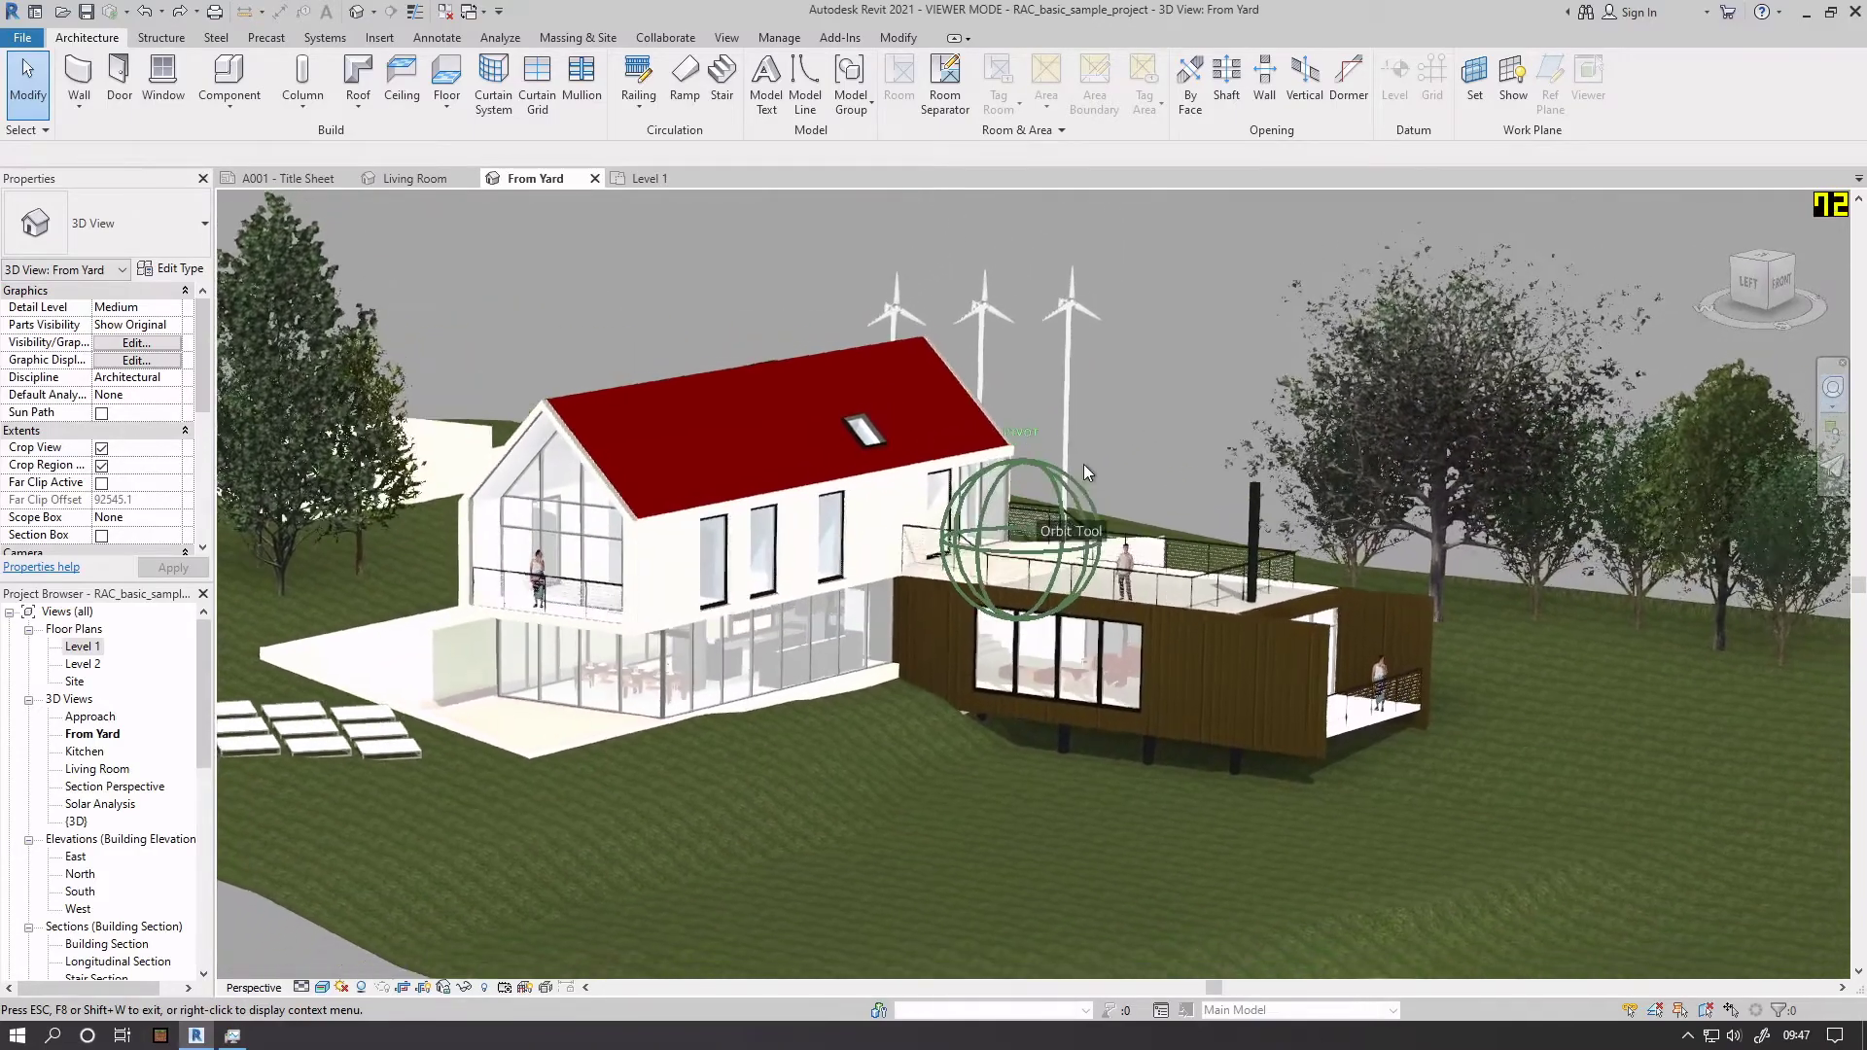
left_click_drag(1083, 470, 1138, 470)
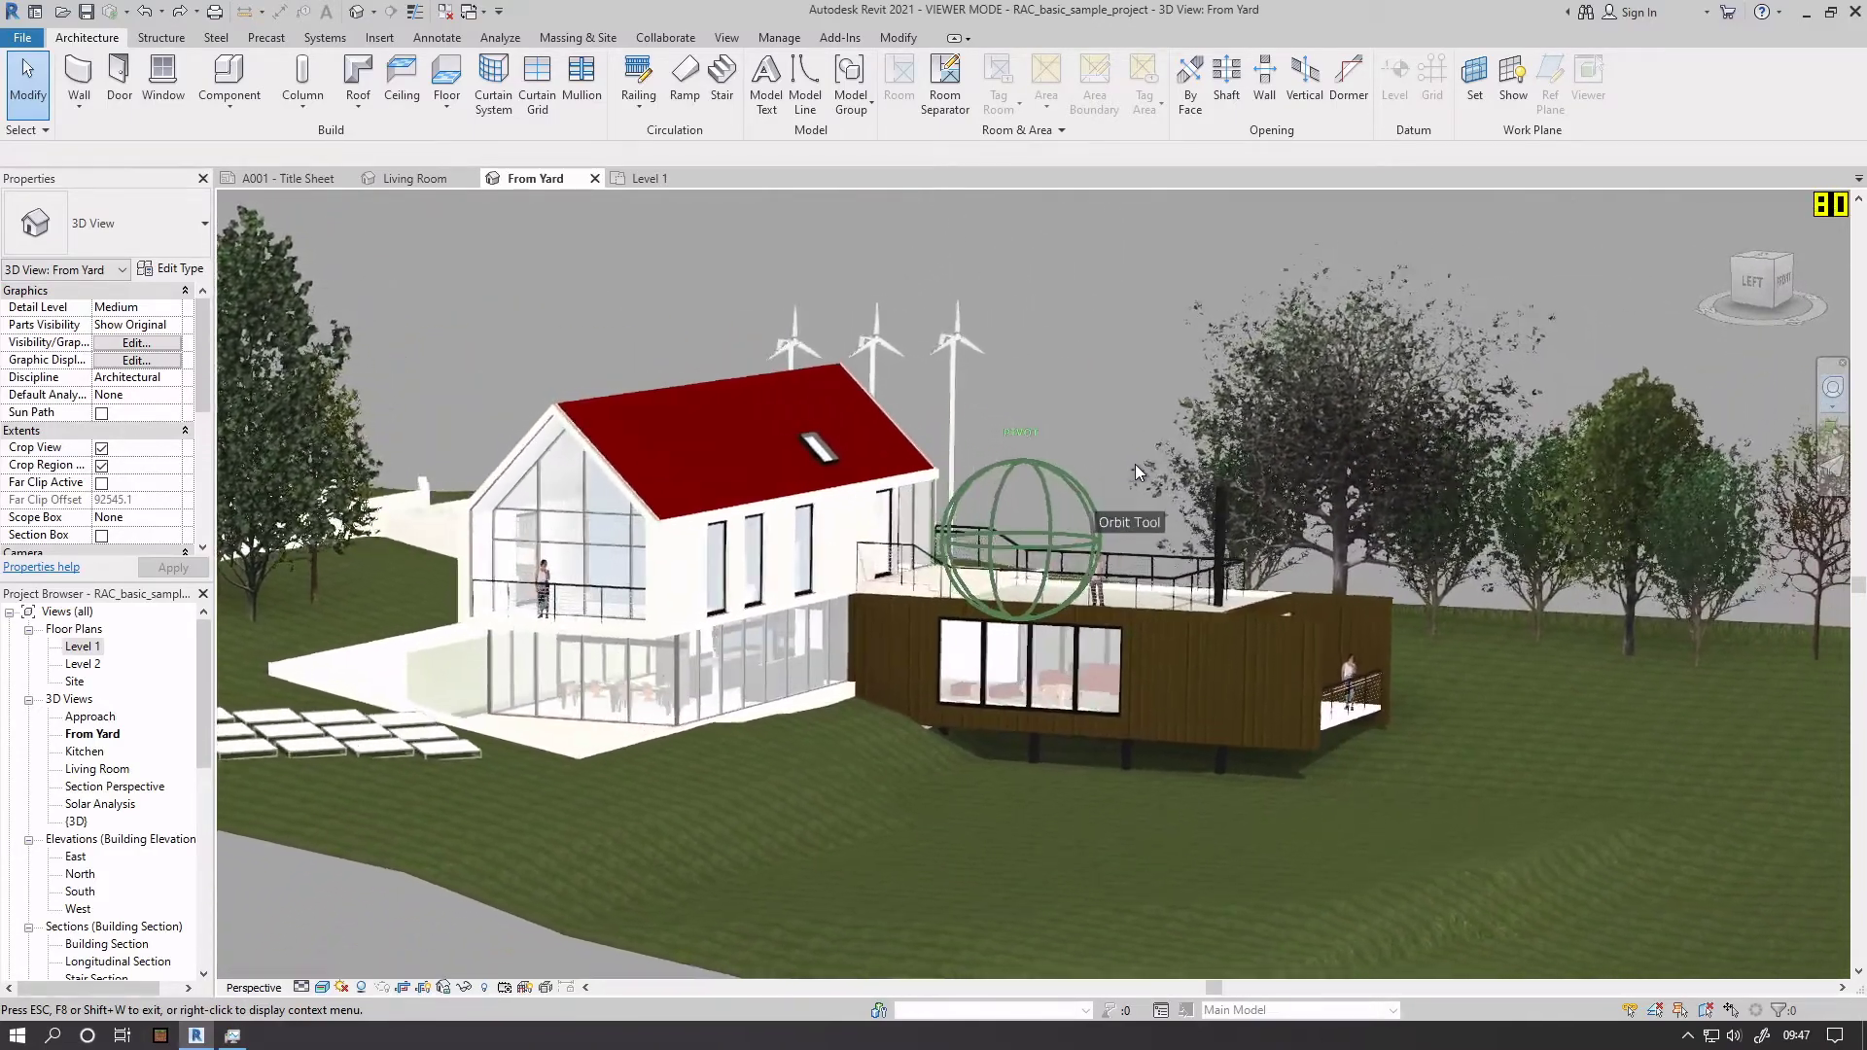
left_click_drag(1138, 471, 1116, 471)
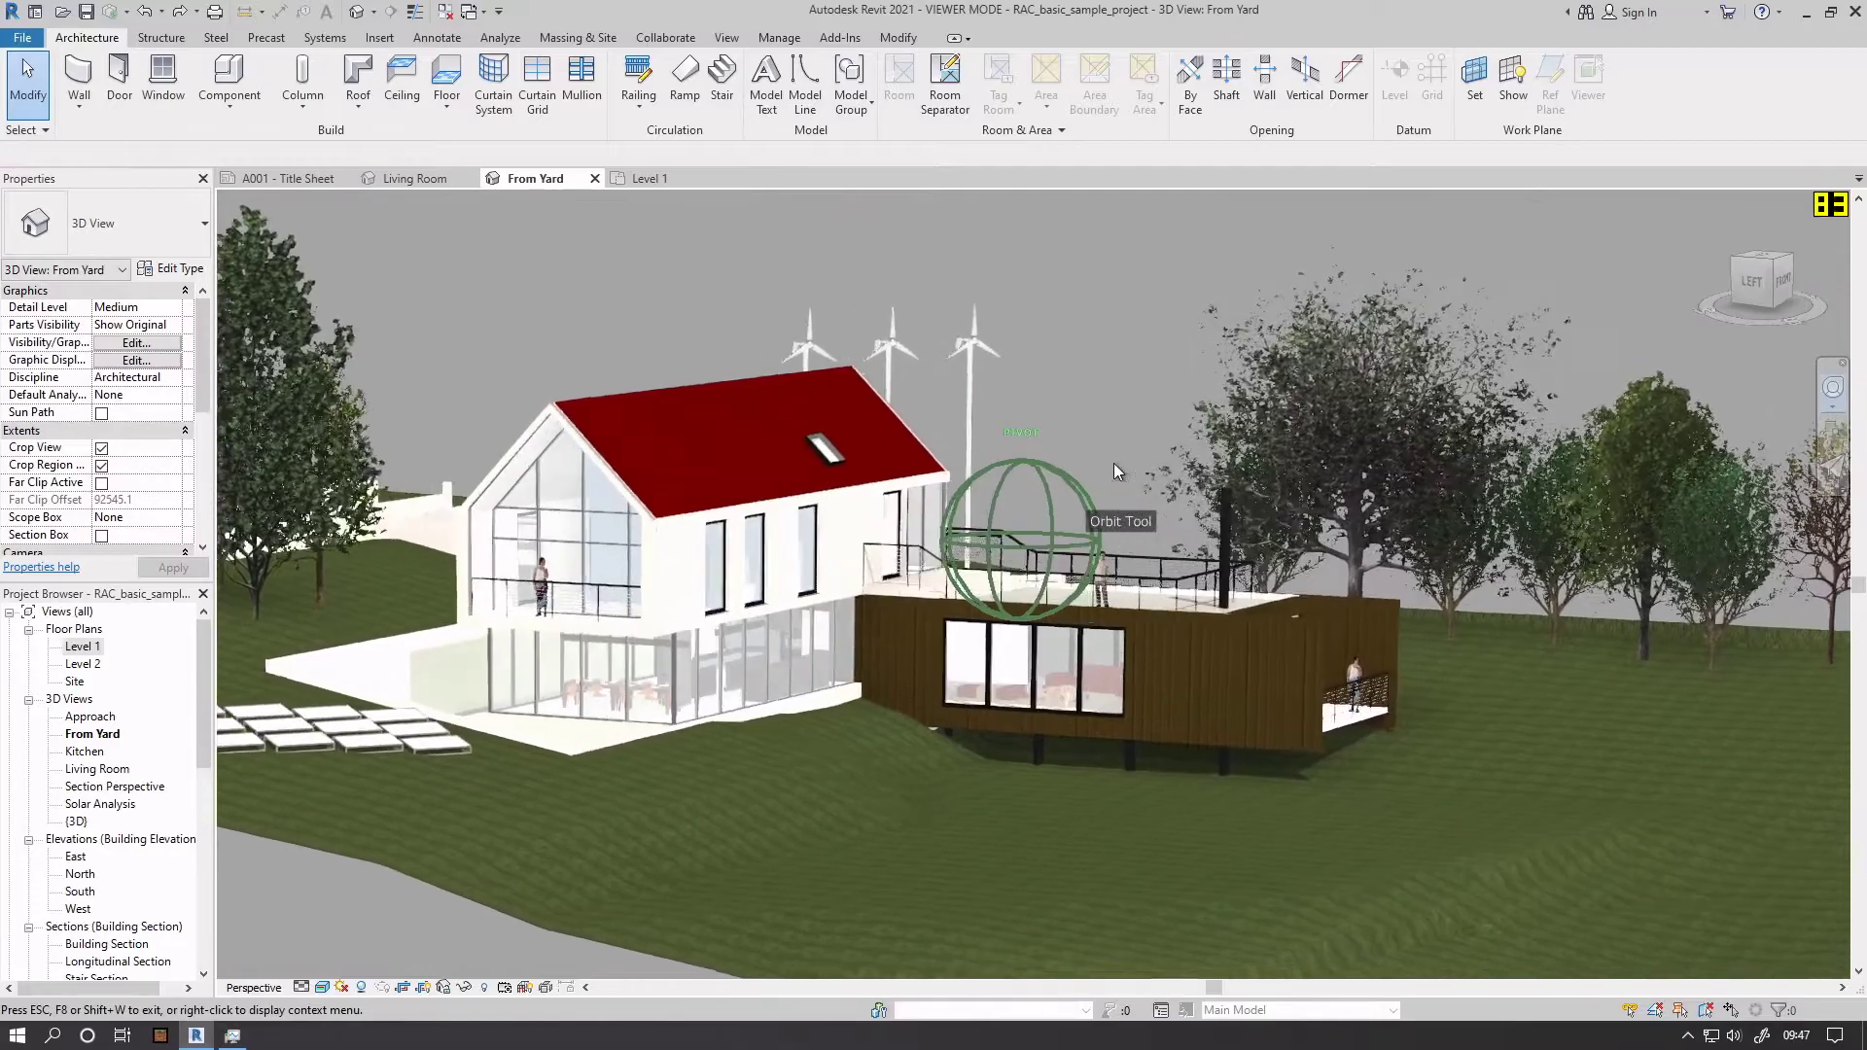
left_click_drag(1117, 470, 840, 486)
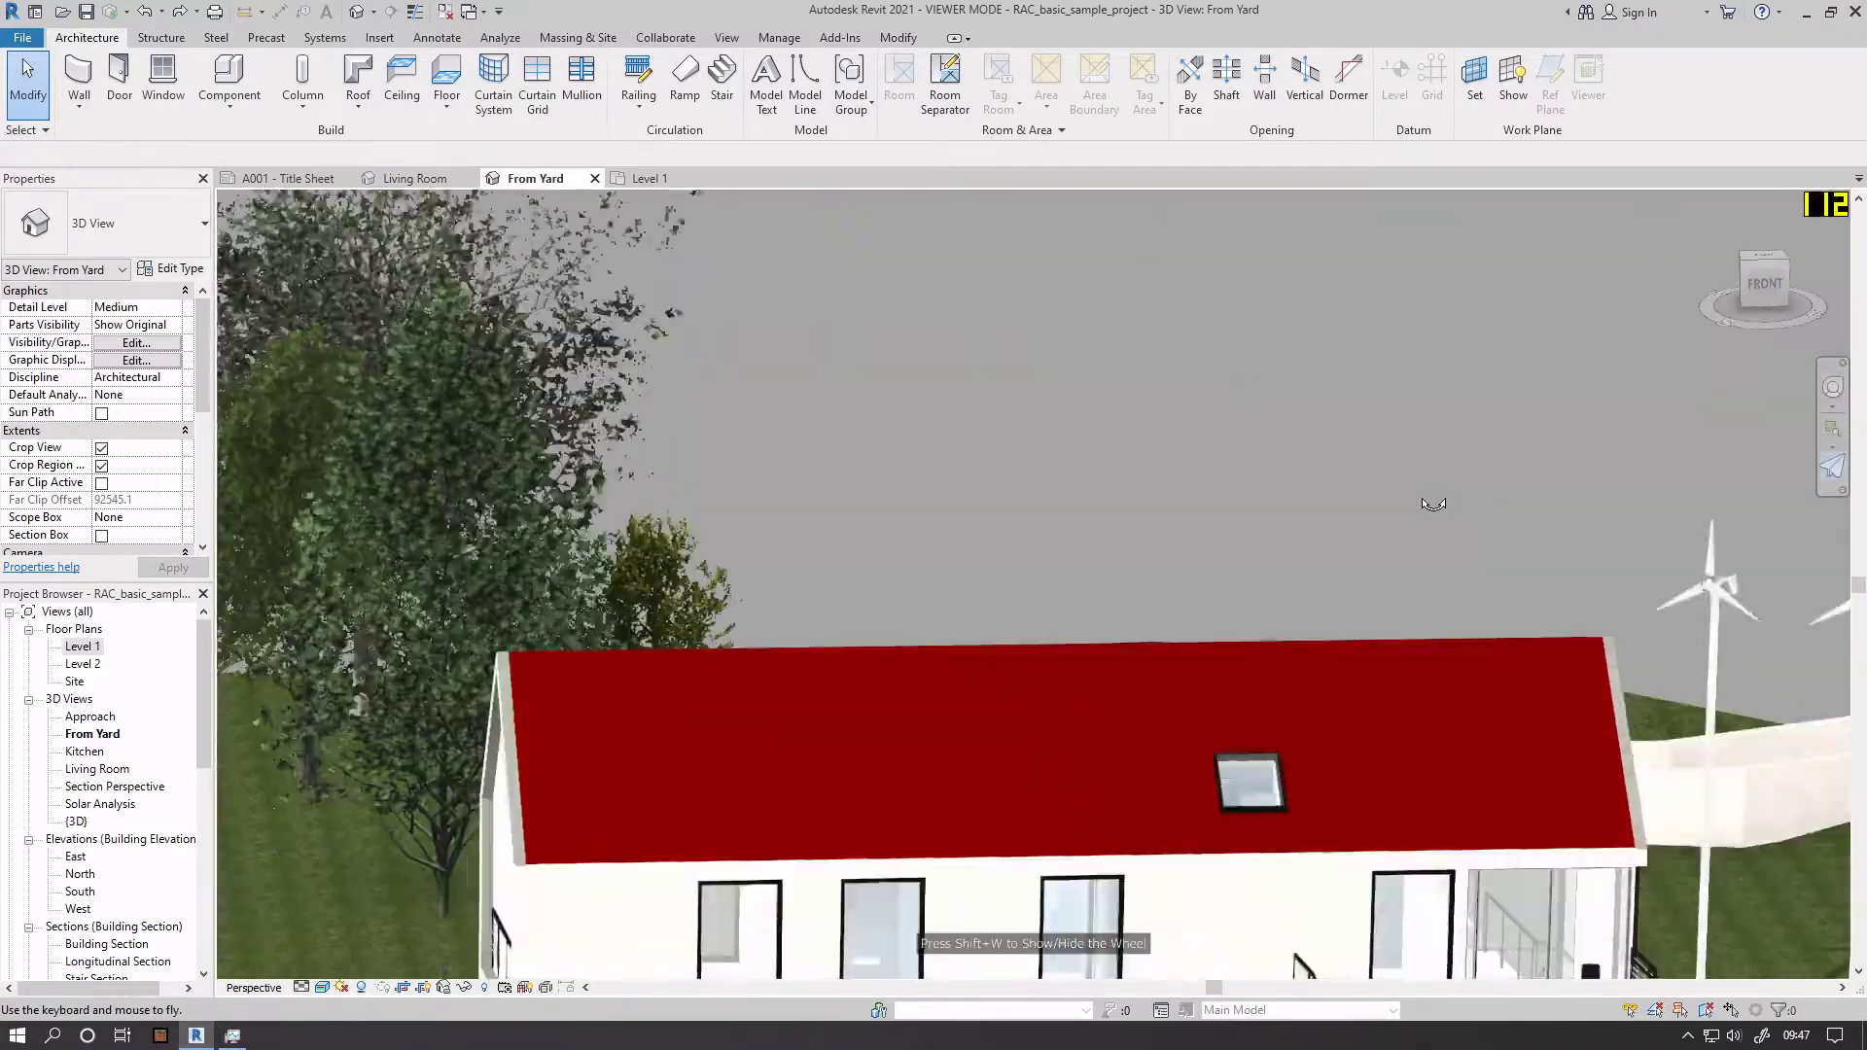
left_click(417, 177)
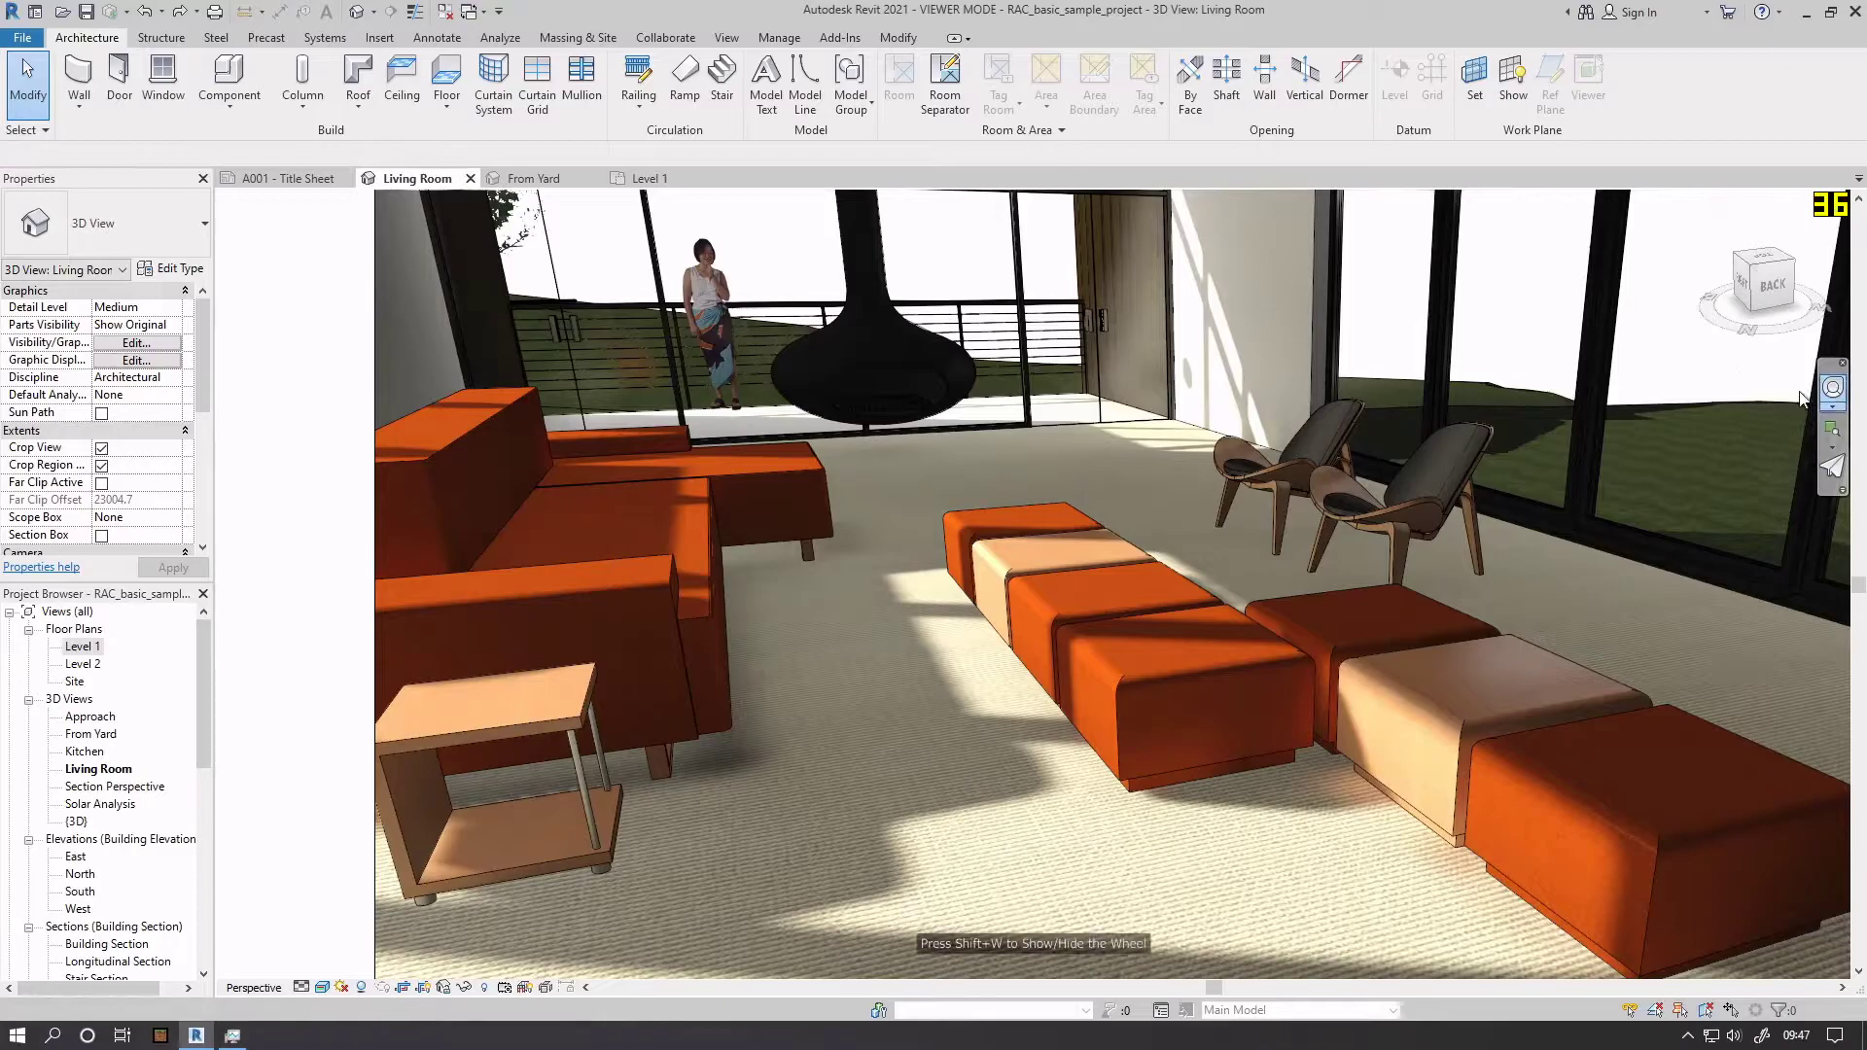
left_click(1408, 486)
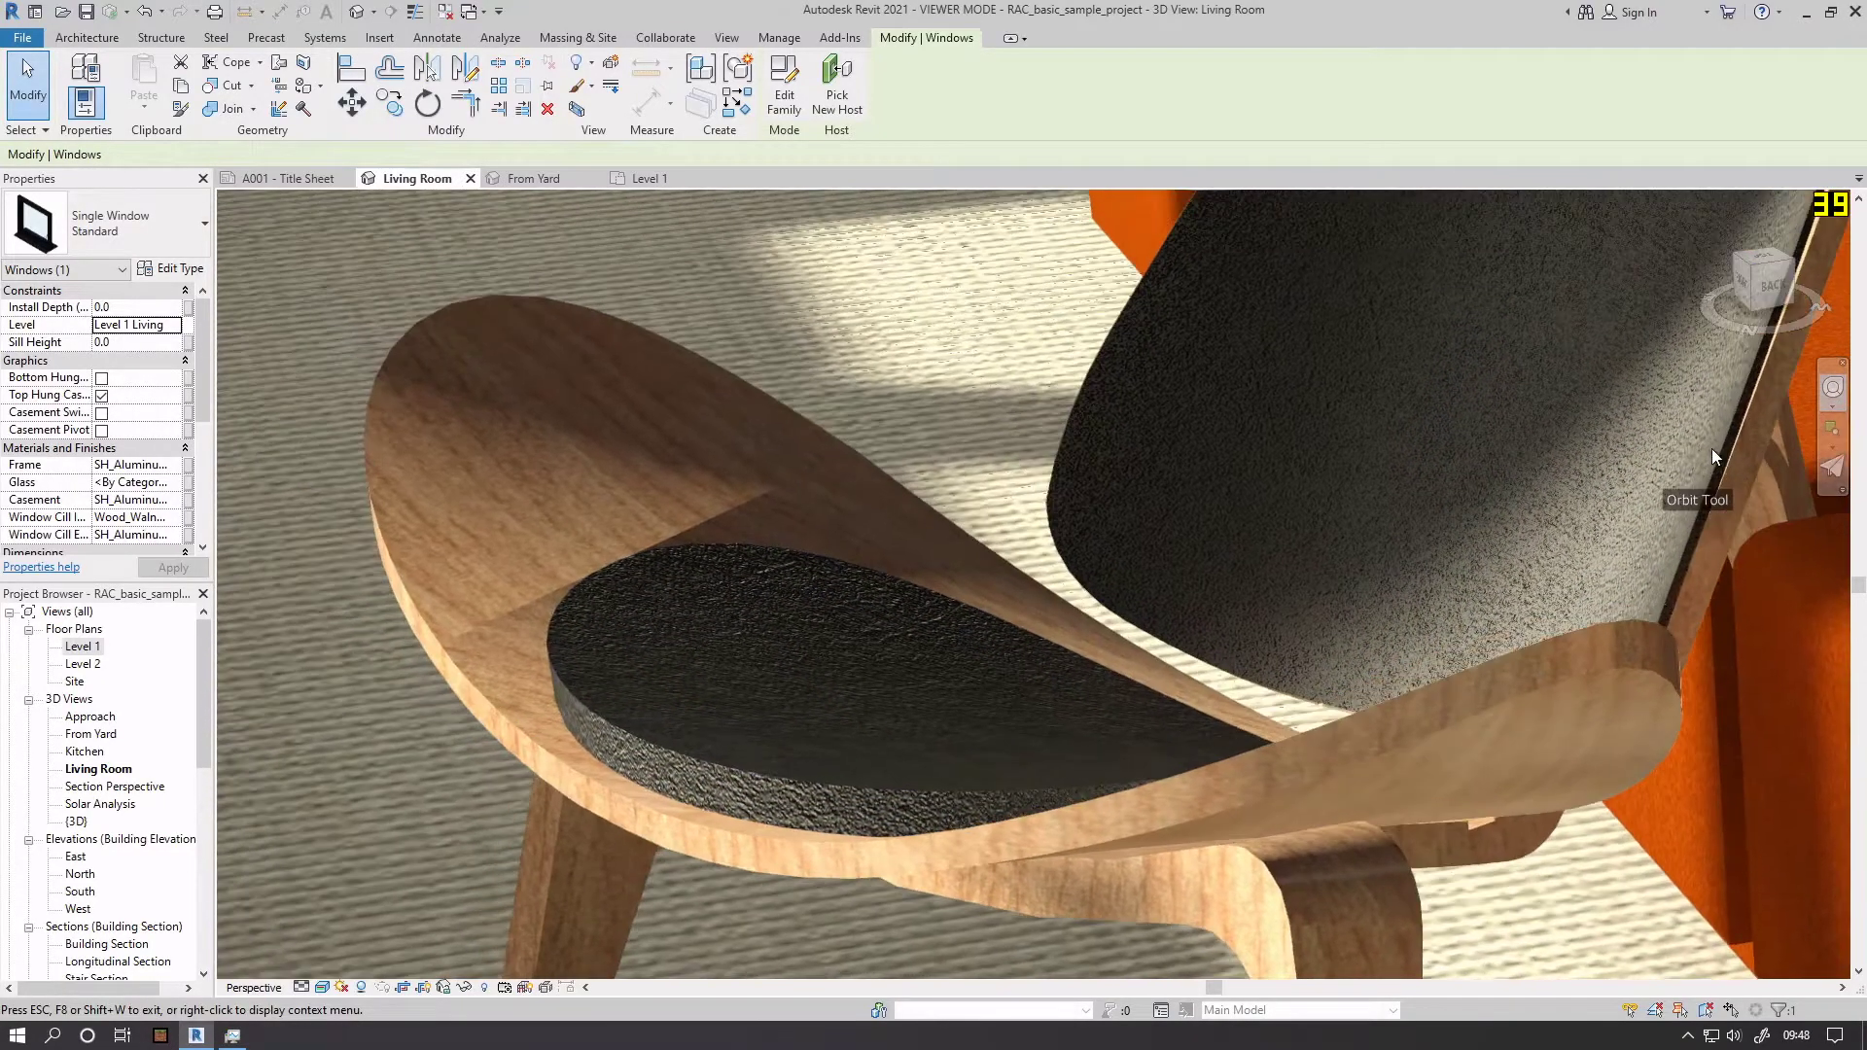
left_click_drag(1716, 457, 1698, 453)
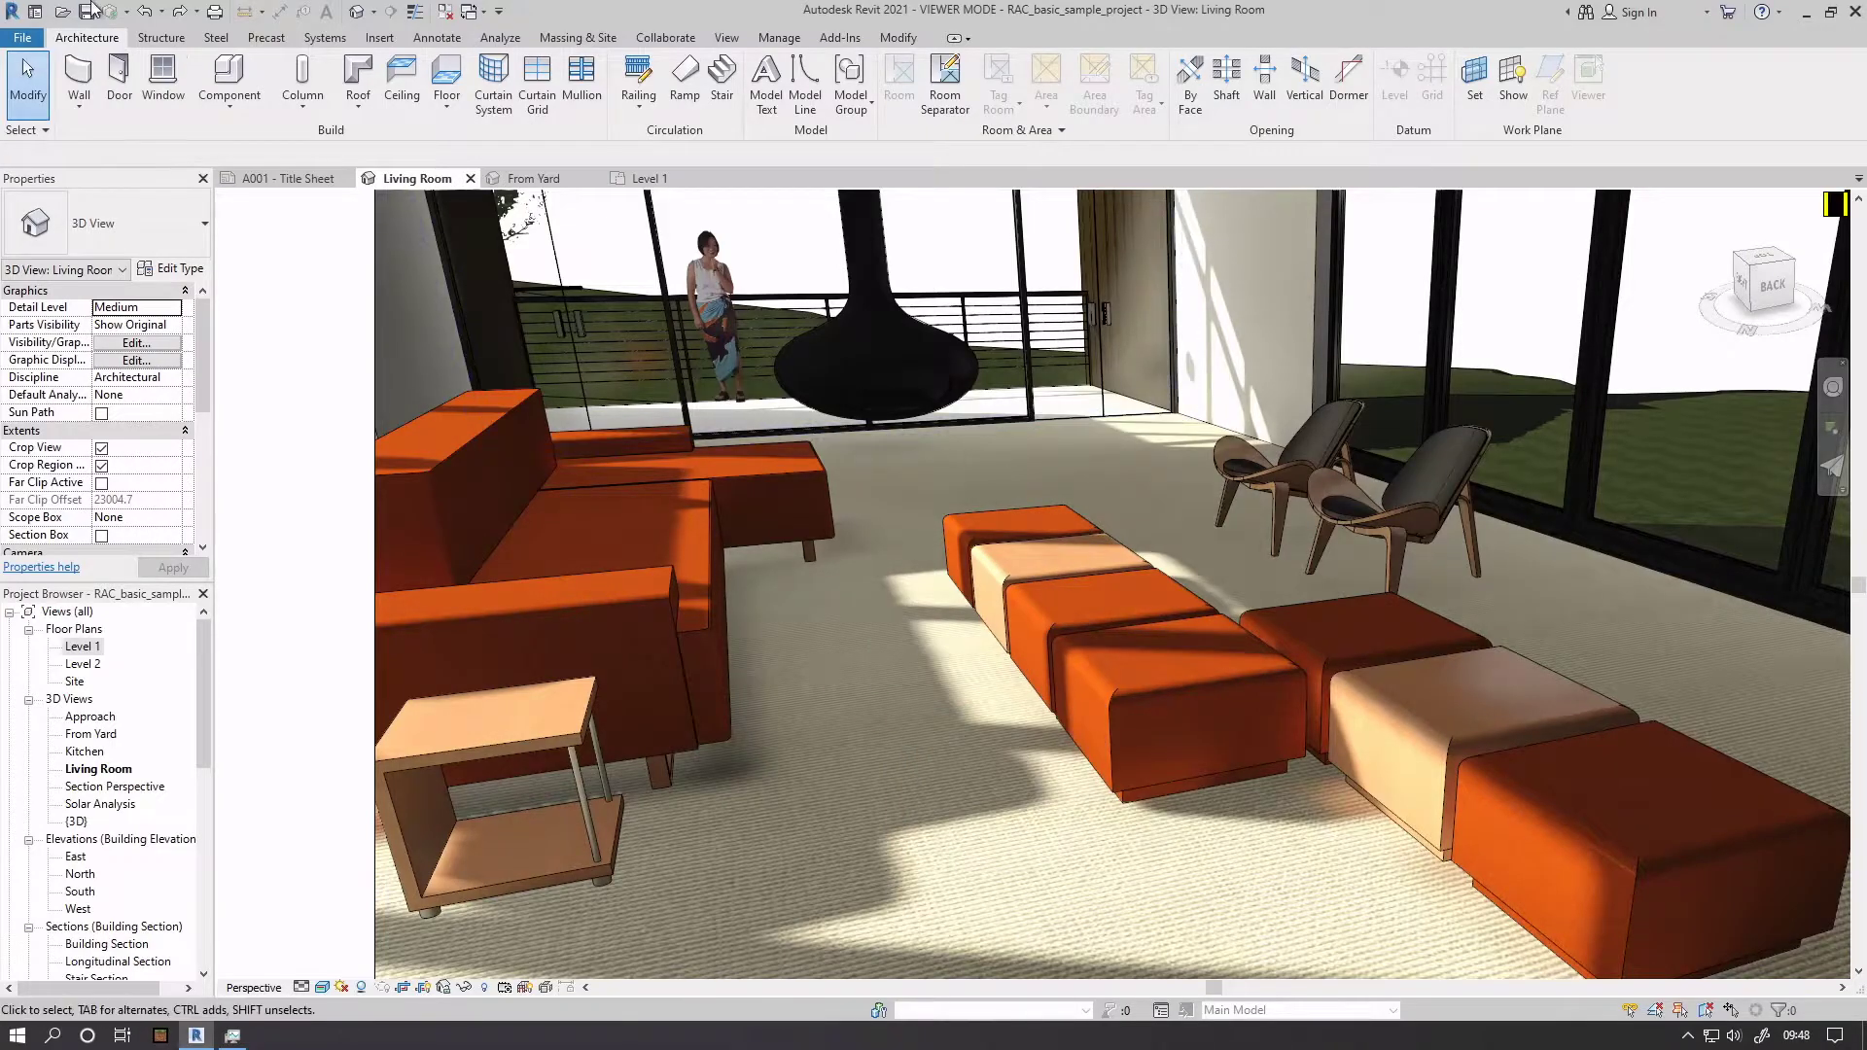
left_click(649, 177)
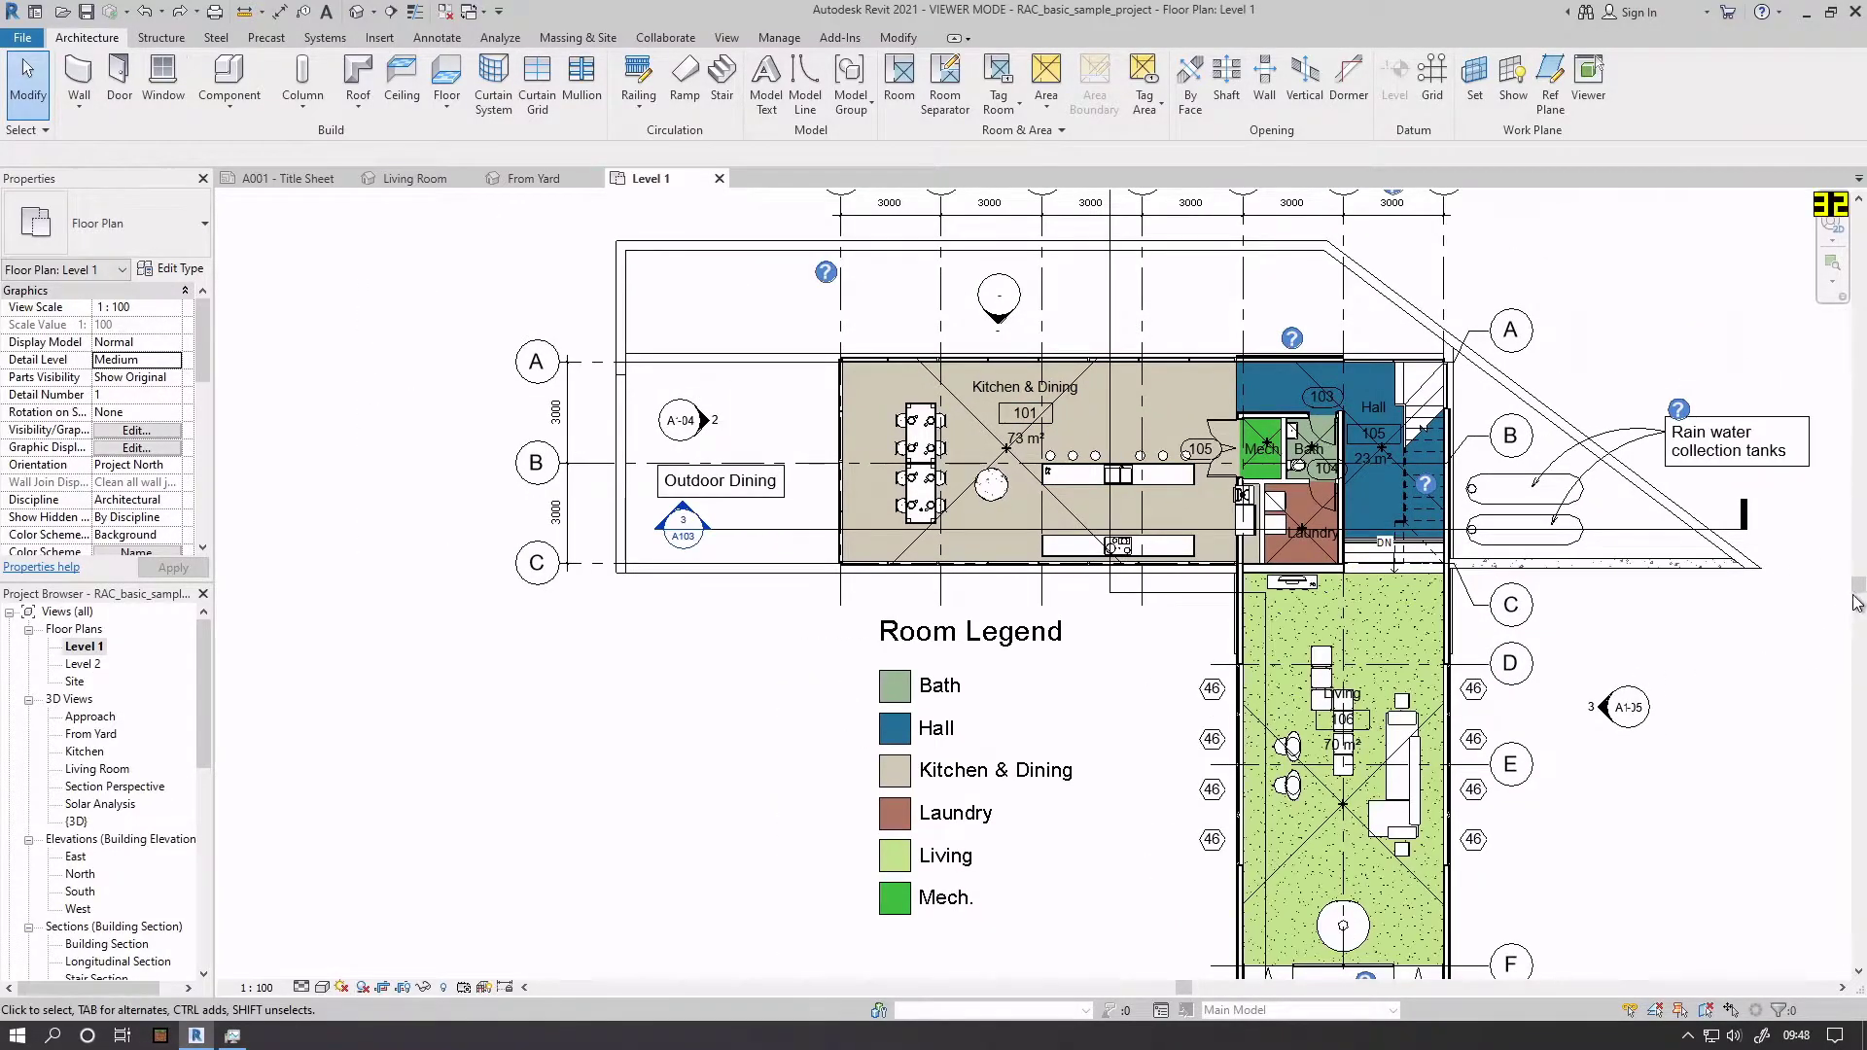
scroll("down", 3)
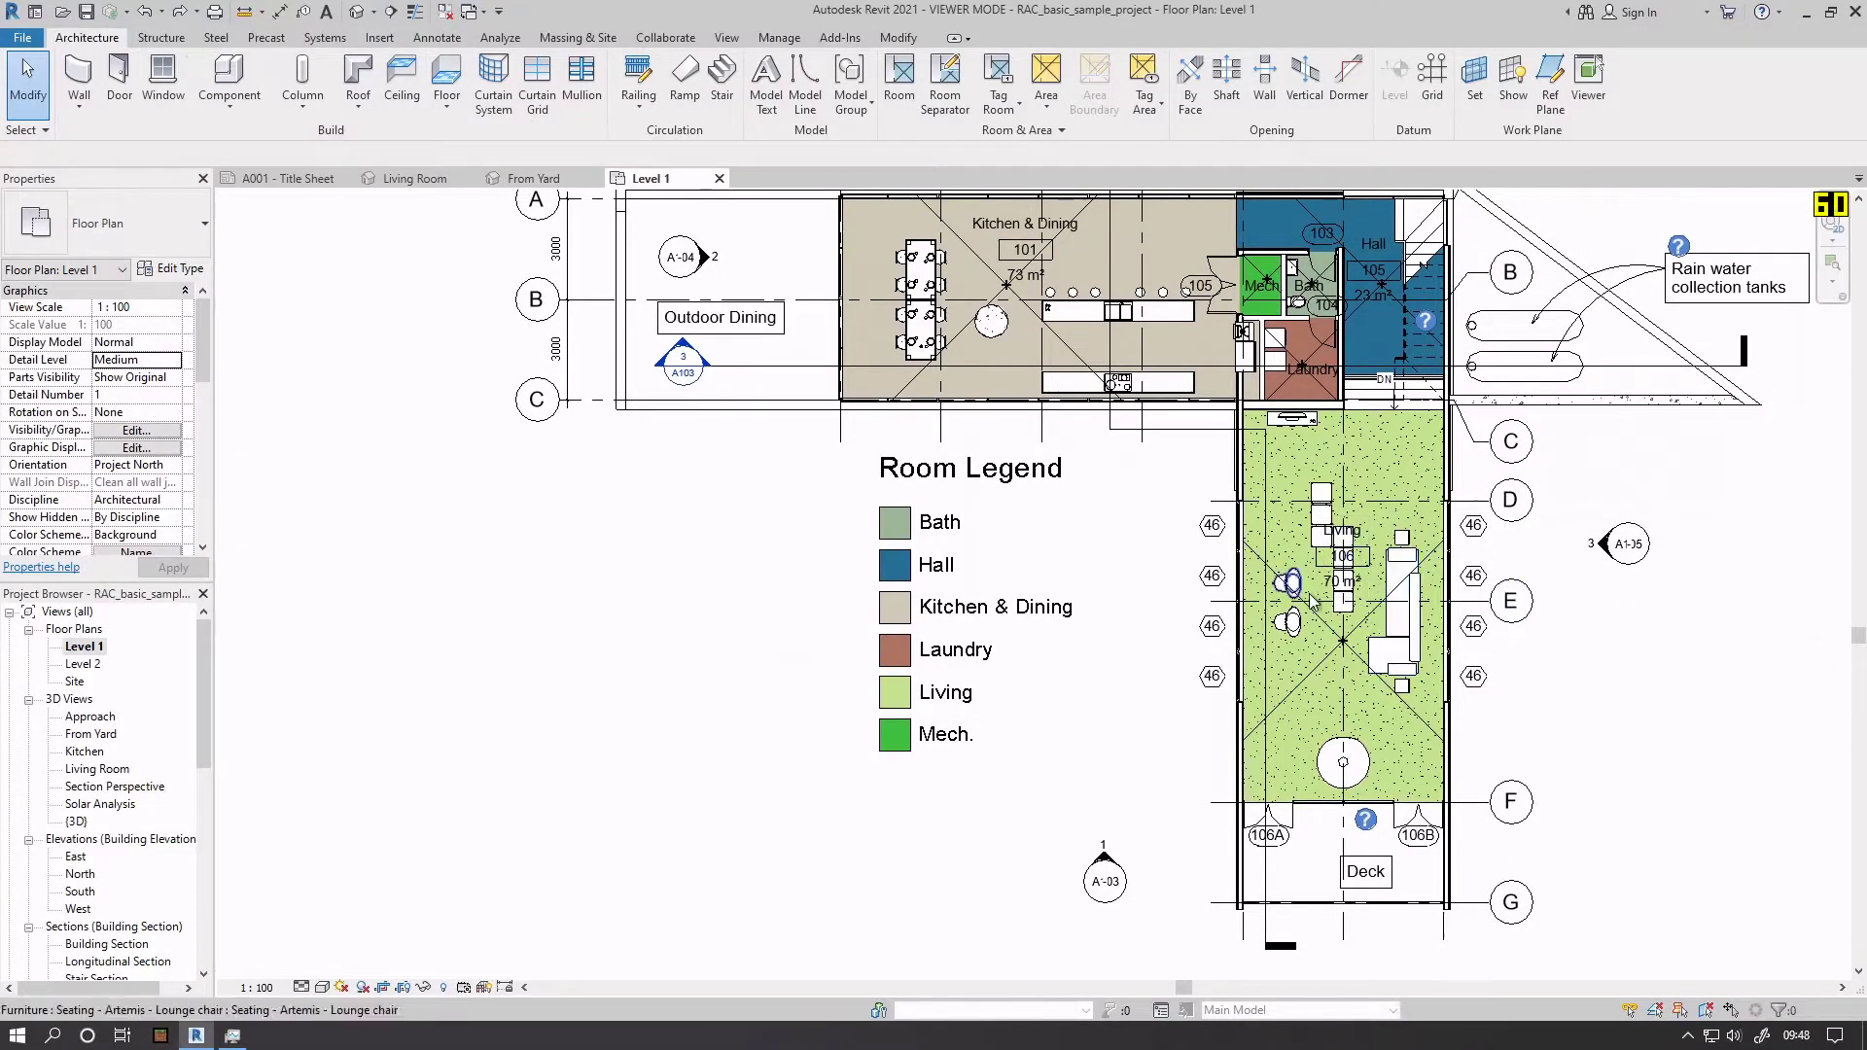
left_click(1318, 511)
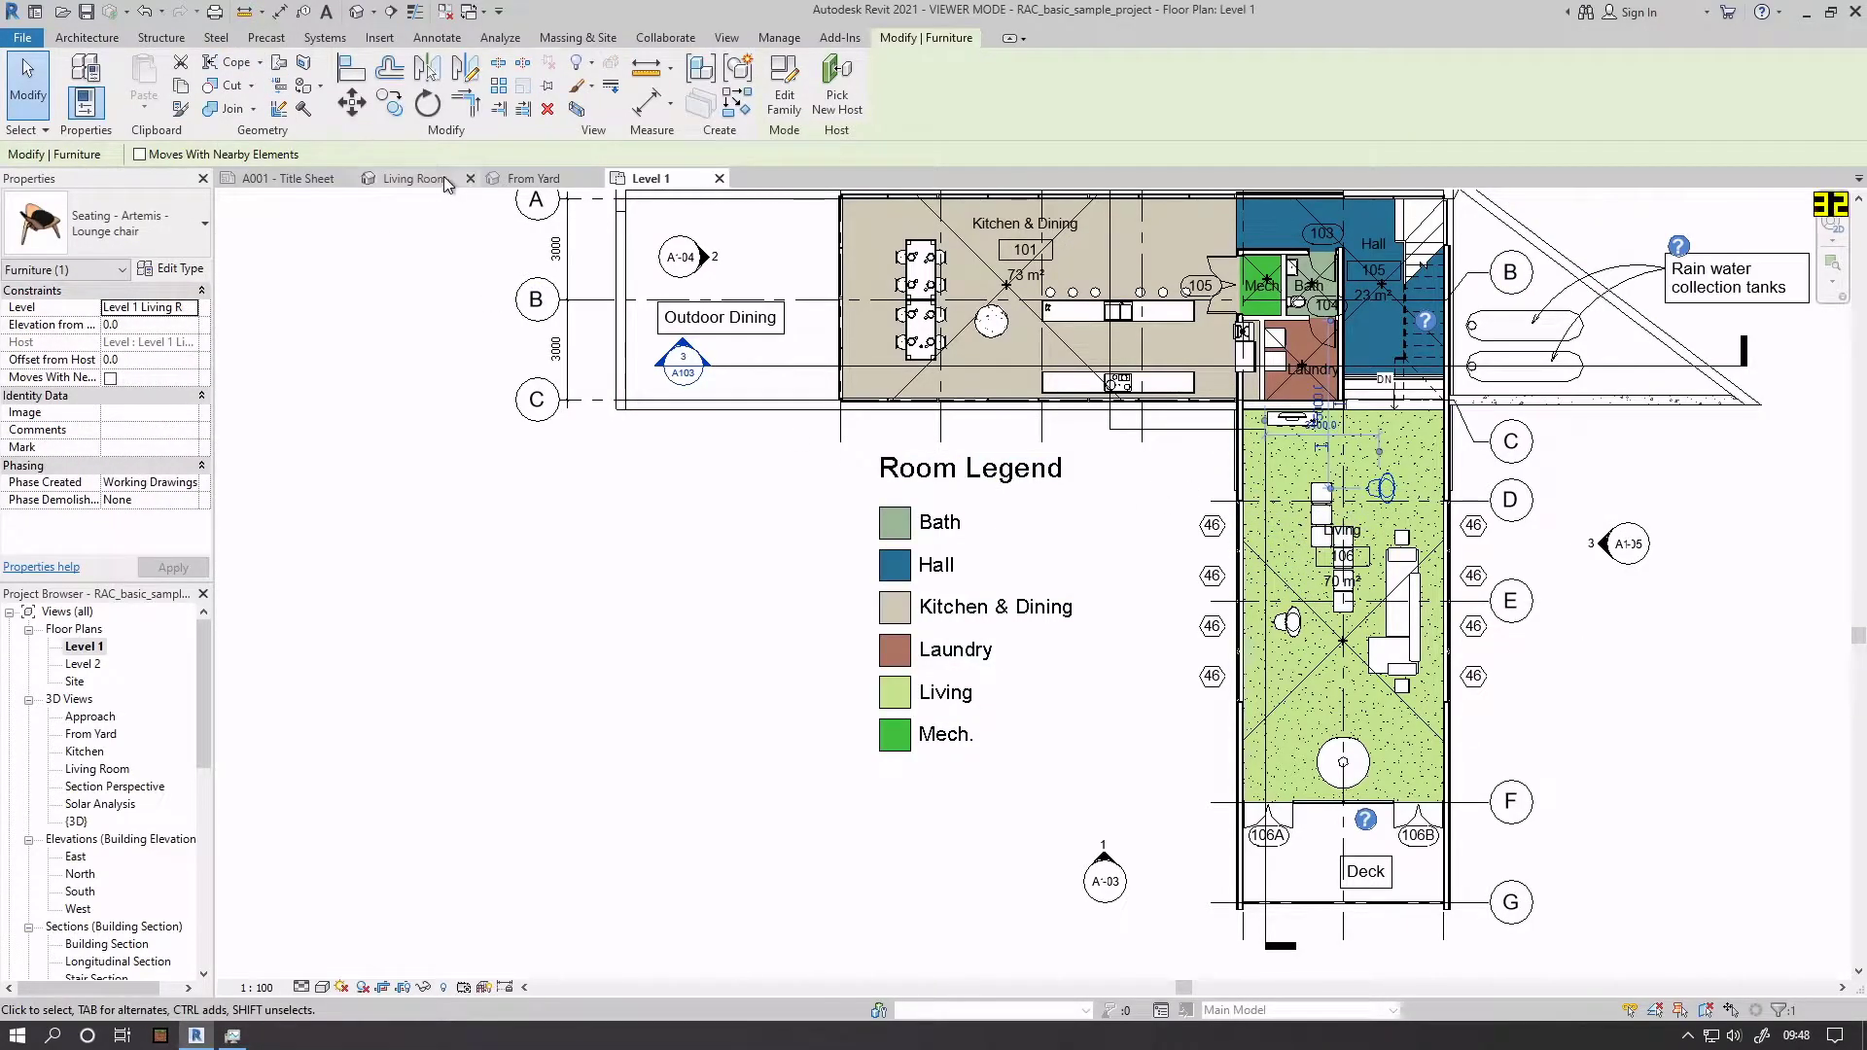
left_click(410, 177)
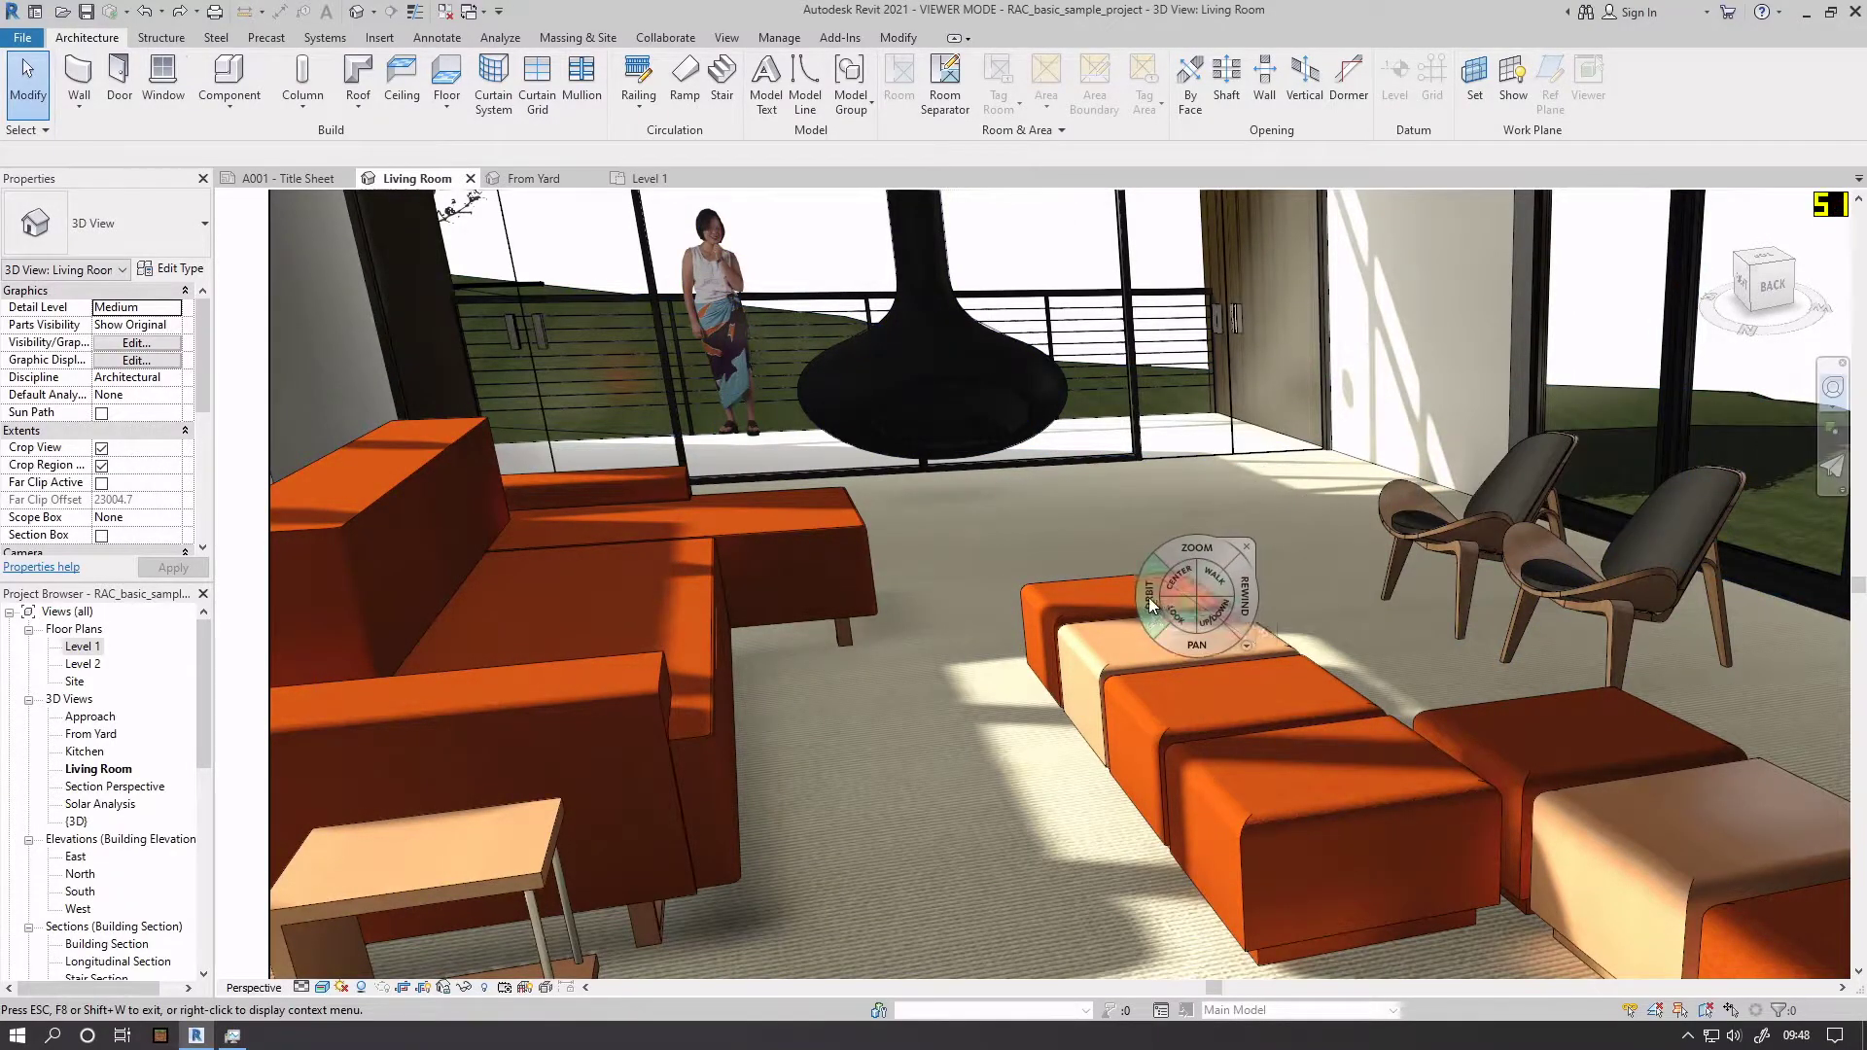
Step: Orbit the living room to look down on the seating, then minimize Revit to the desktop
left_click_drag(1196, 595, 1138, 616)
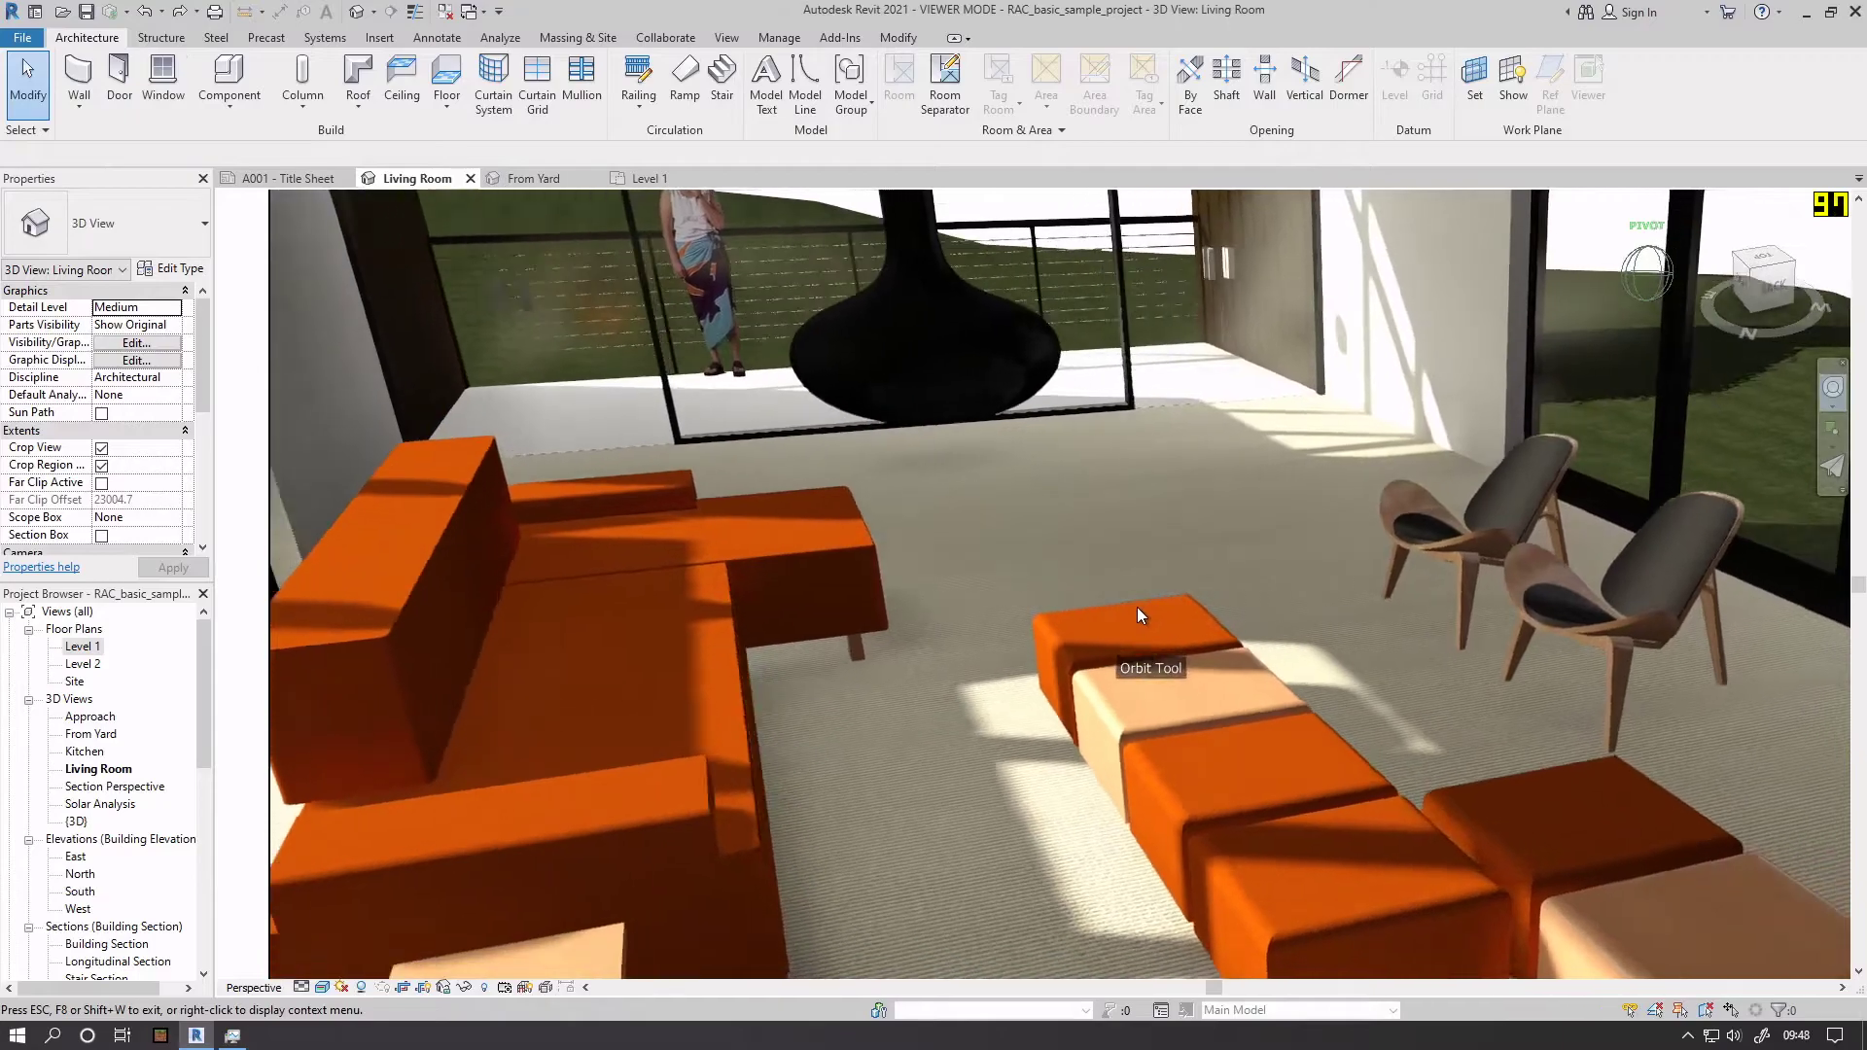
left_click_drag(1138, 616, 1027, 603)
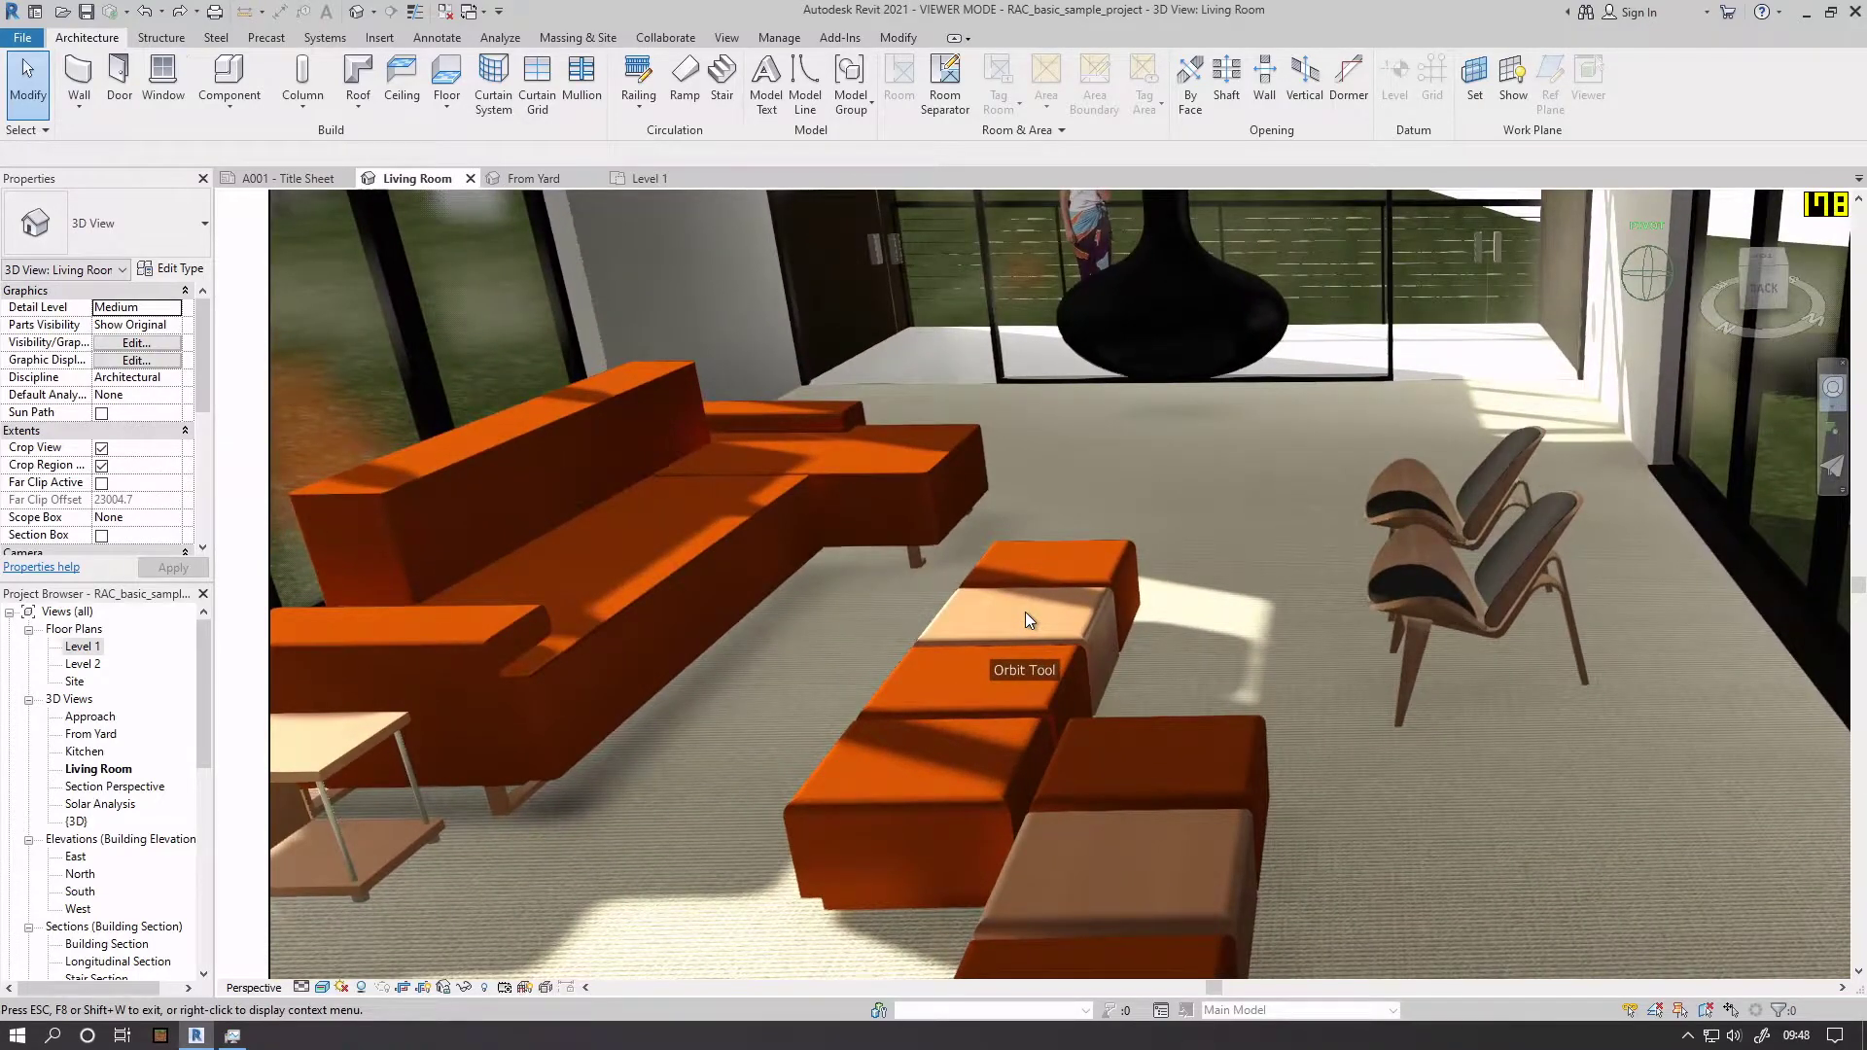
left_click(1031, 620)
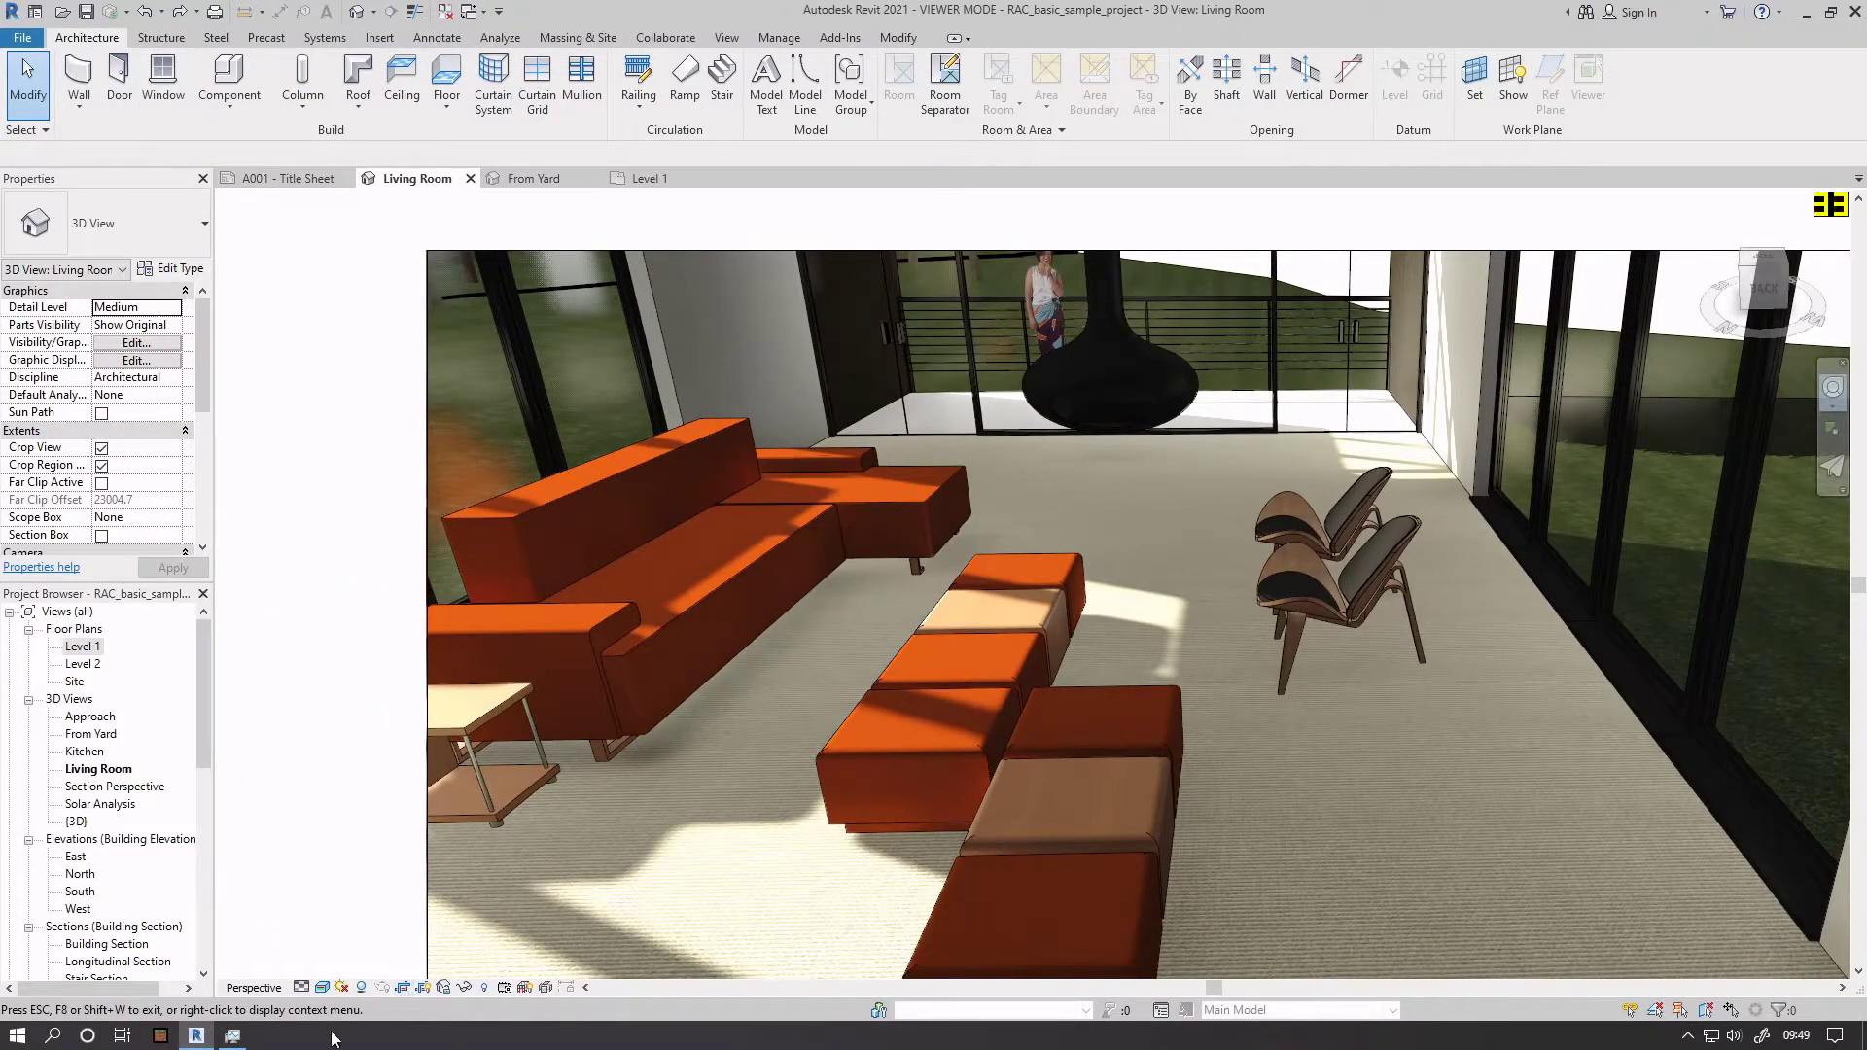
mouse_move(1805, 12)
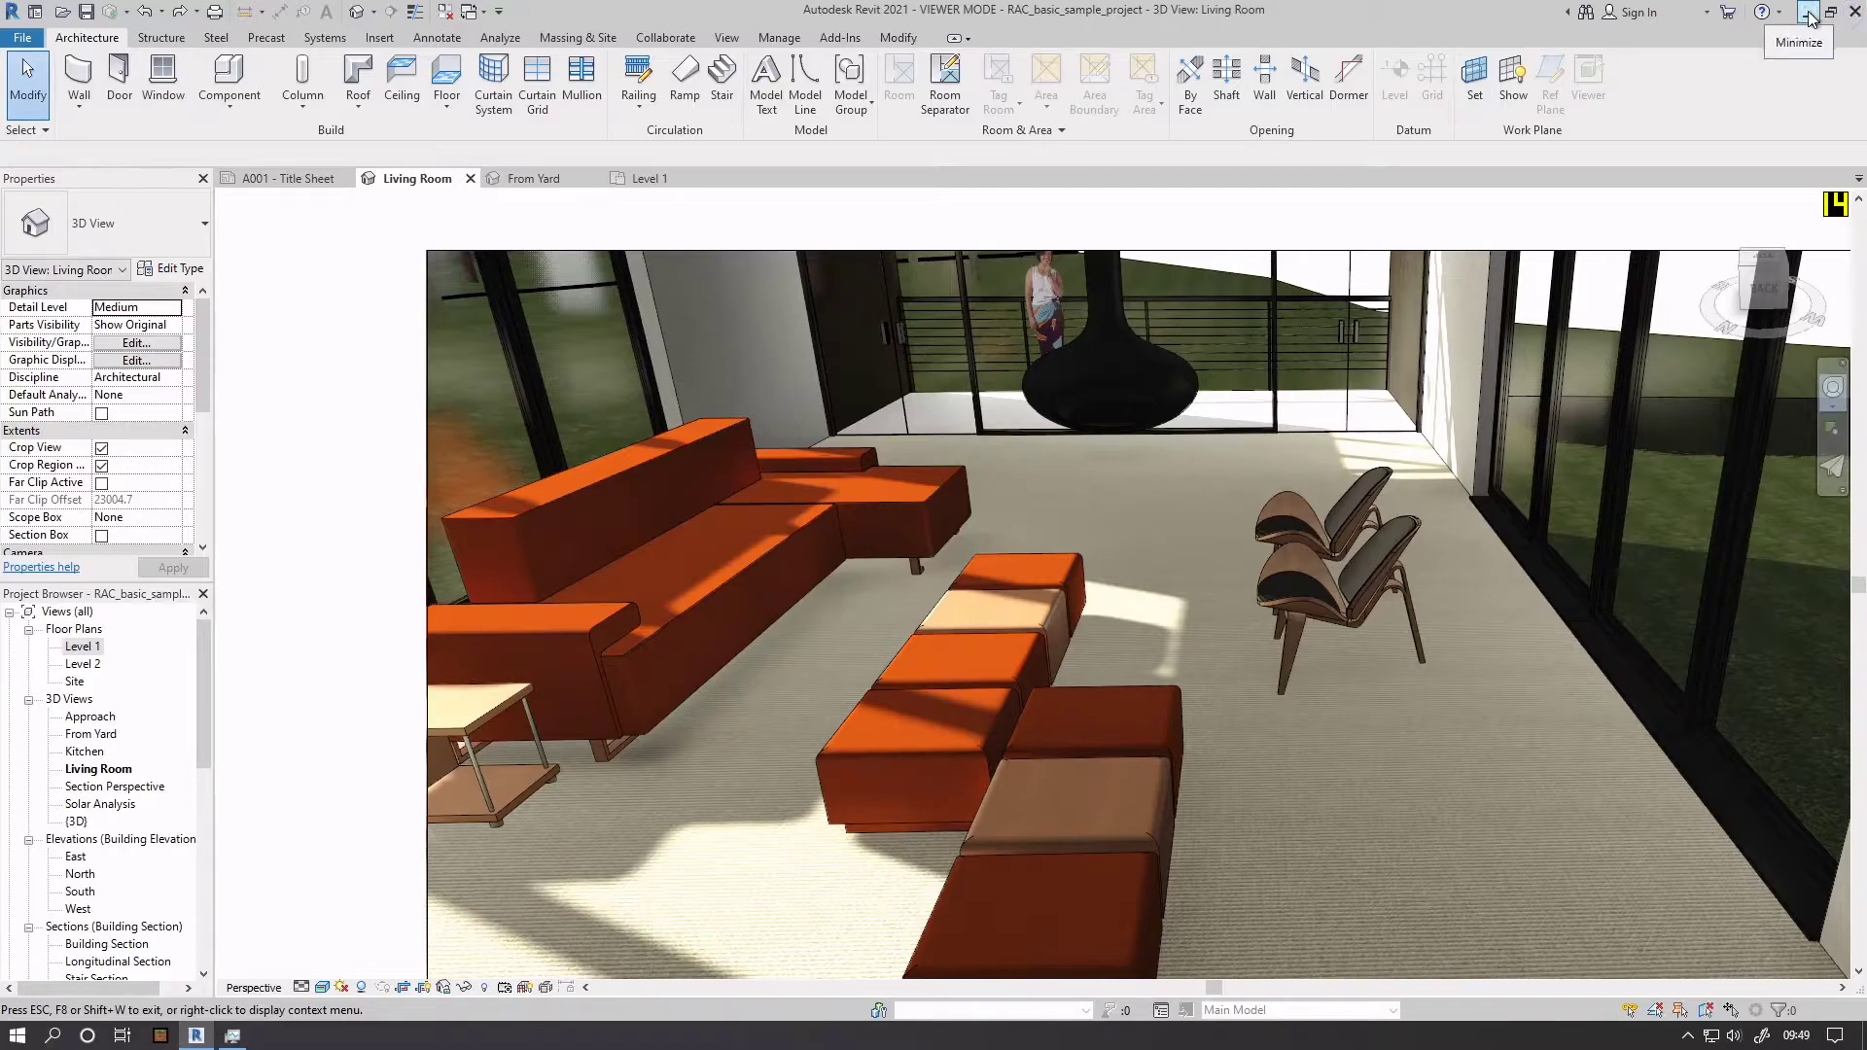
left_click(1809, 12)
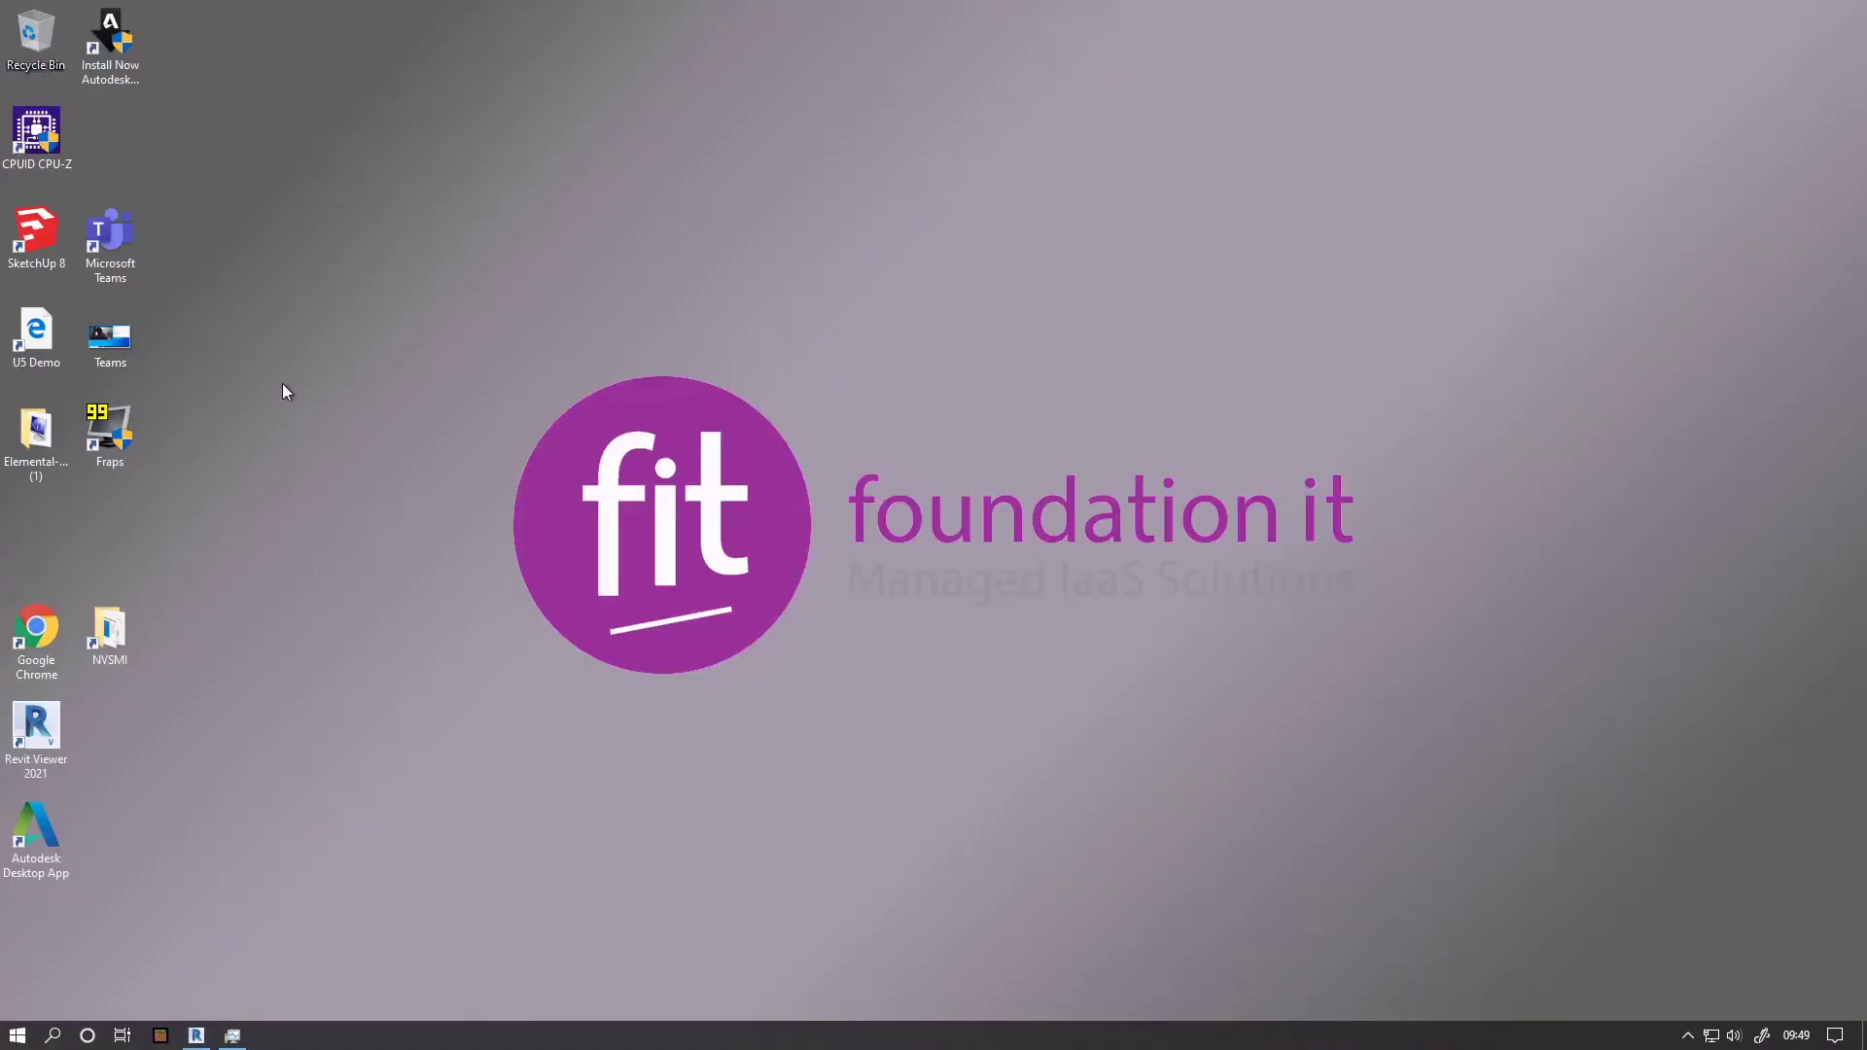
Step: Launch the US Demo desktop shortcut, opening the Game Audio Demo Vimeo page
left_click(35, 335)
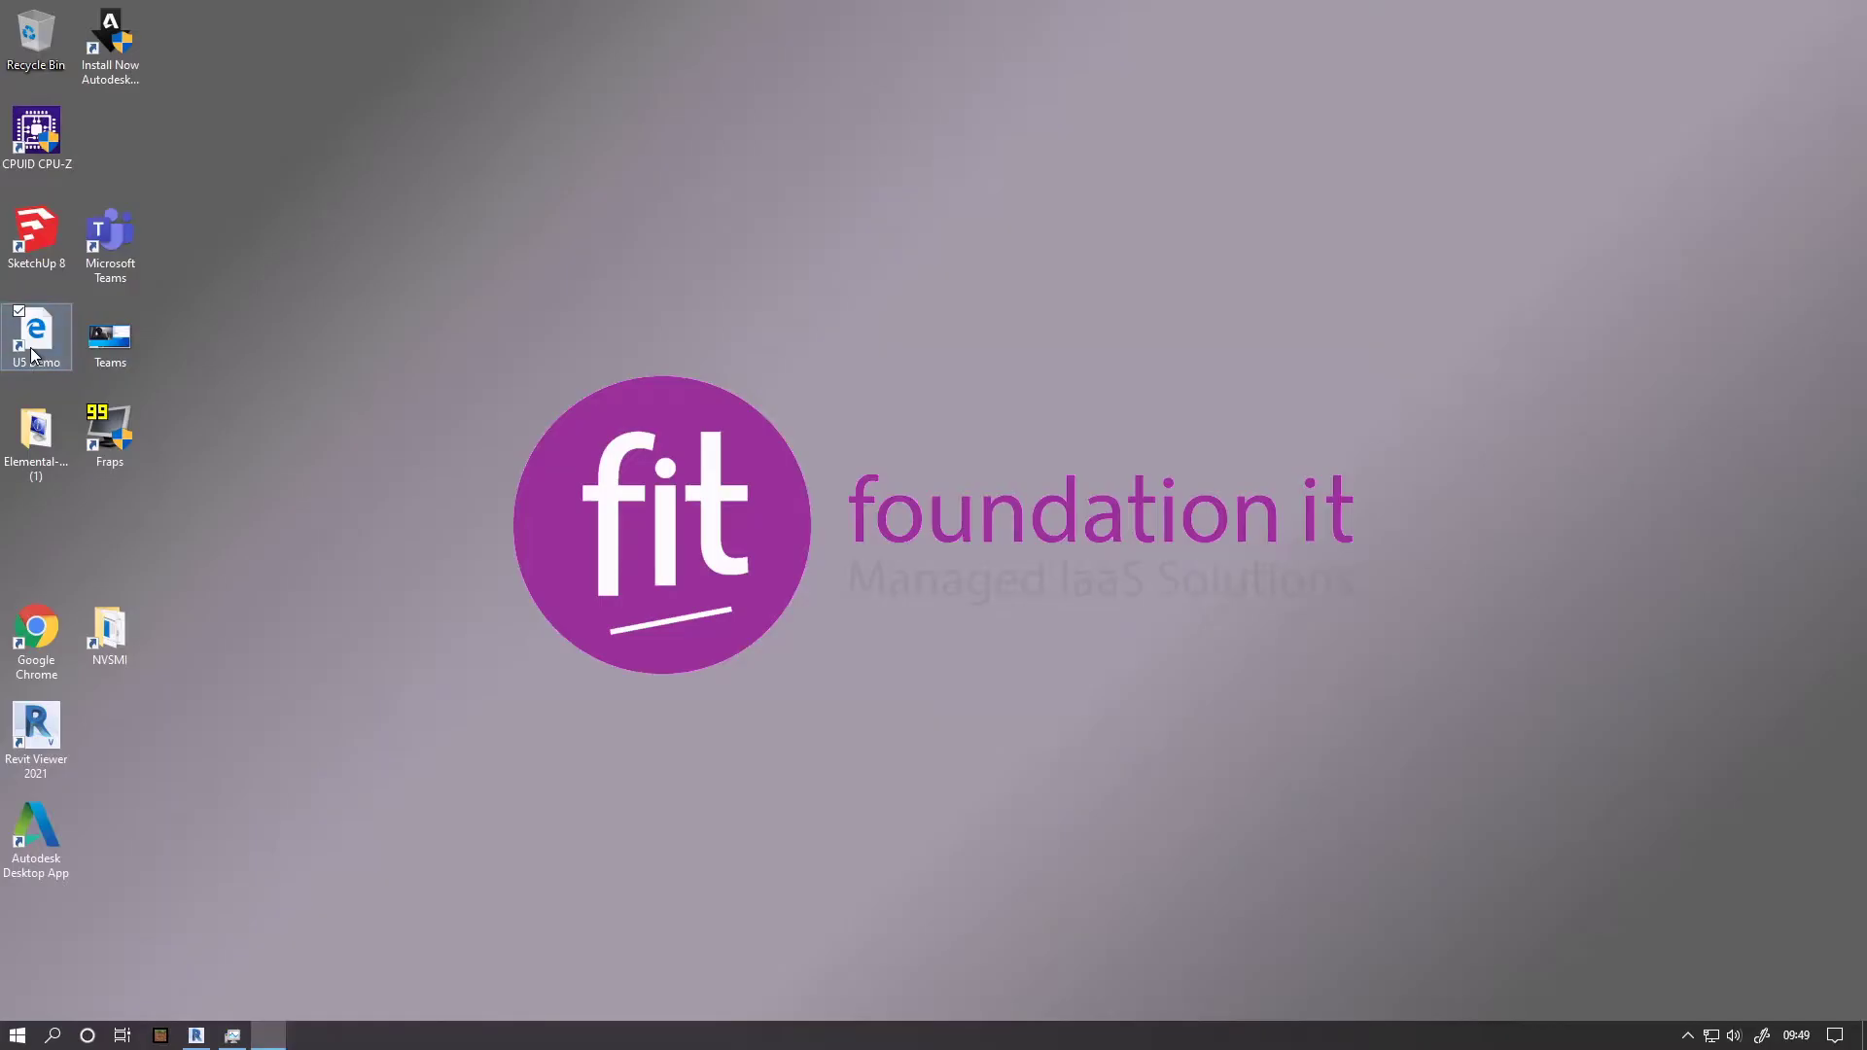
double_click(35, 330)
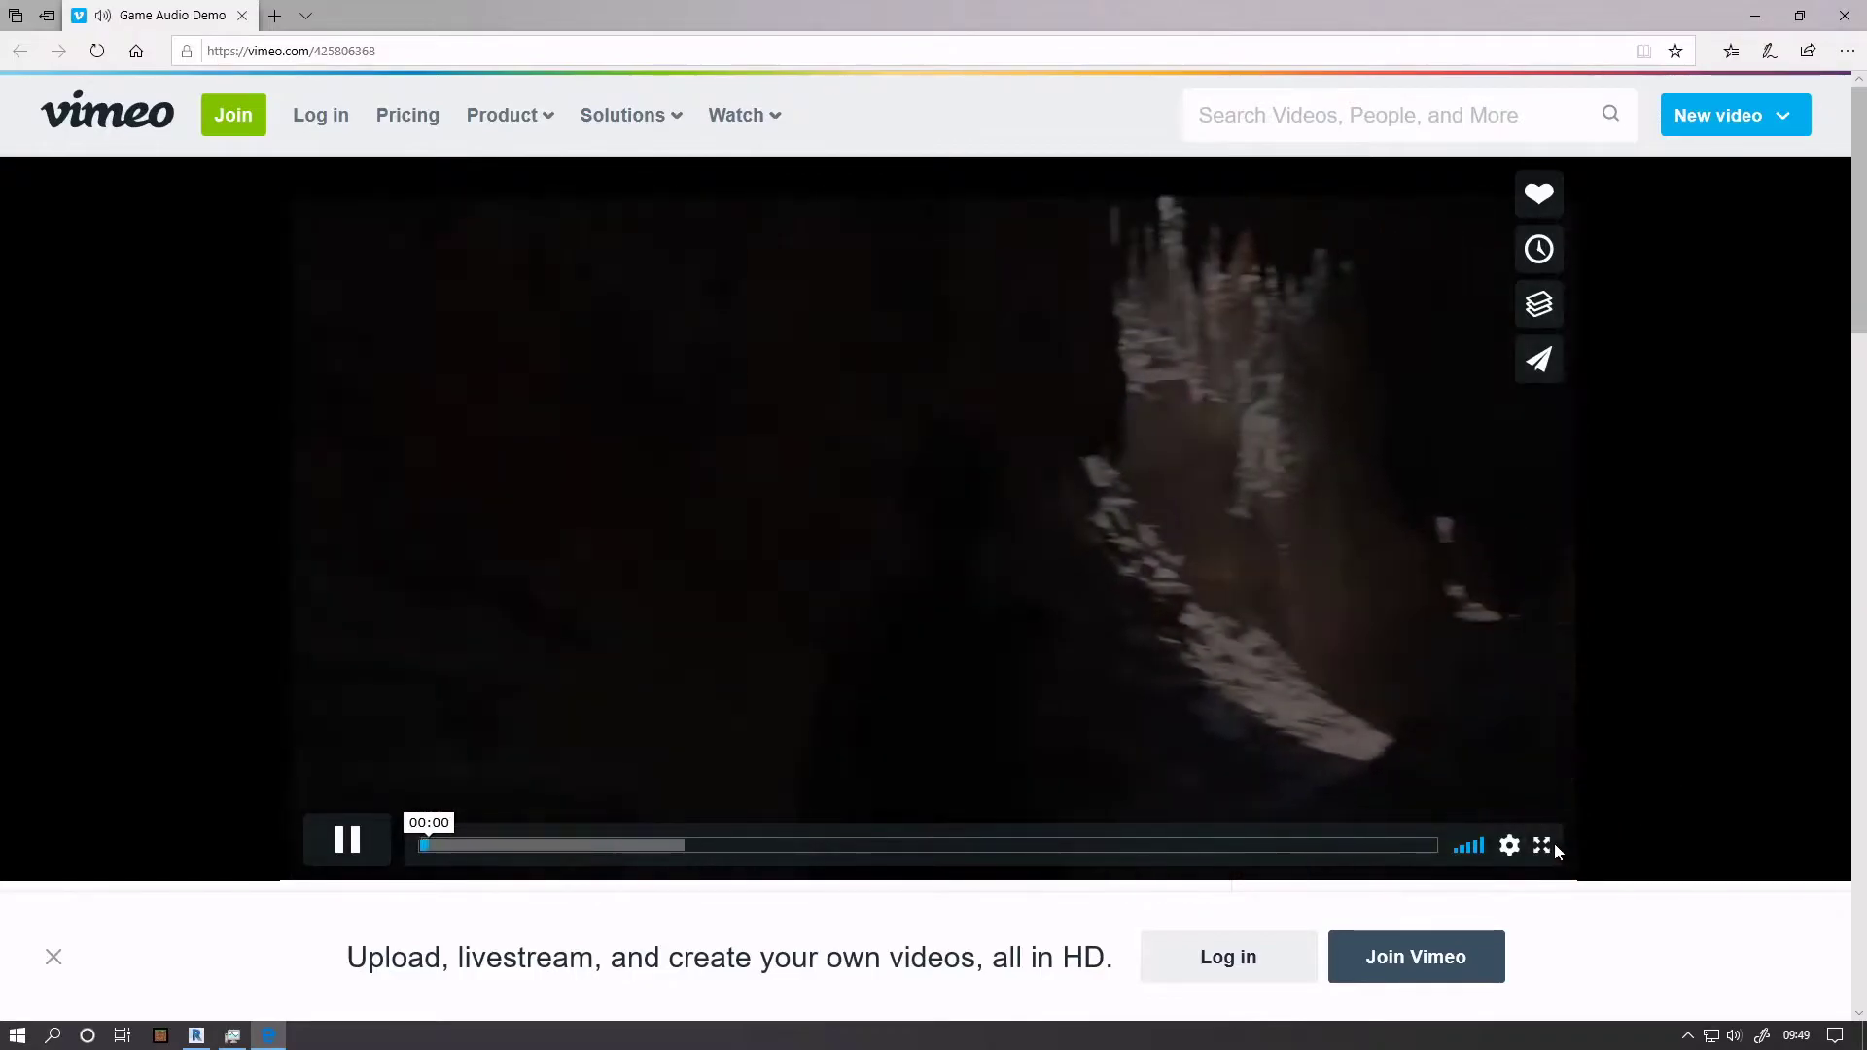
Step: Let the Game Audio Demo video play to its 'Thank you for watching!' frame
left_click(1541, 844)
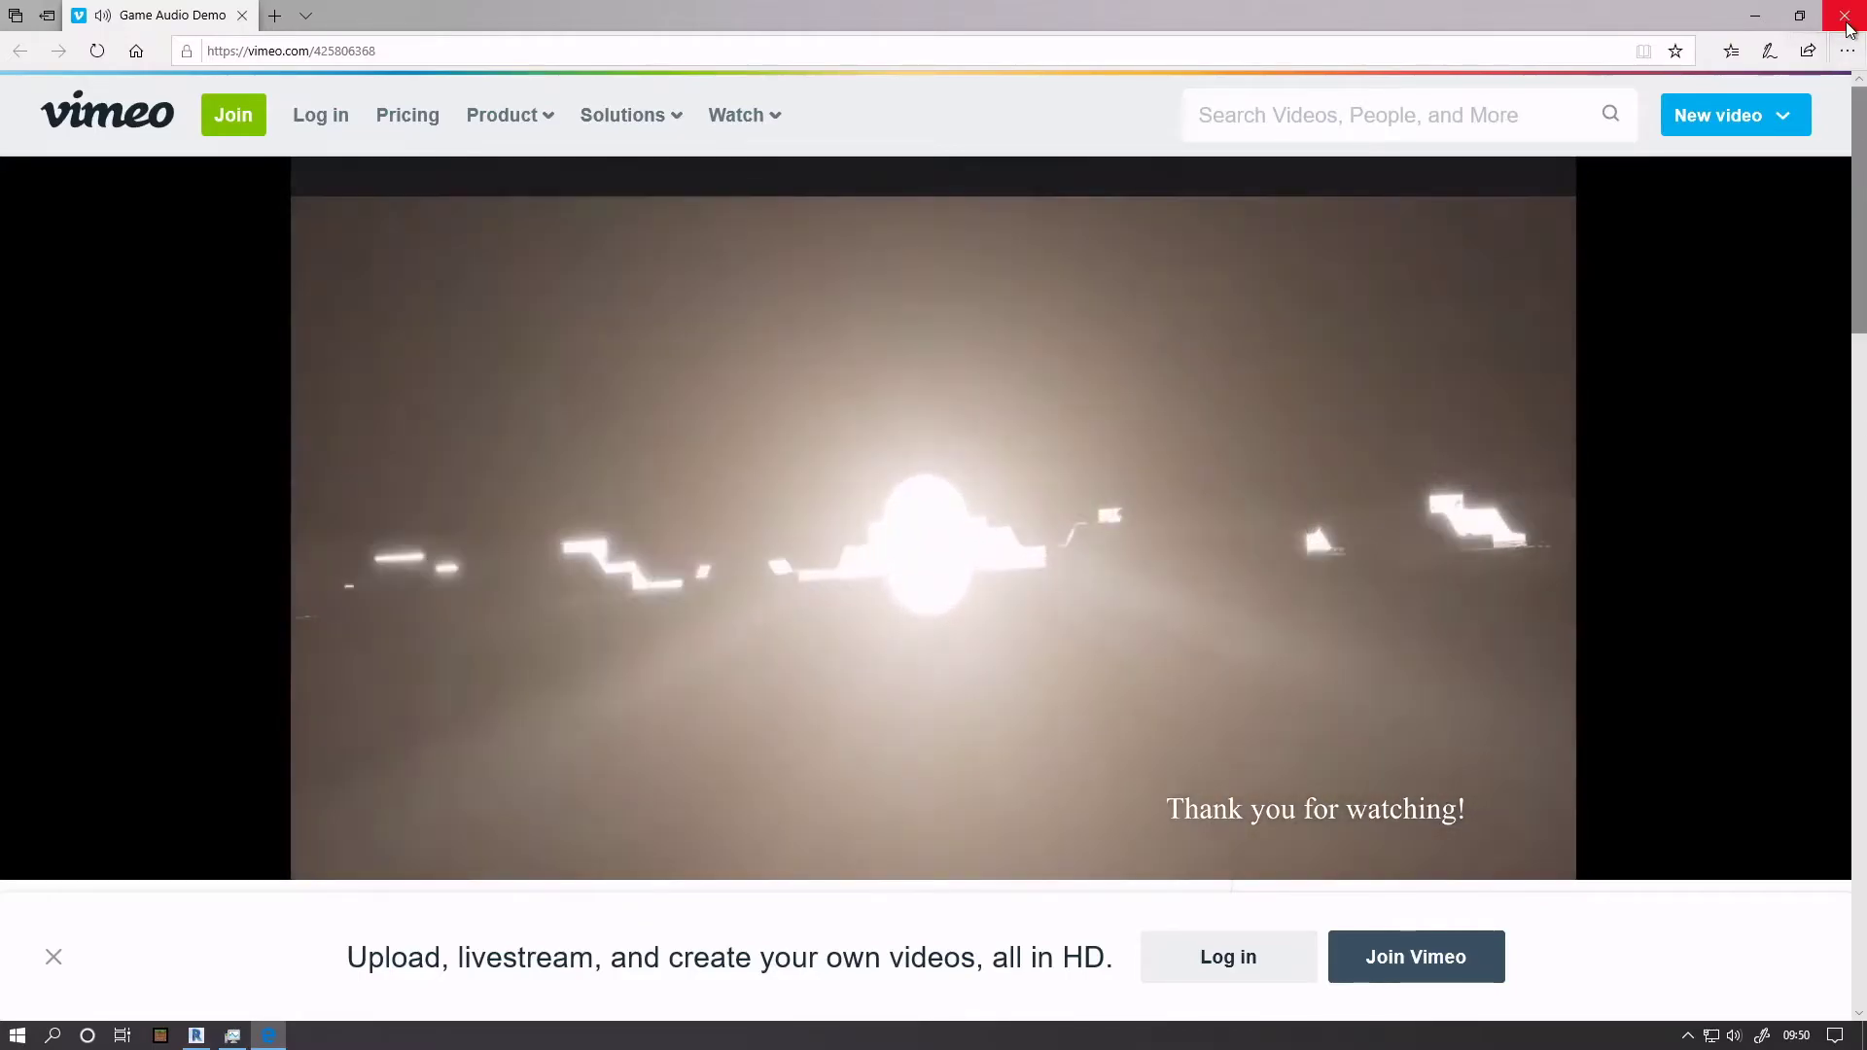
Step: Close the browser, view the Windows Display settings page from the desktop menu, and close it
left_click(1844, 16)
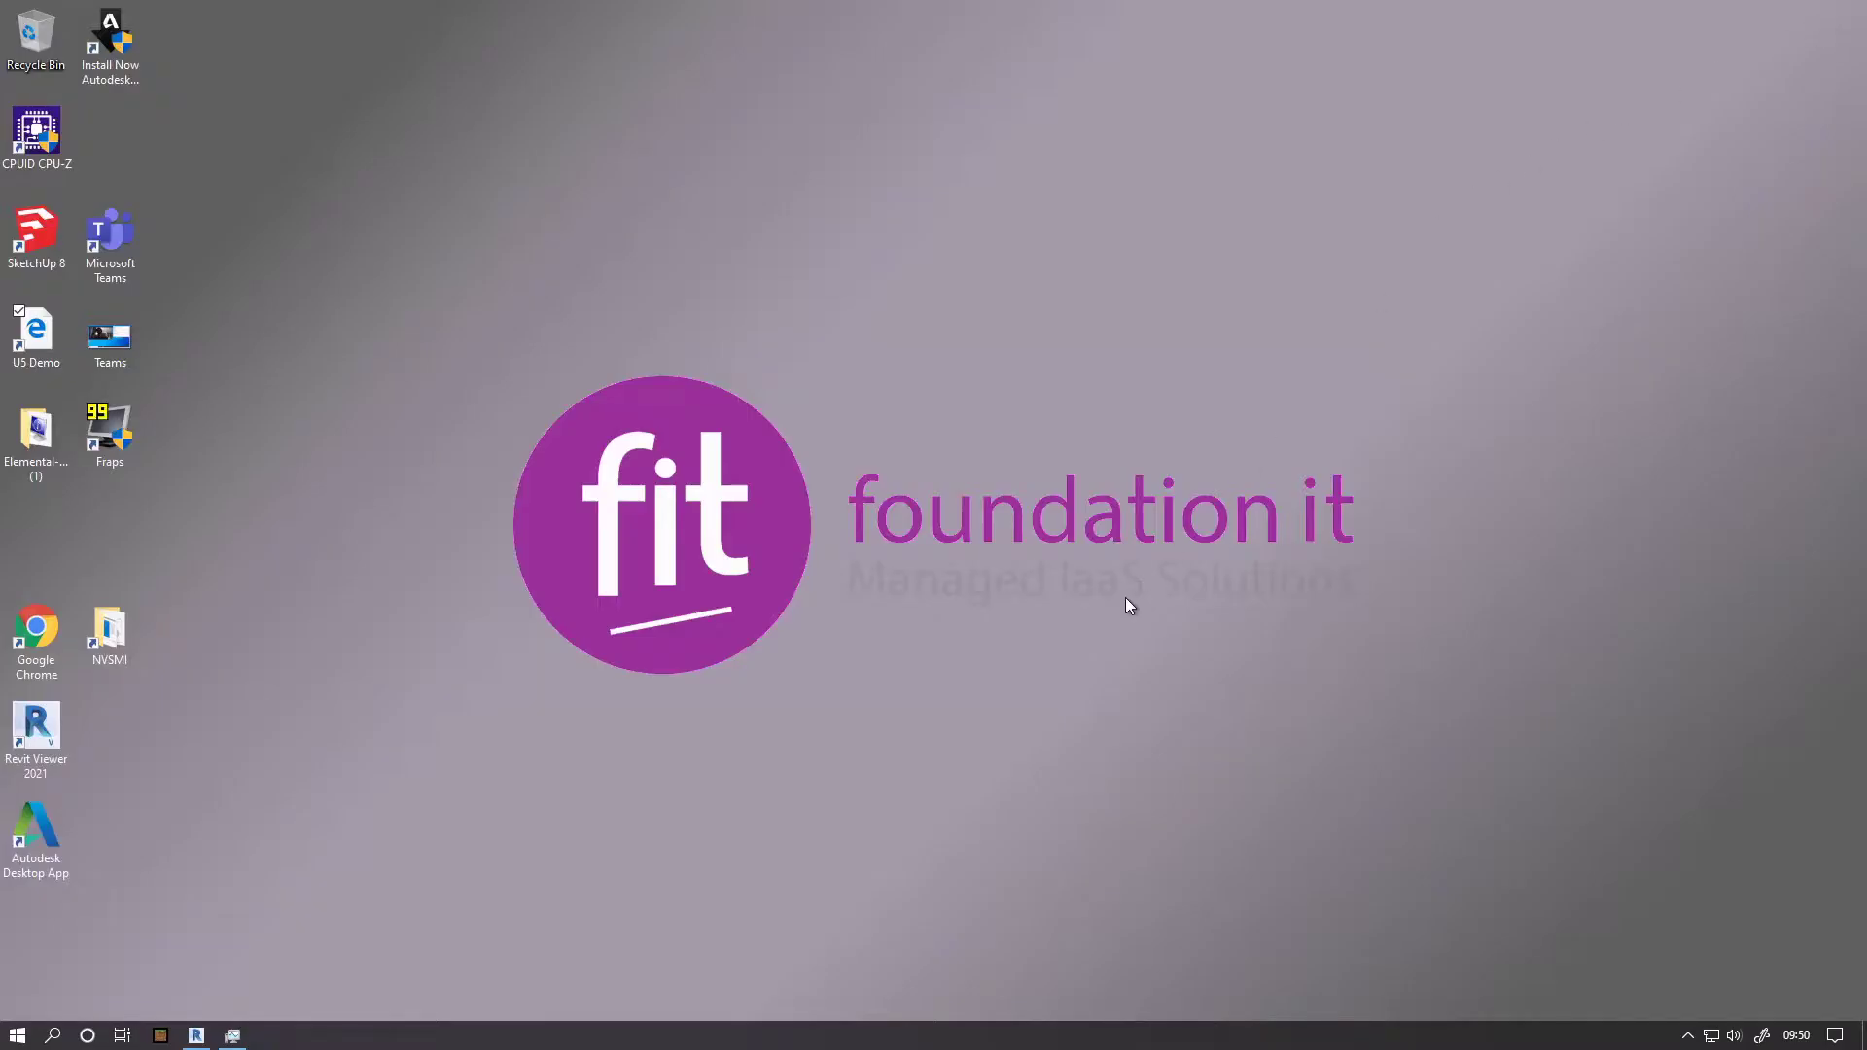
right_click(1129, 605)
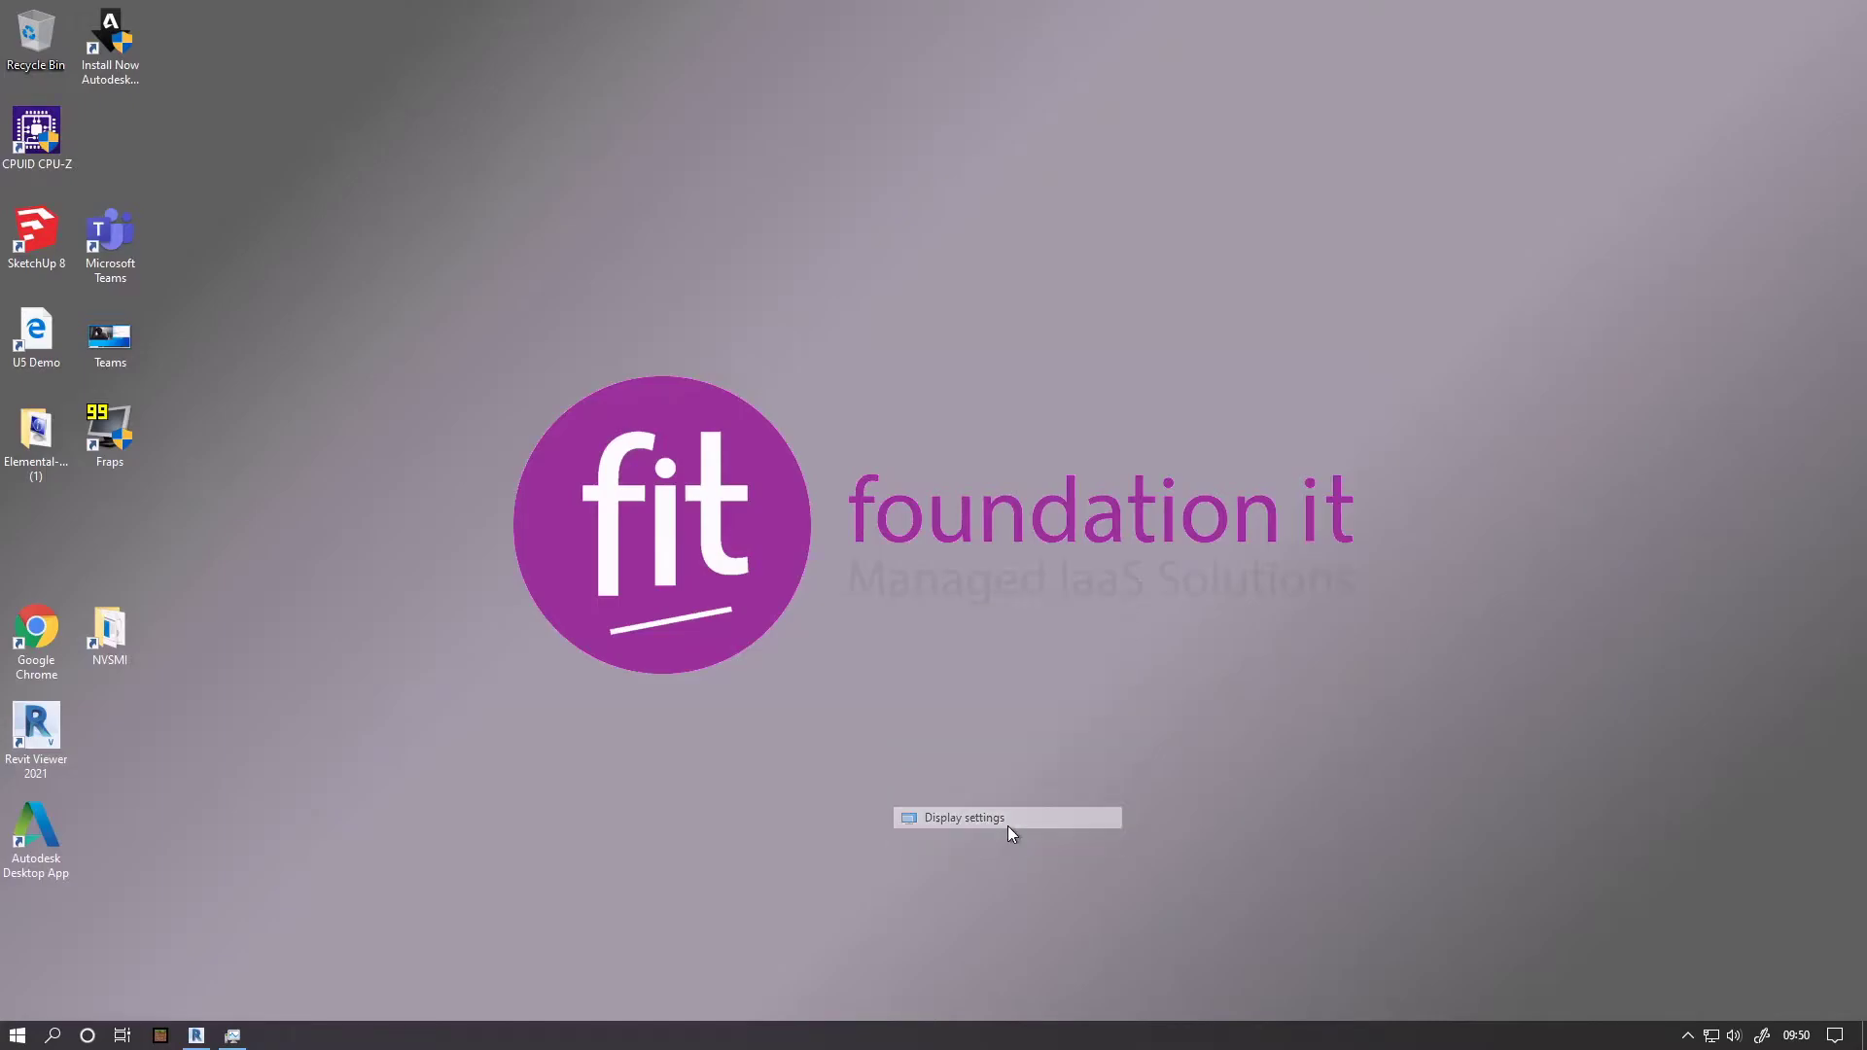
left_click(967, 817)
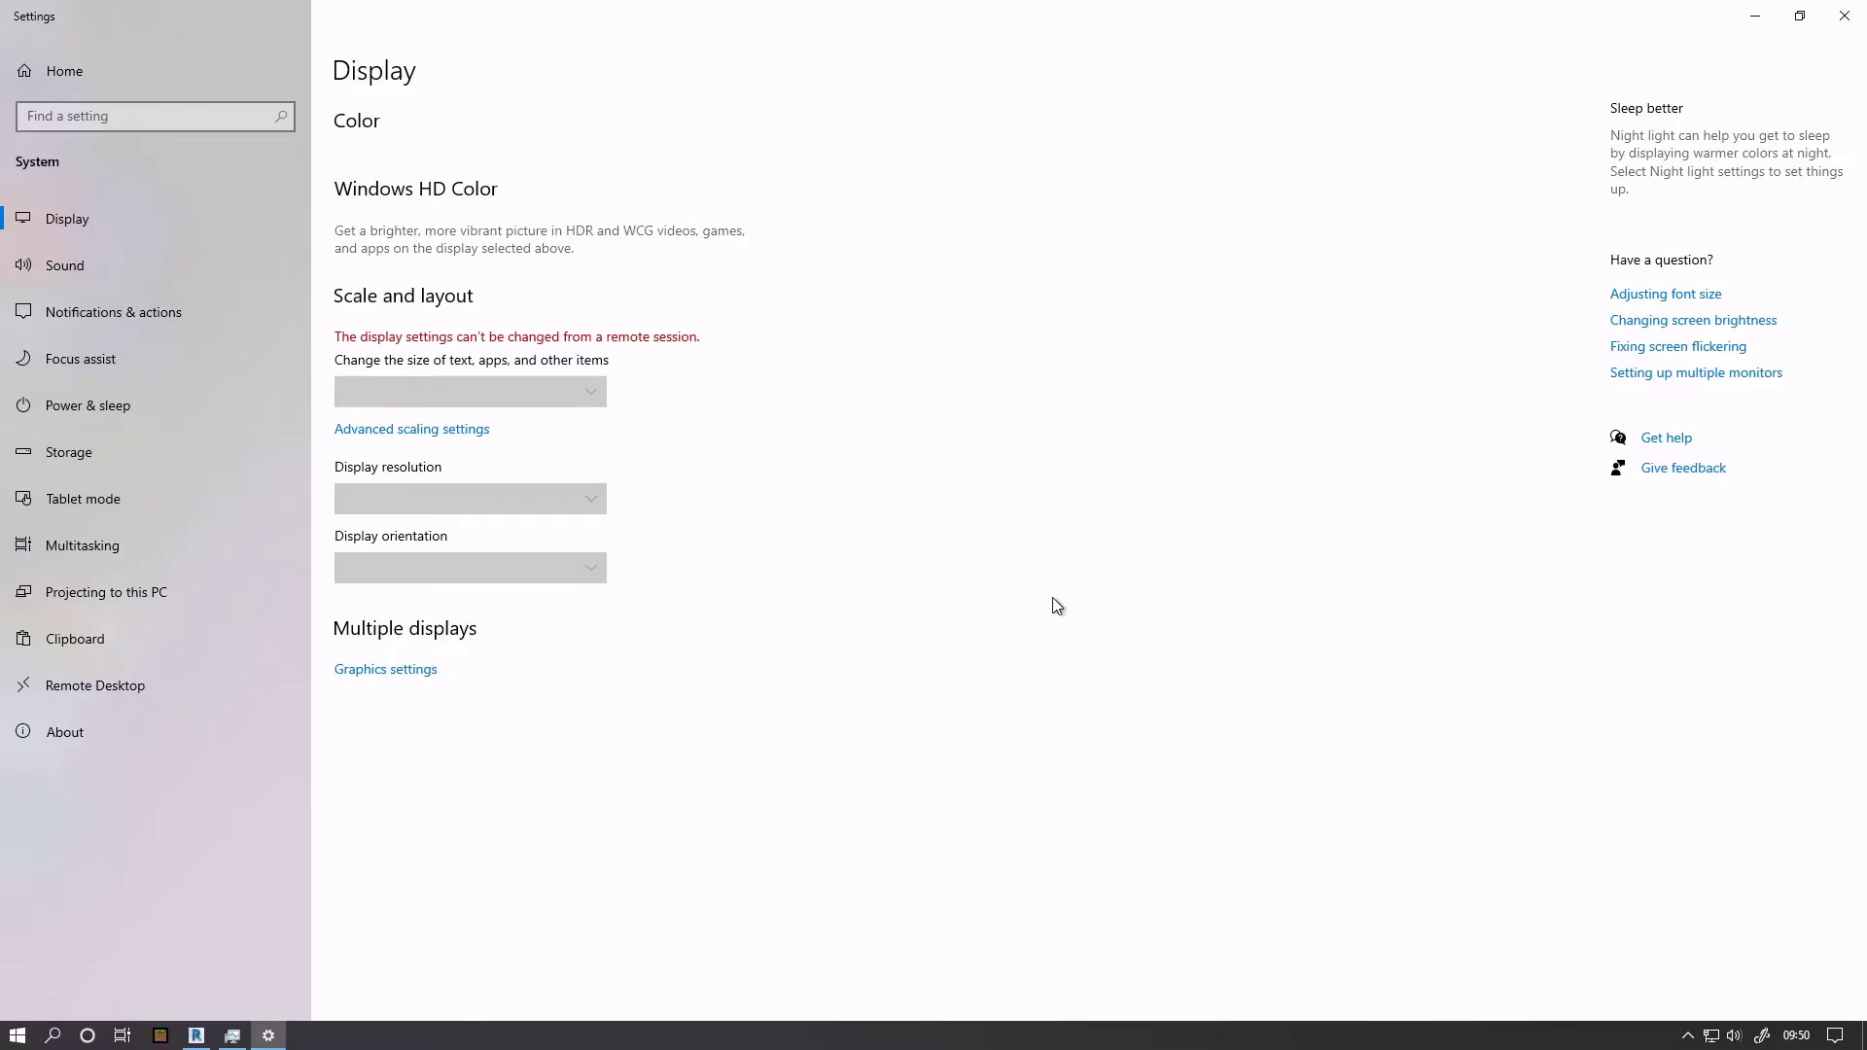
mouse_move(1842, 16)
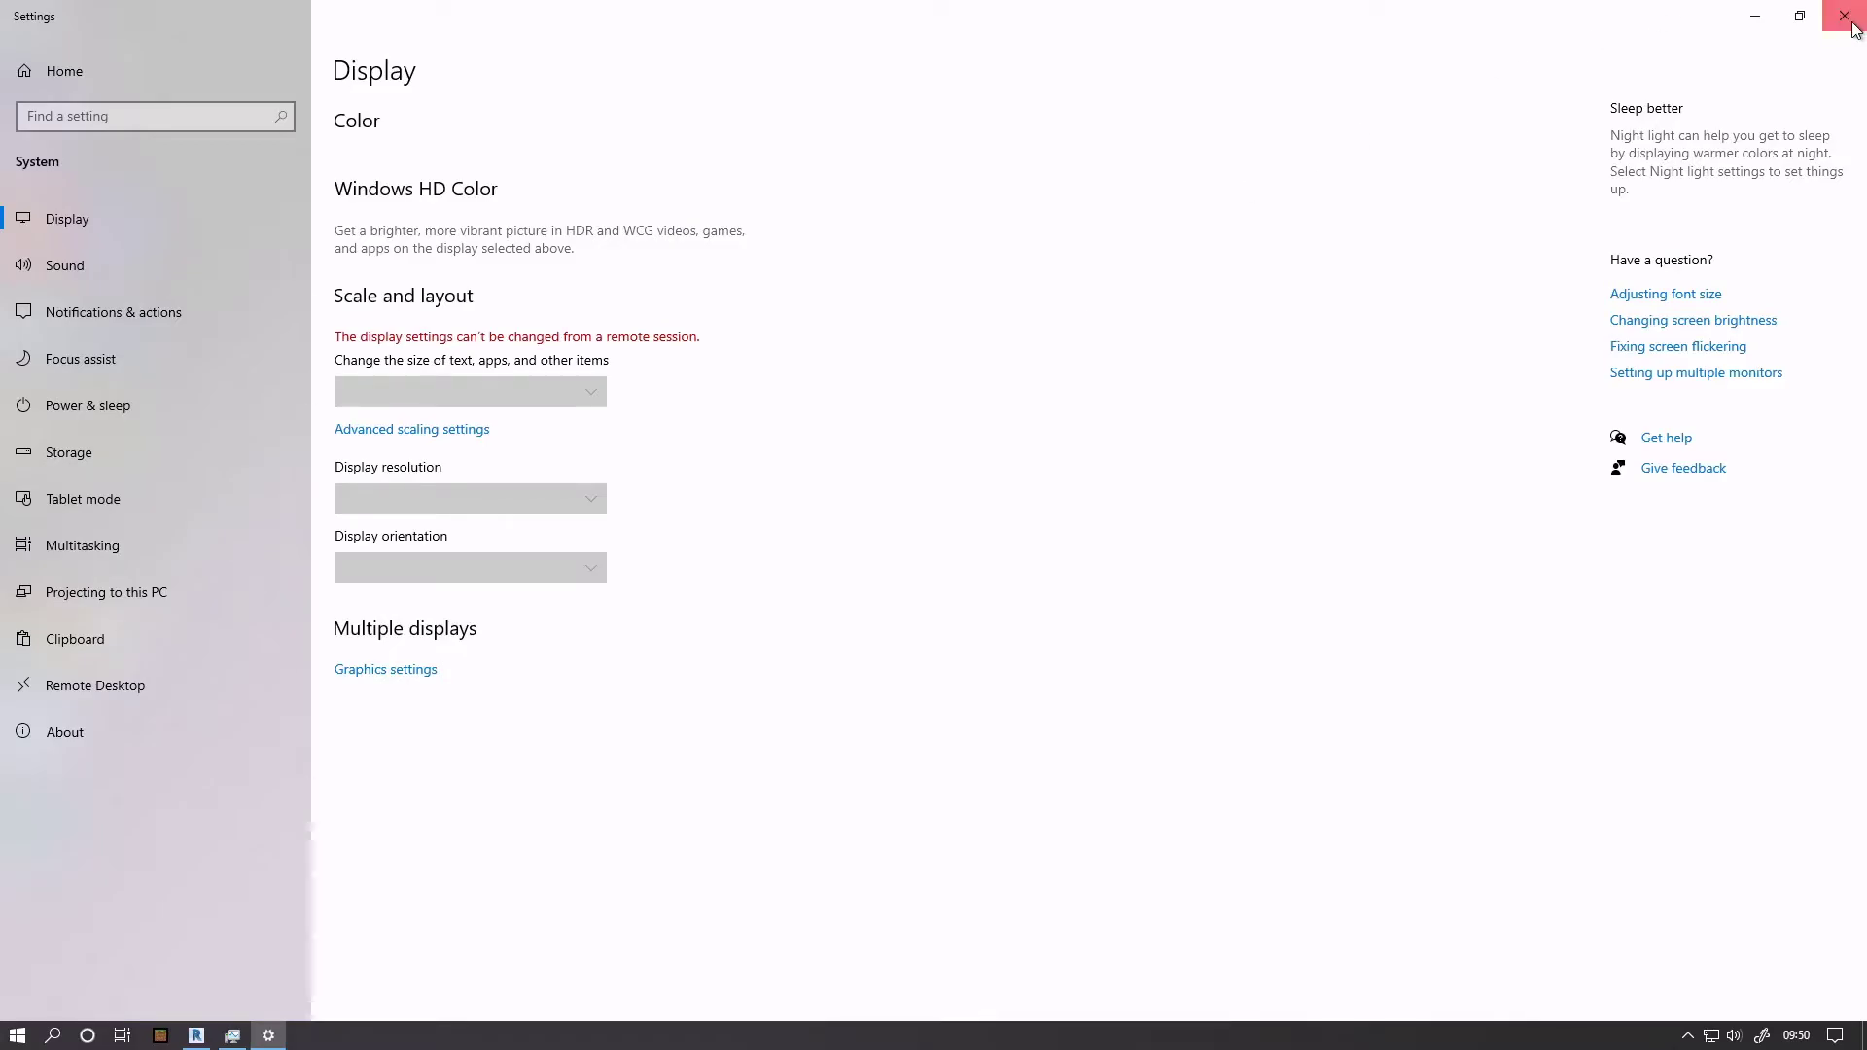
left_click(1844, 13)
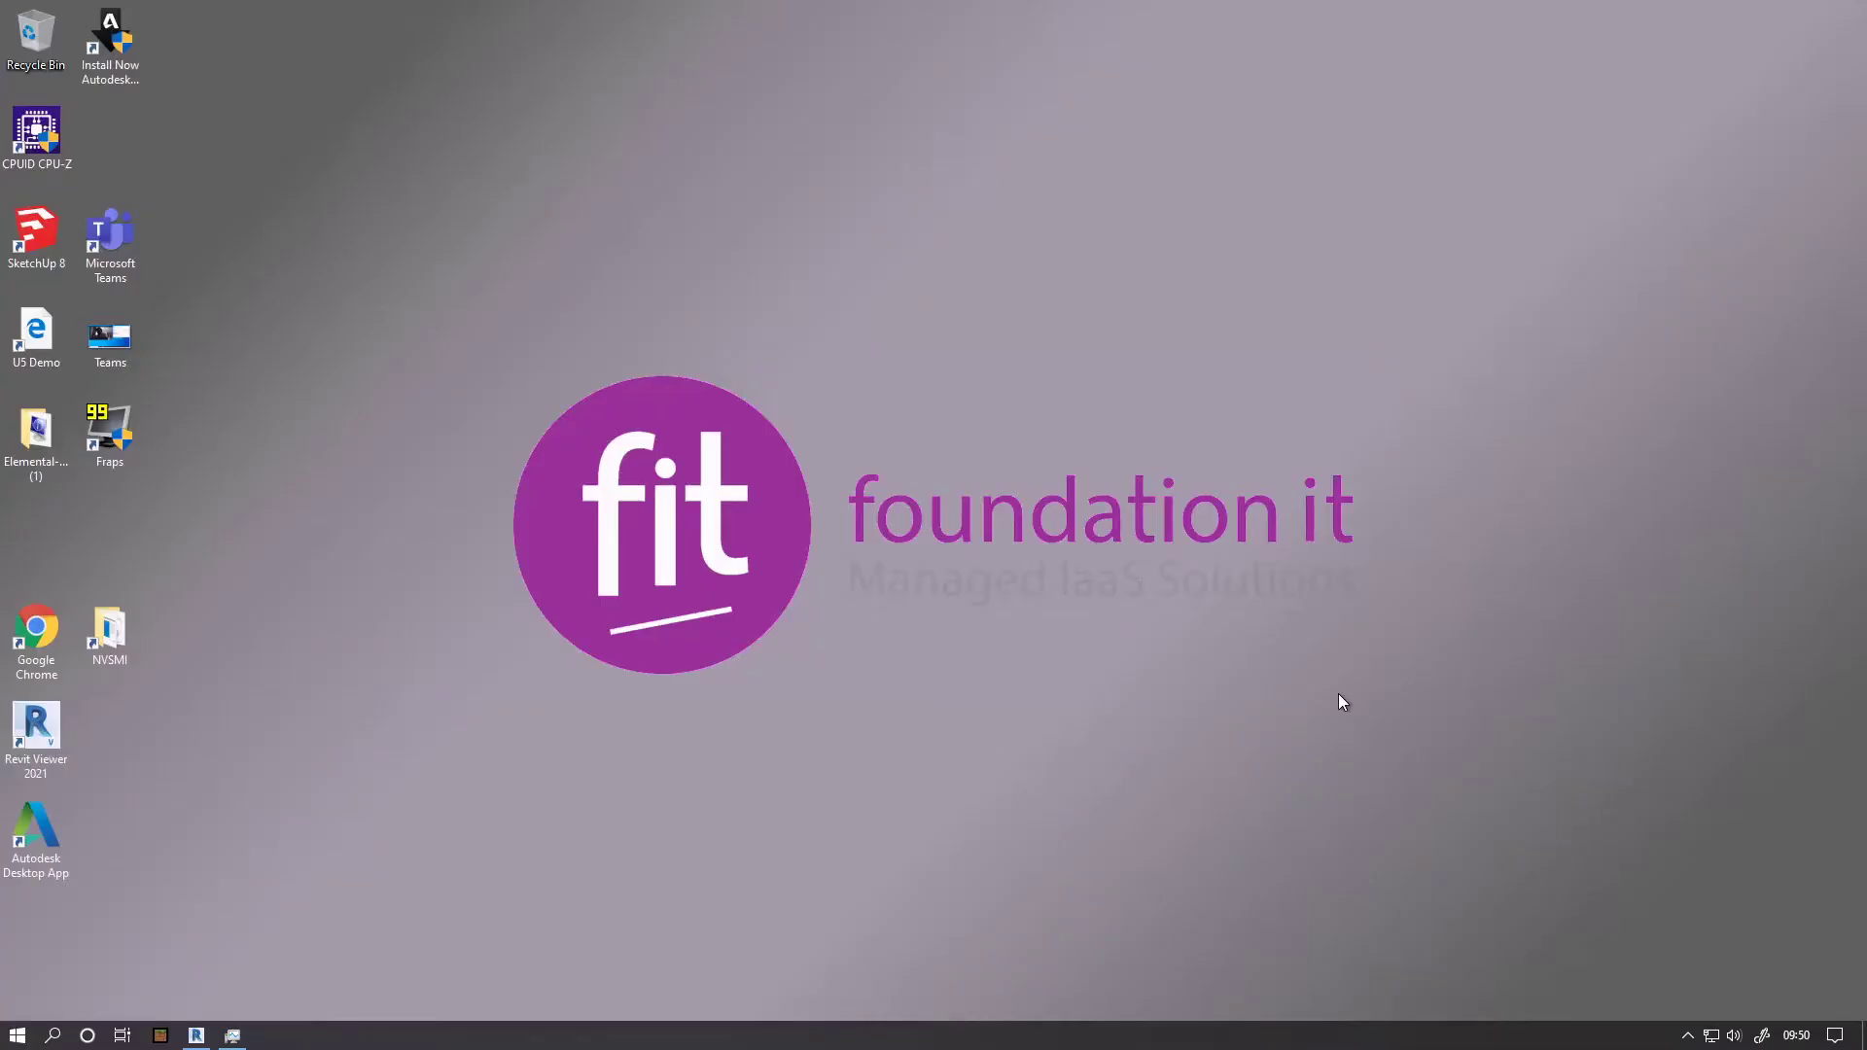